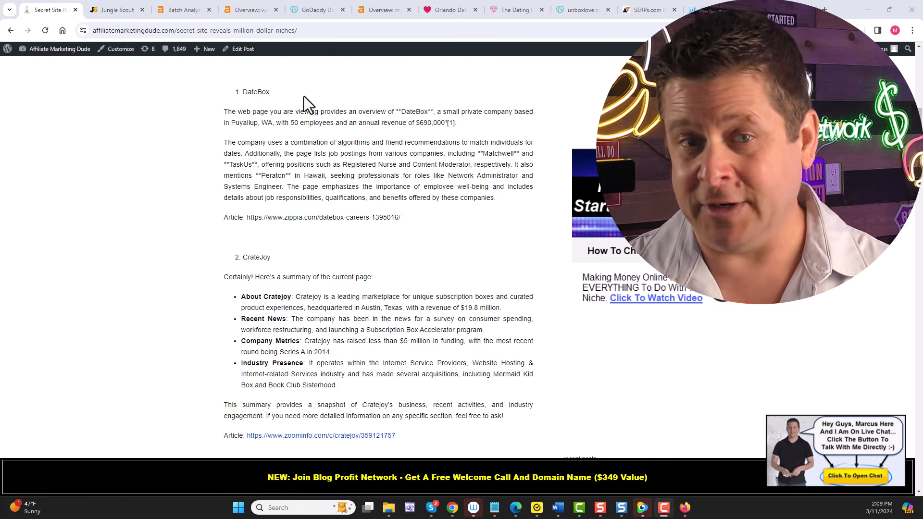
mouse_move(387, 126)
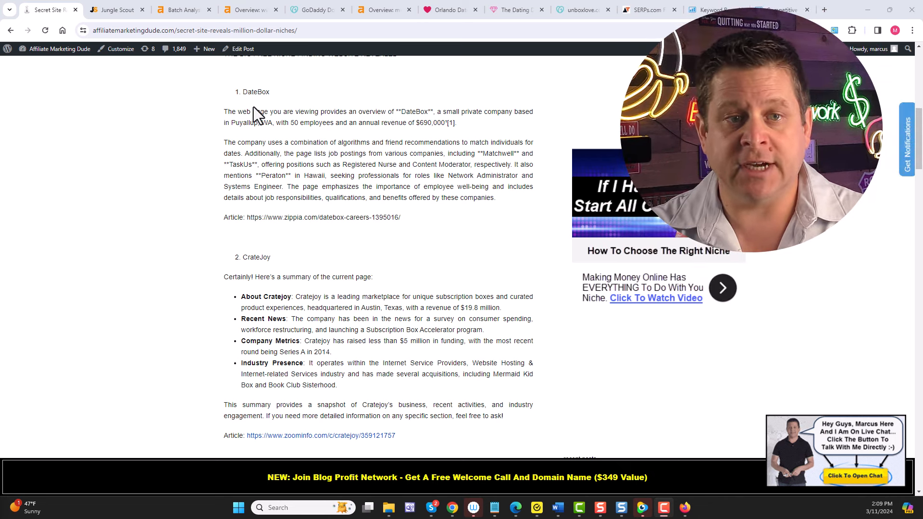
- Read the niche summaries down to Crated with Love, then switch to the Jungle Scout results
scroll(down, 3)
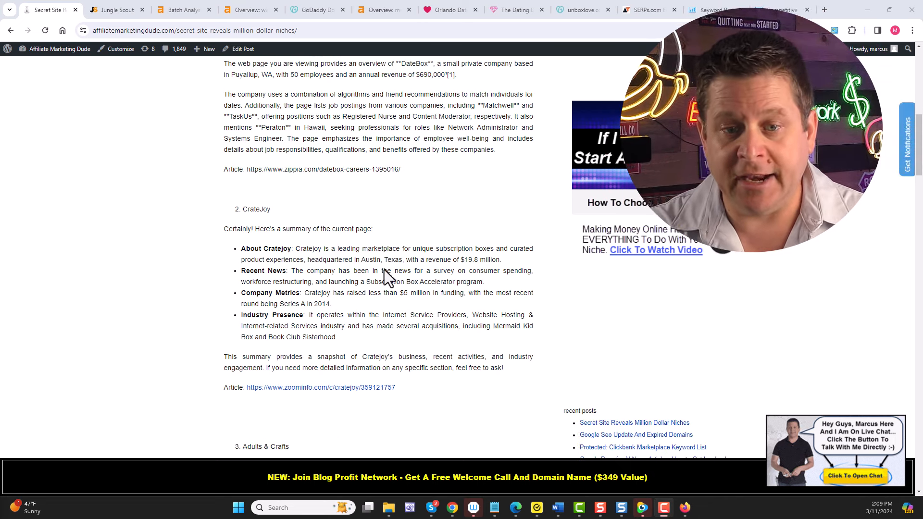
mouse_move(471, 272)
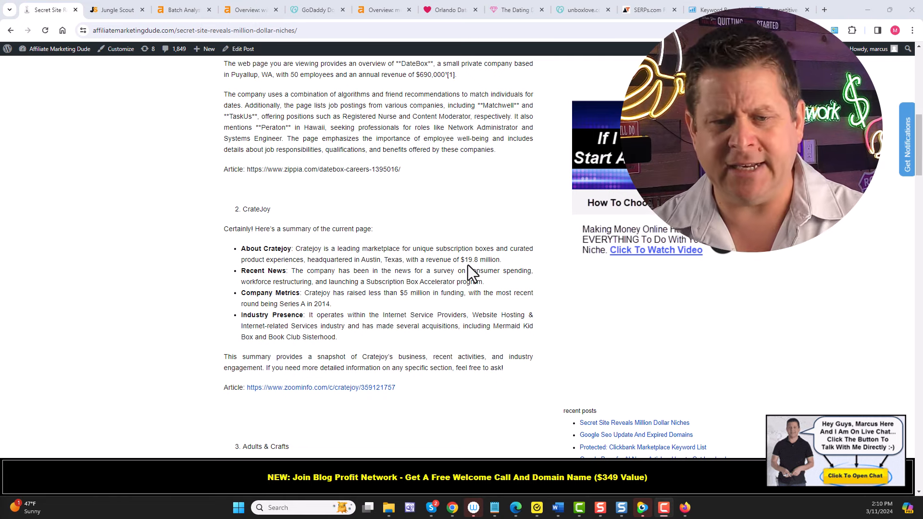
scroll(down, 3)
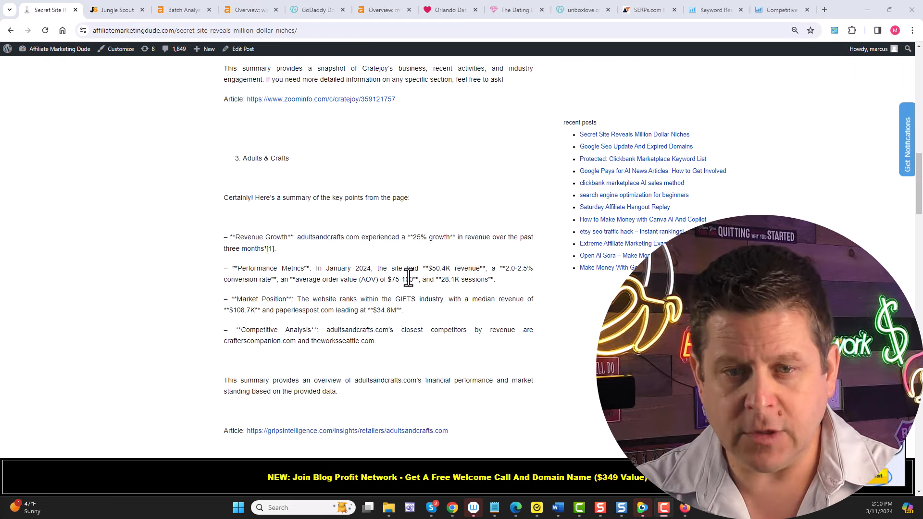
scroll(down, 3)
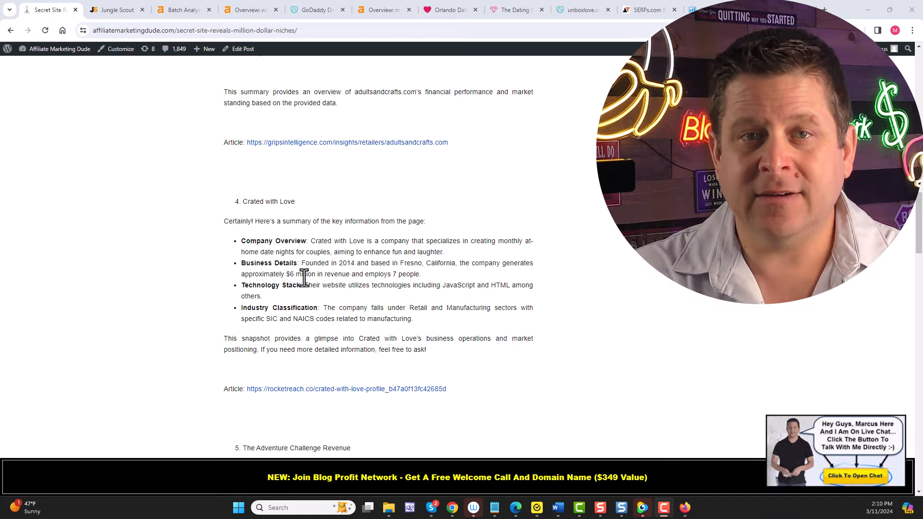
mouse_move(297, 274)
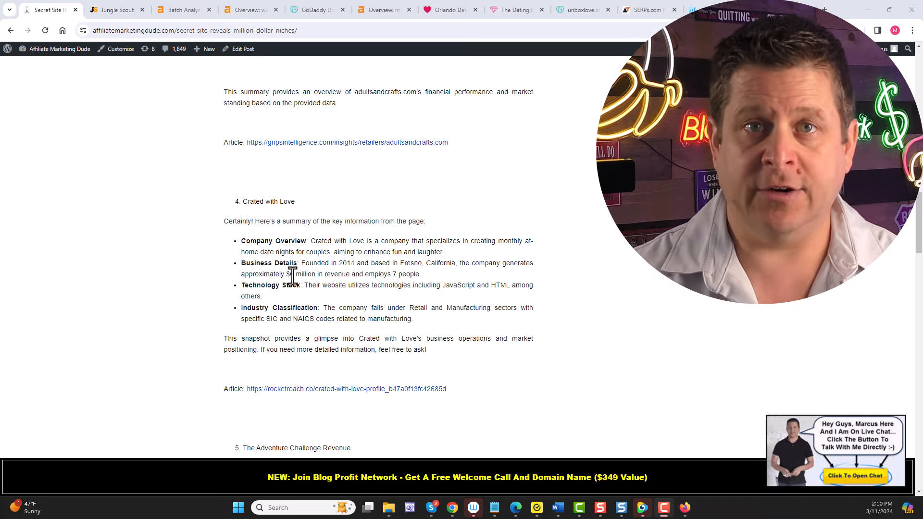
click(116, 9)
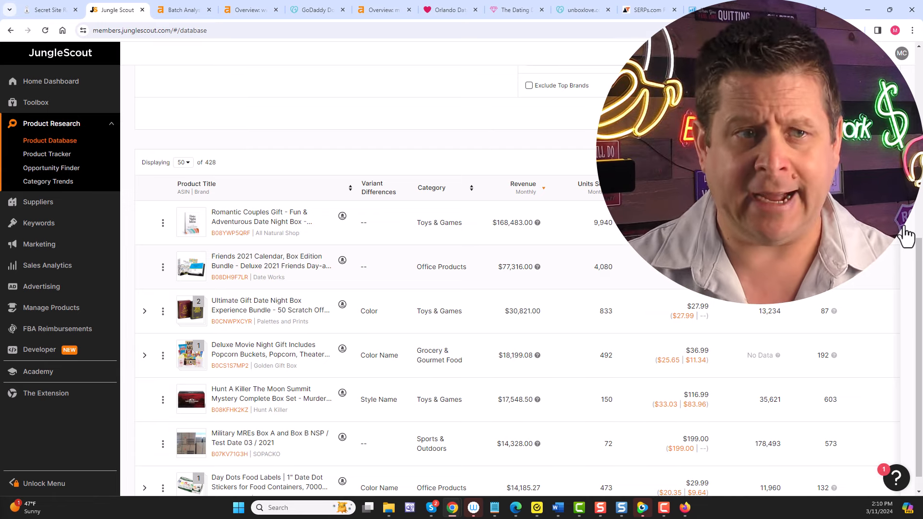
mouse_move(624, 377)
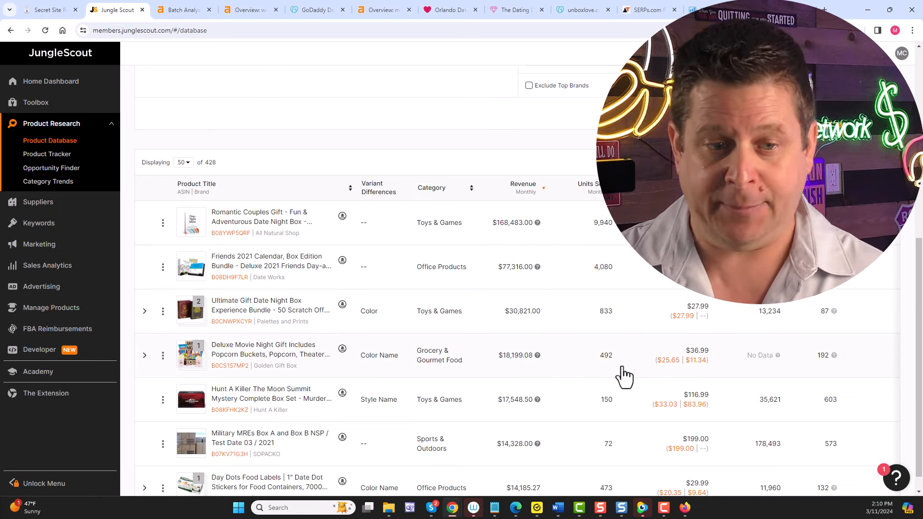
mouse_move(340, 305)
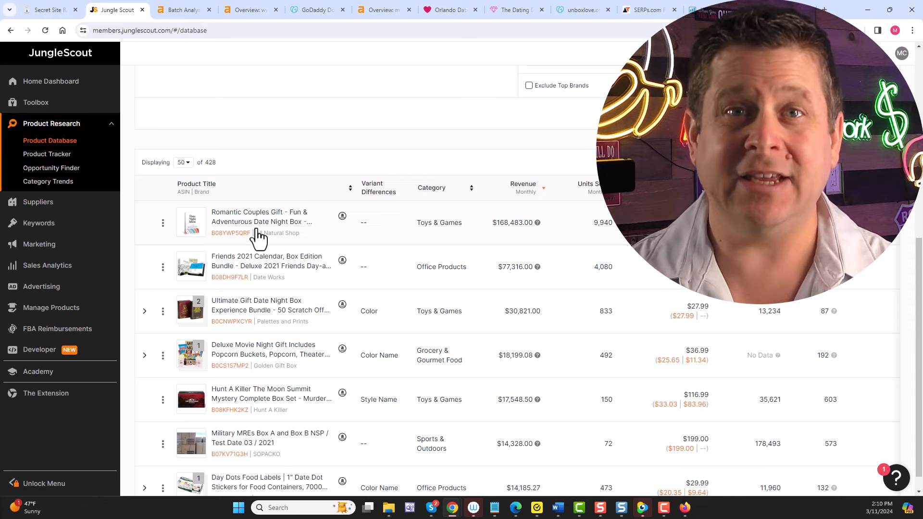
mouse_move(530, 297)
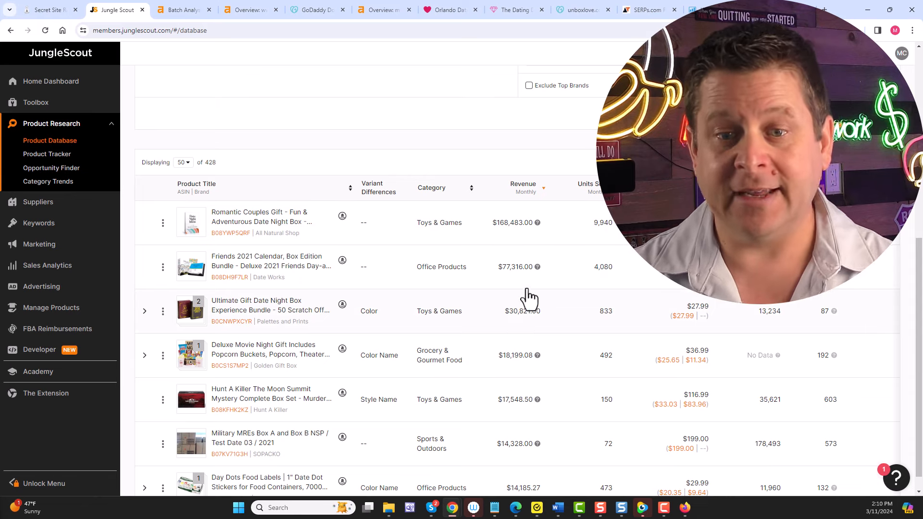
mouse_move(500, 321)
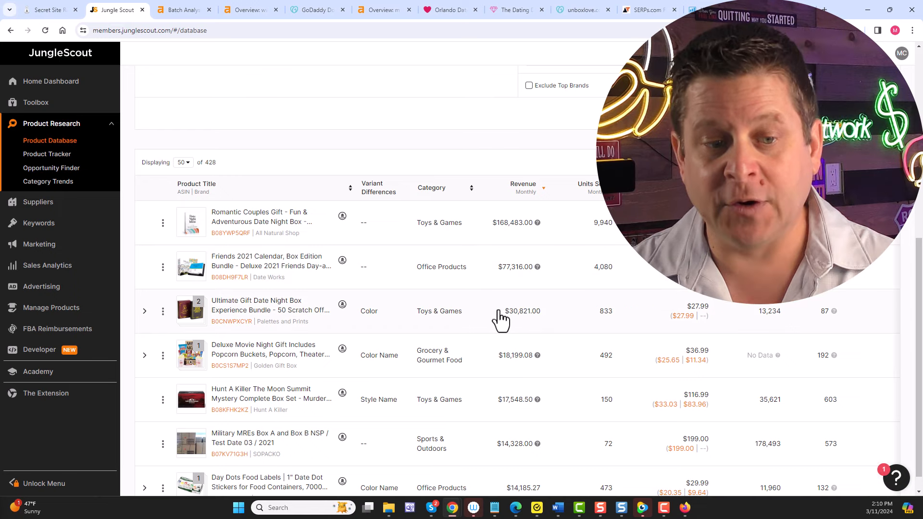
mouse_move(497, 353)
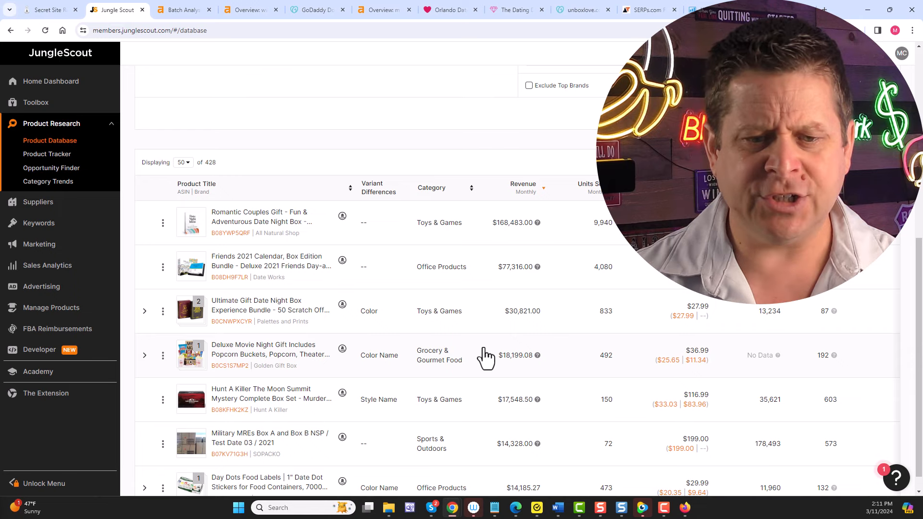
mouse_move(365, 266)
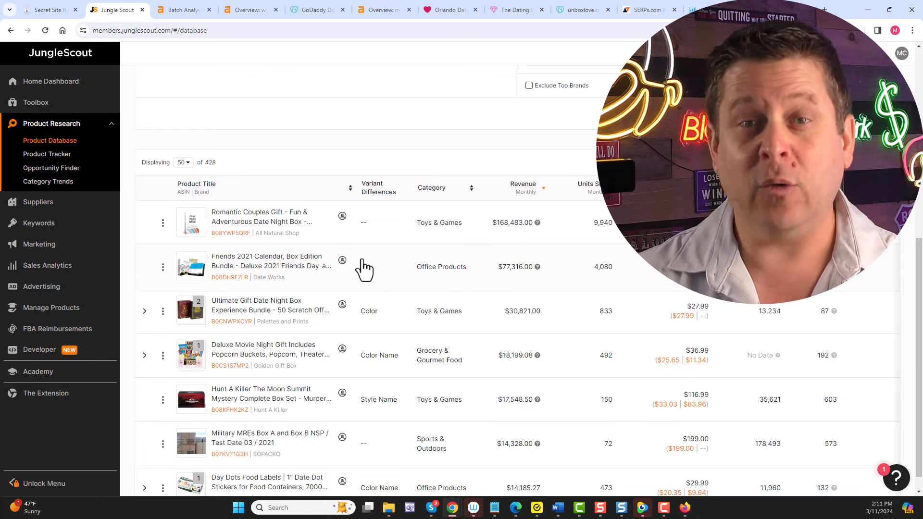
mouse_move(341, 213)
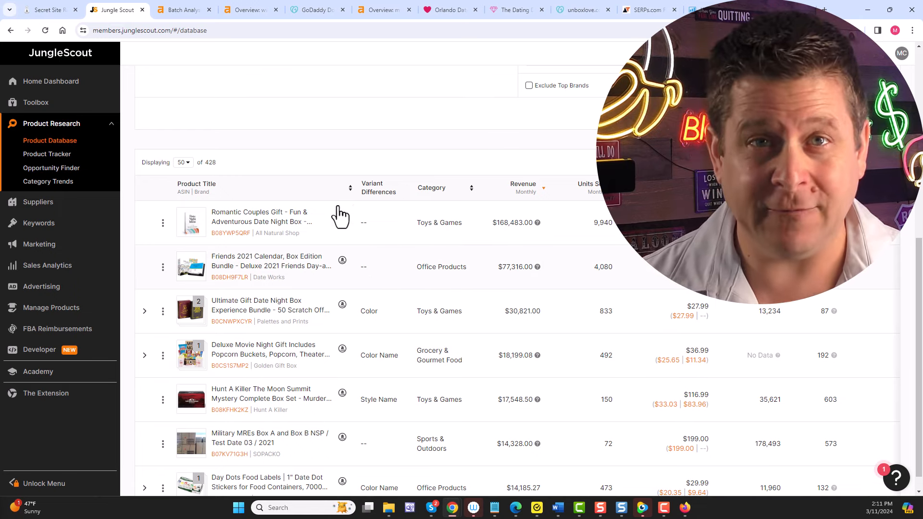
- Check the Ahrefs batch analysis, visit the Orlando Date Night and Dating Divas sites, then return to the blog post
click(183, 10)
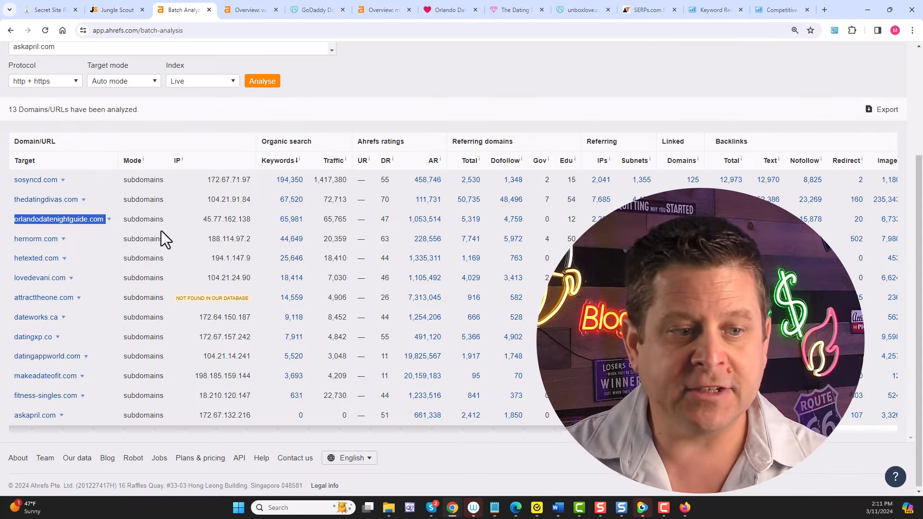
mouse_move(258, 335)
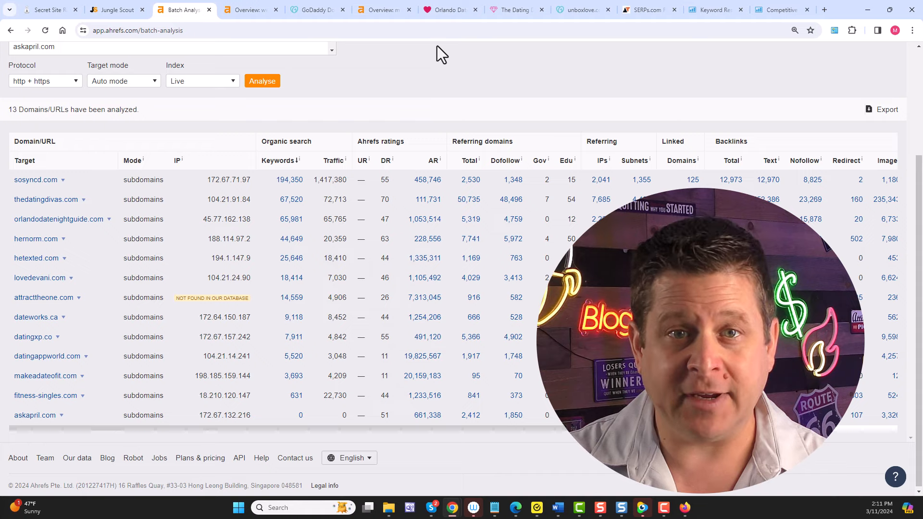
click(450, 10)
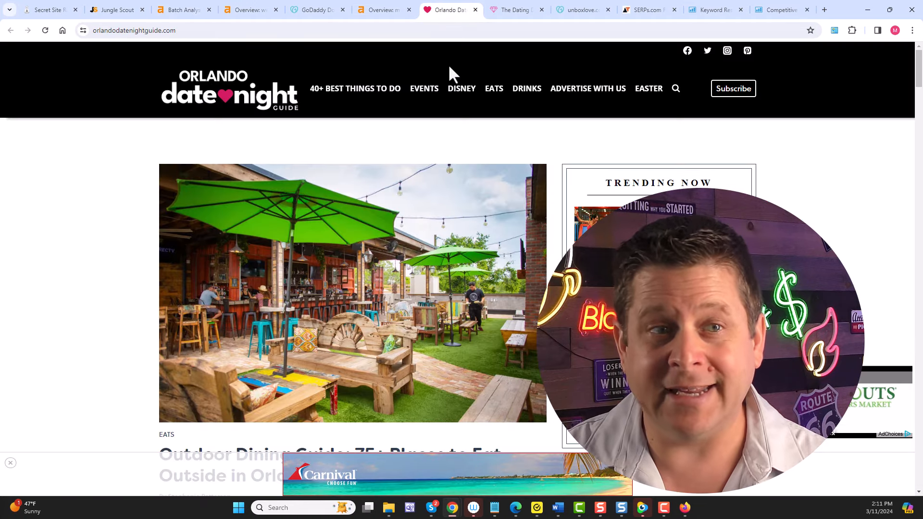
click(515, 9)
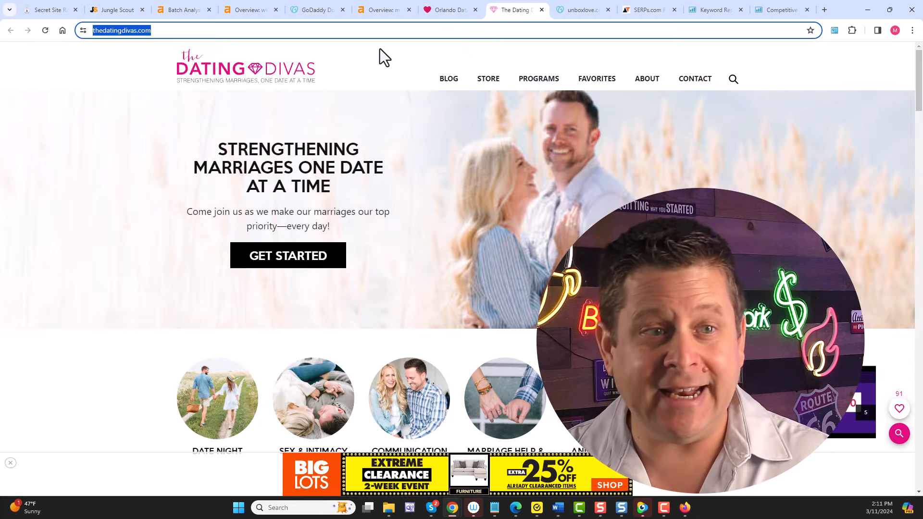
click(183, 10)
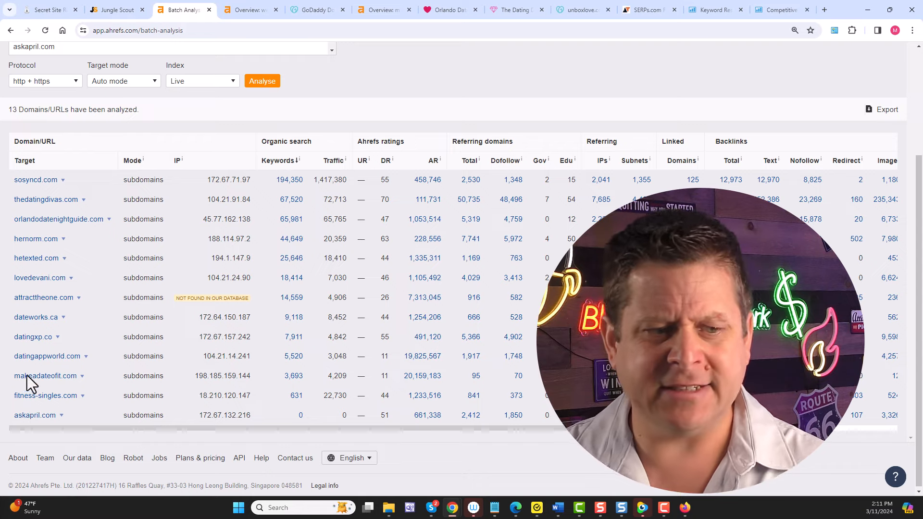
click(47, 10)
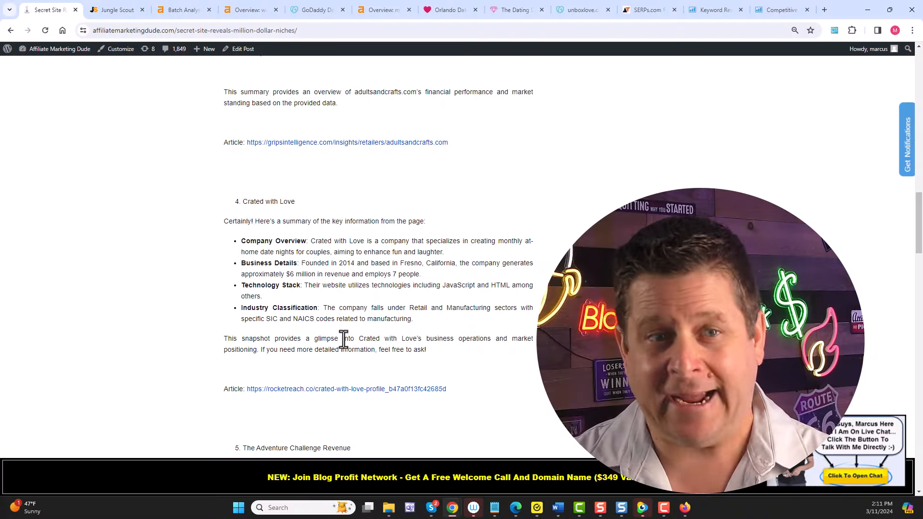
- Scroll to the post's top outline and highlight the 'How to tell if there is profit' point
scroll(up, 3)
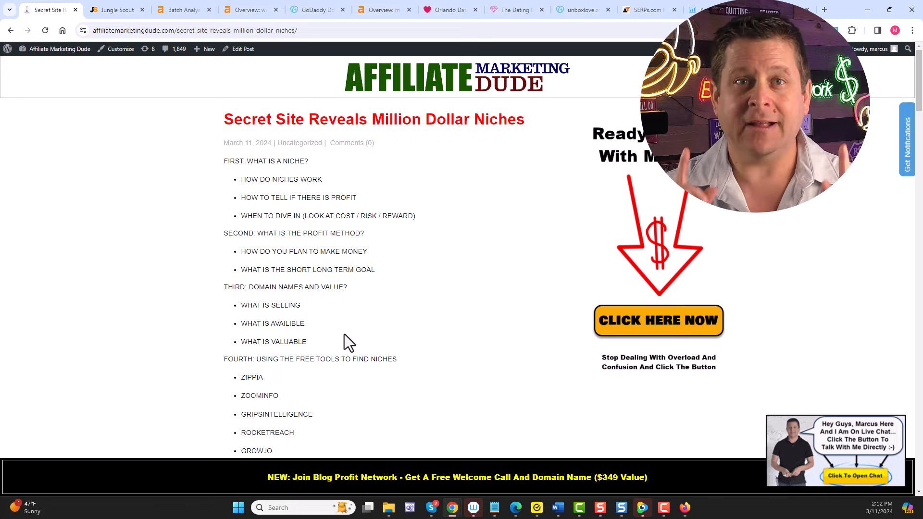
mouse_move(335, 191)
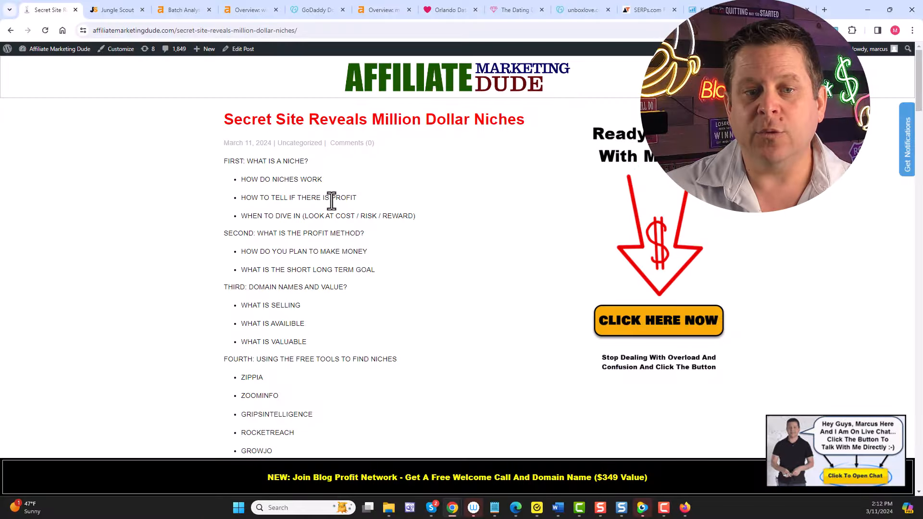
double_click(299, 197)
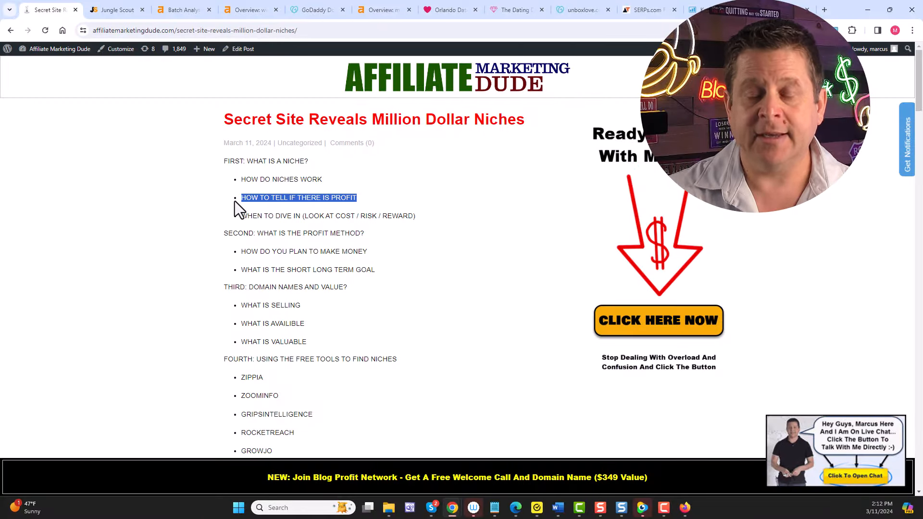
mouse_move(287, 251)
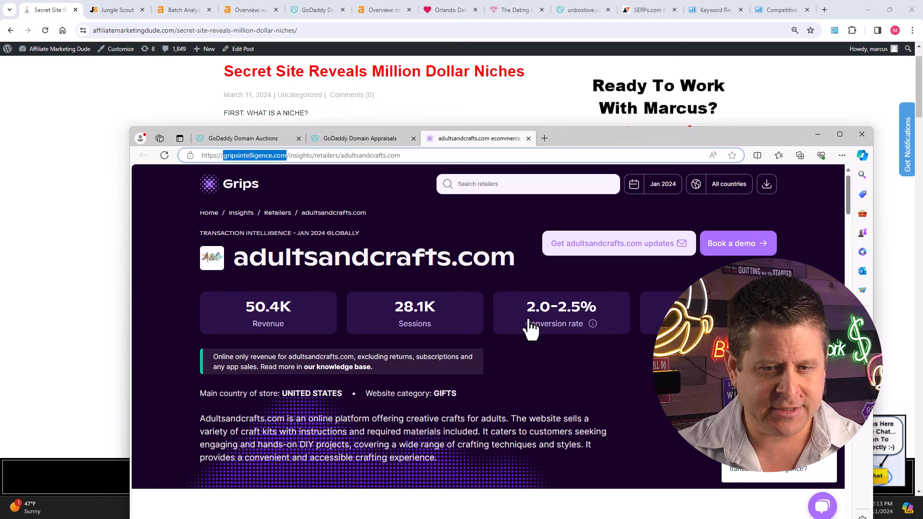
mouse_move(121, 48)
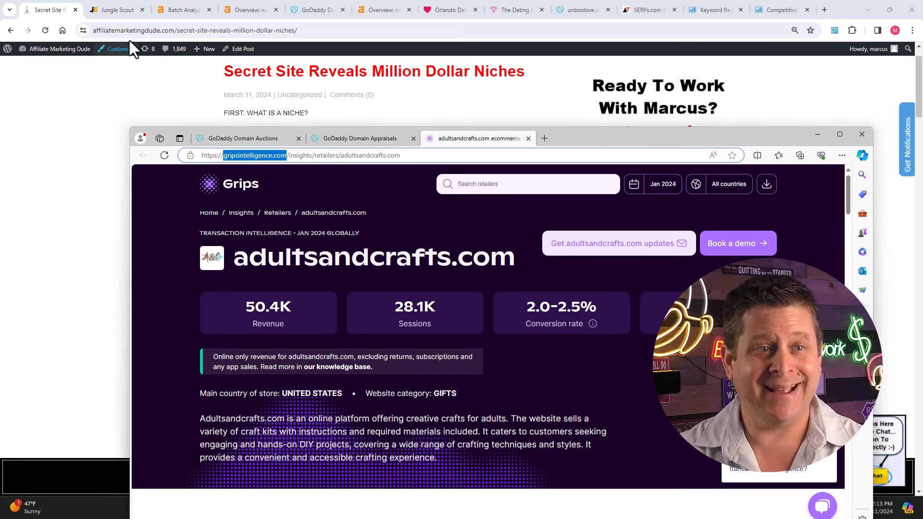
- Switch to The Hoth's free Google Keyword Planner page
click(116, 10)
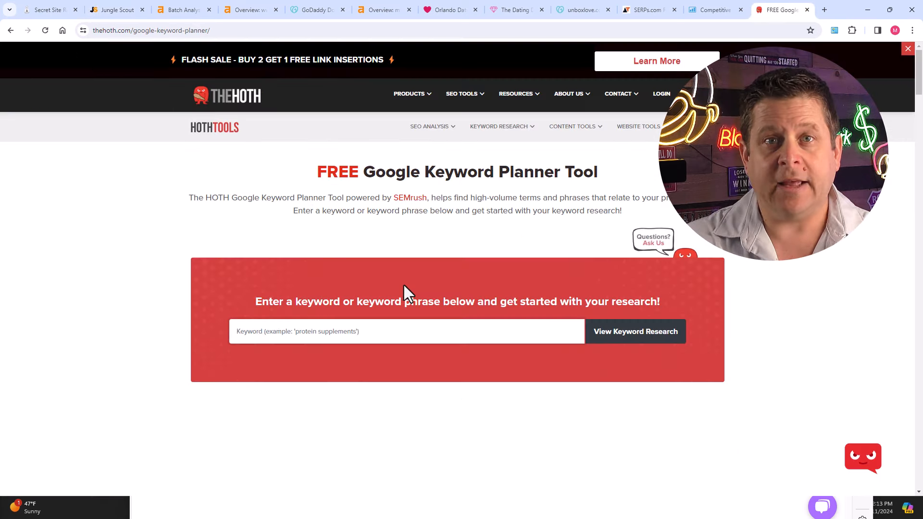
- Enter 'date idea', pass the reCAPTCHA and run keyword research for date night
scroll(down, 3)
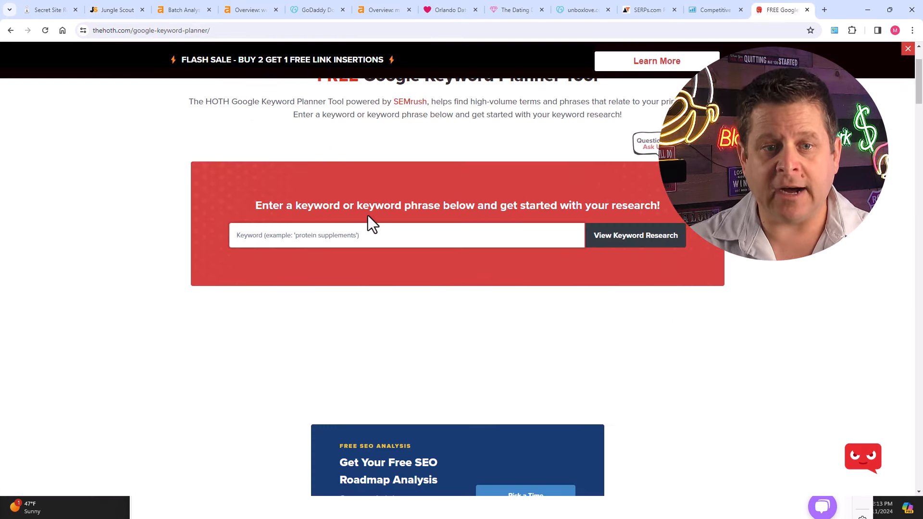
click(361, 234)
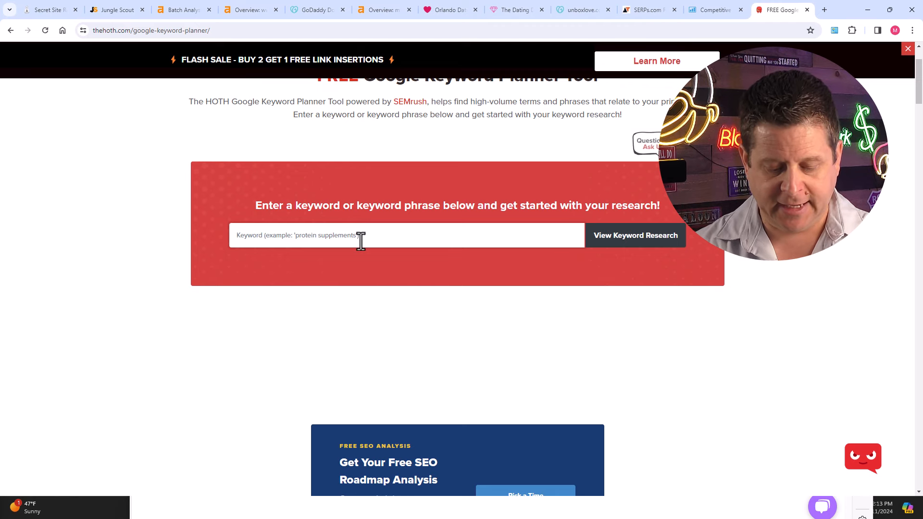
text(date idea)
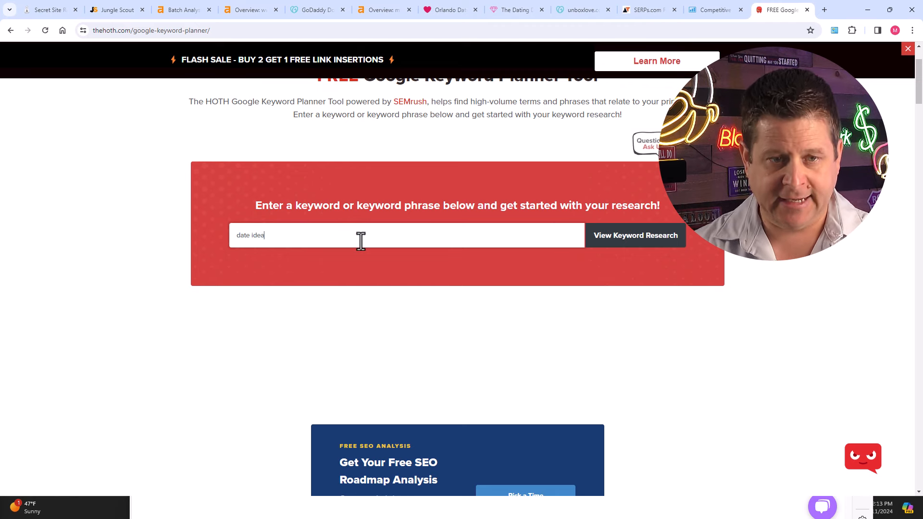
click(635, 236)
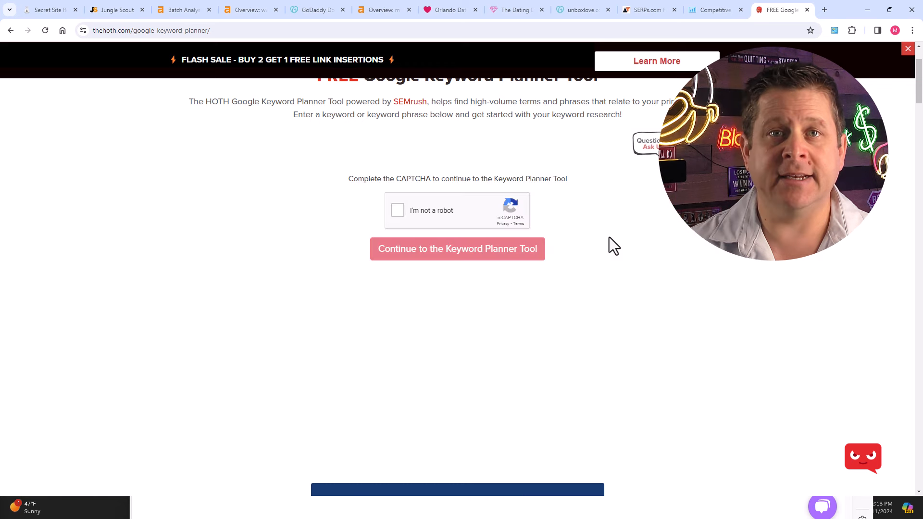
click(397, 210)
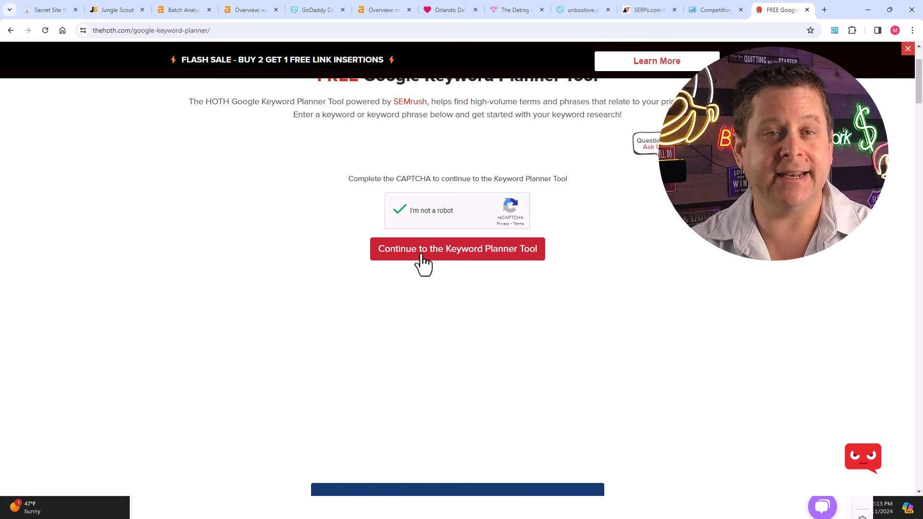
click(456, 248)
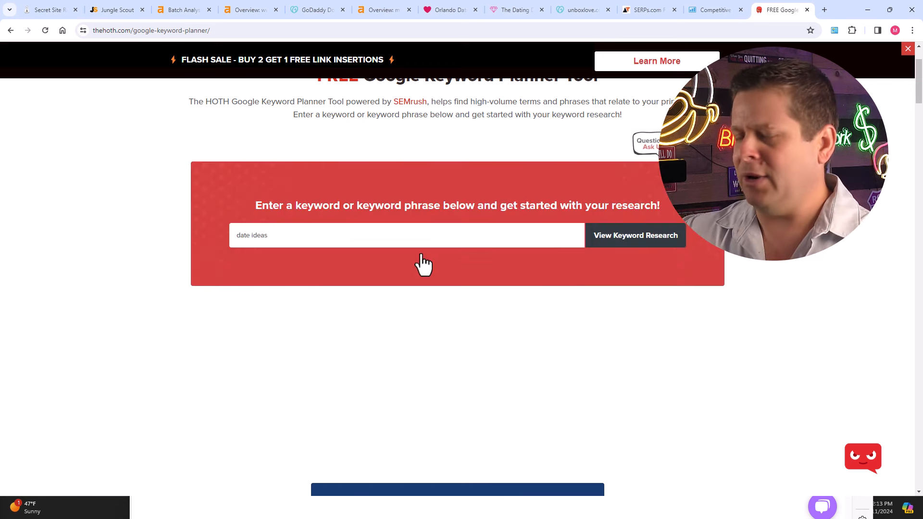
click(635, 235)
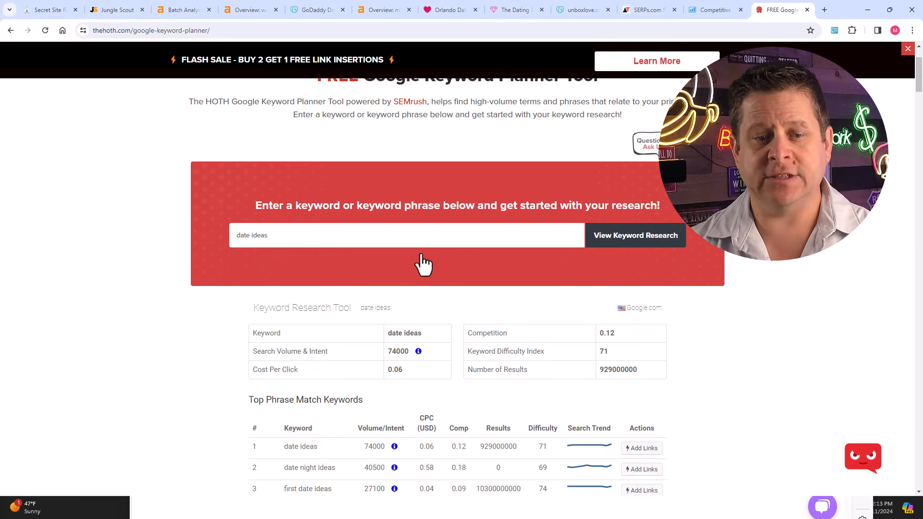
- Dismiss the SEMrush offer and review the 40,500 monthly searches and phrase-match keywords
scroll(down, 3)
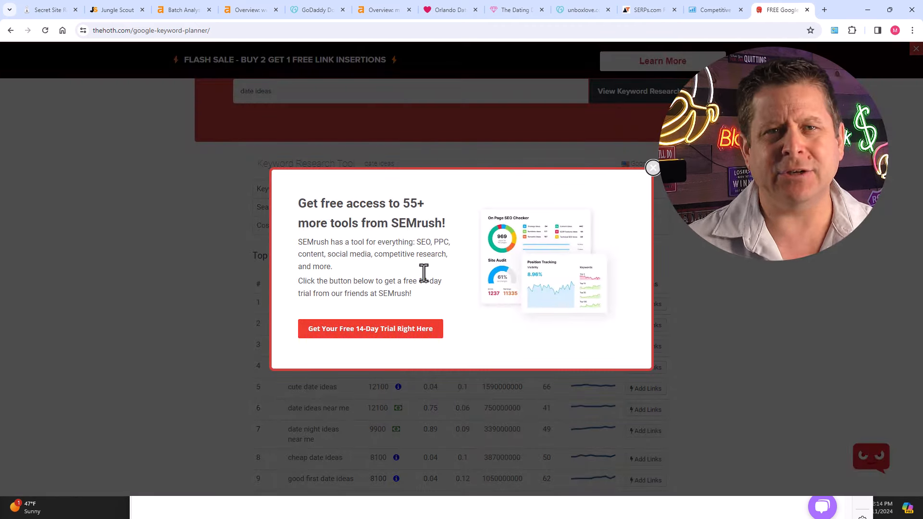
click(652, 167)
text(night)
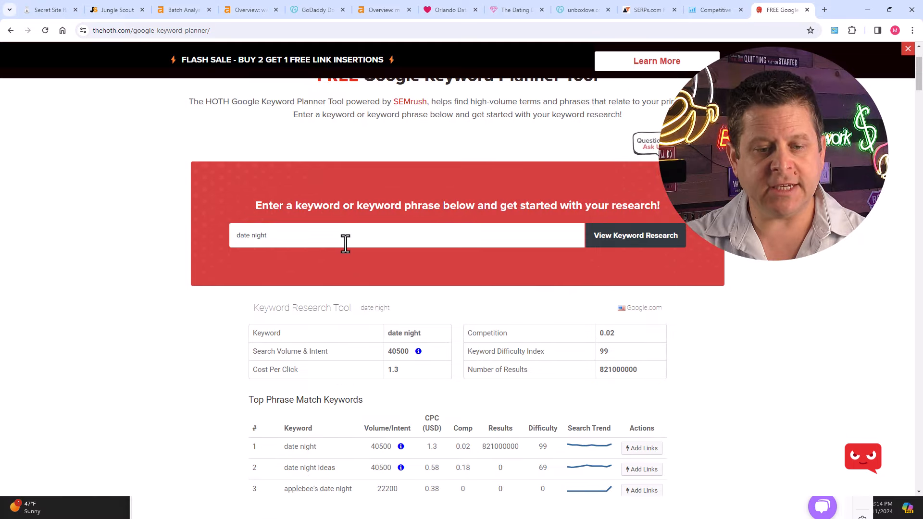
scroll(down, 3)
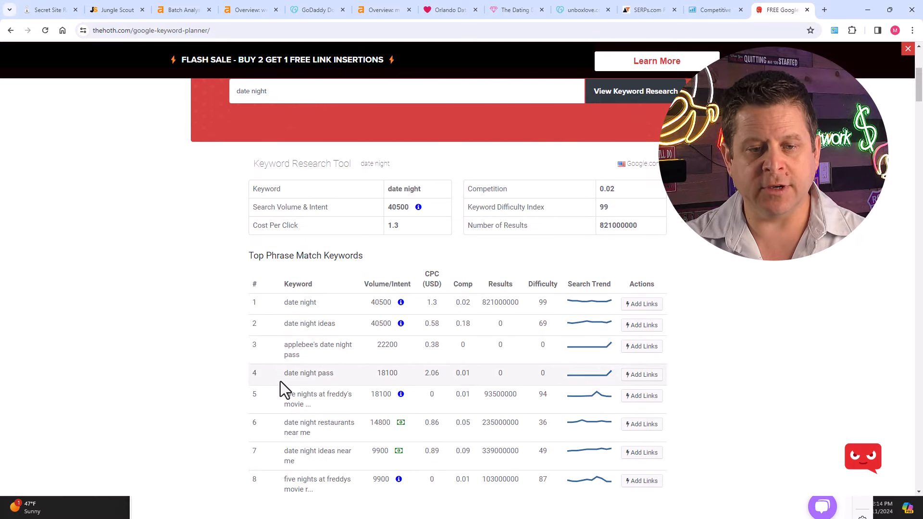
scroll(down, 3)
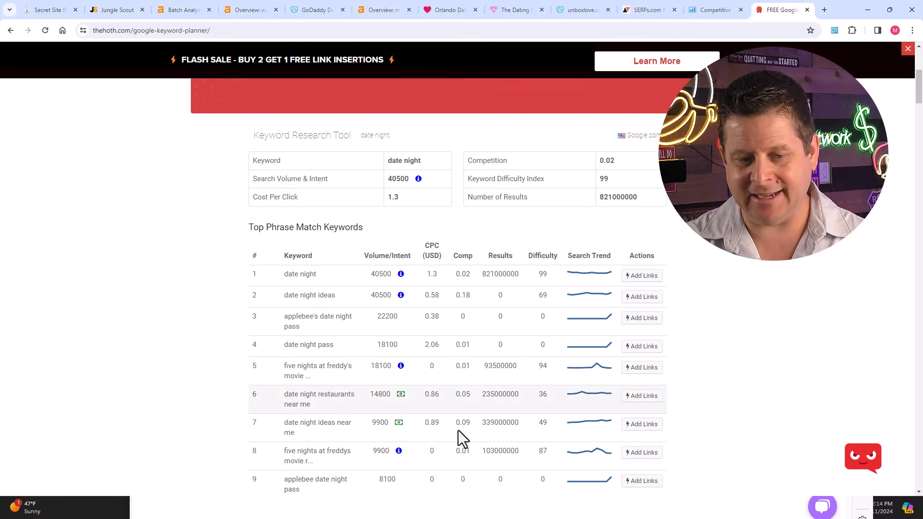
scroll(down, 3)
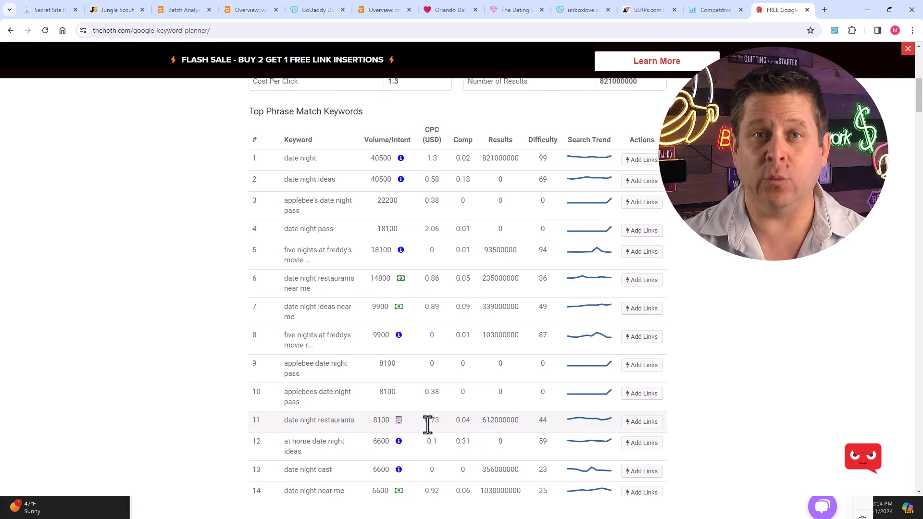
- Bring up SE Ranking's competitive overview for orlandodatenightguide.com
click(714, 10)
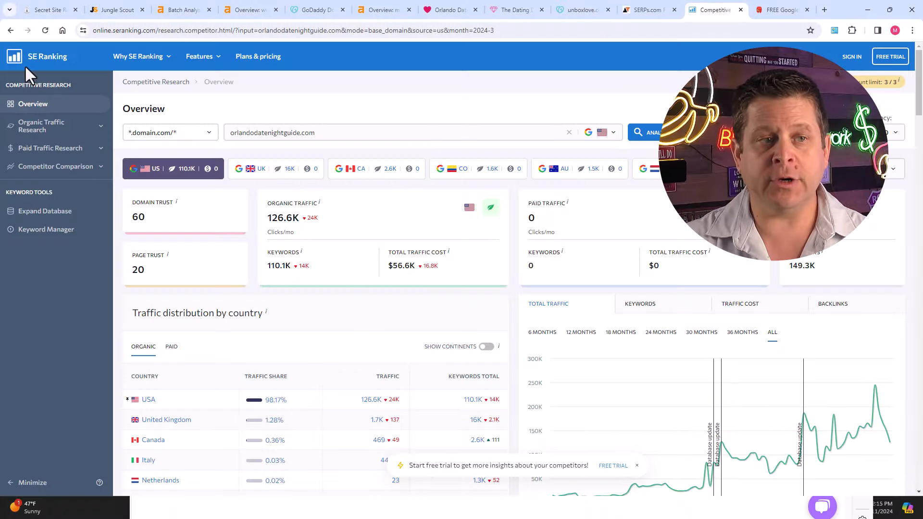
click(138, 56)
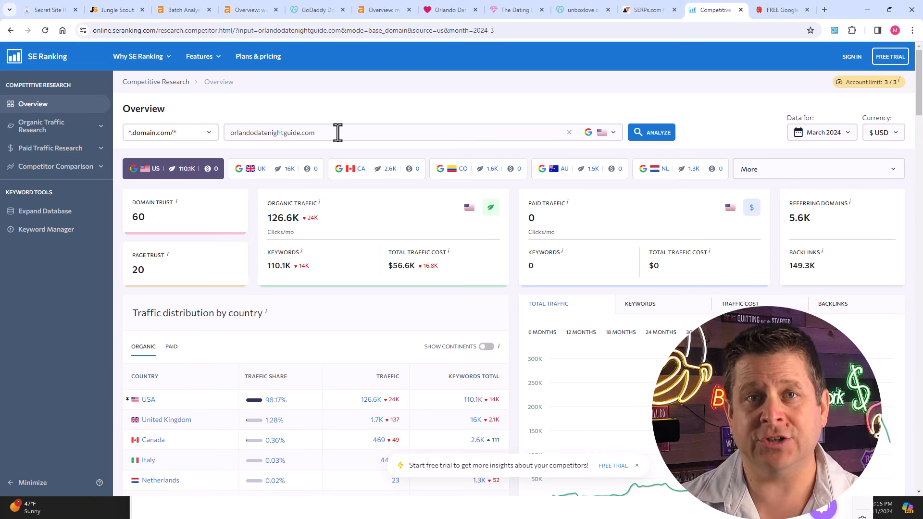
- Search Google for 'date night ideas', scan the results, then return to the SERPs.com rank checker
click(647, 9)
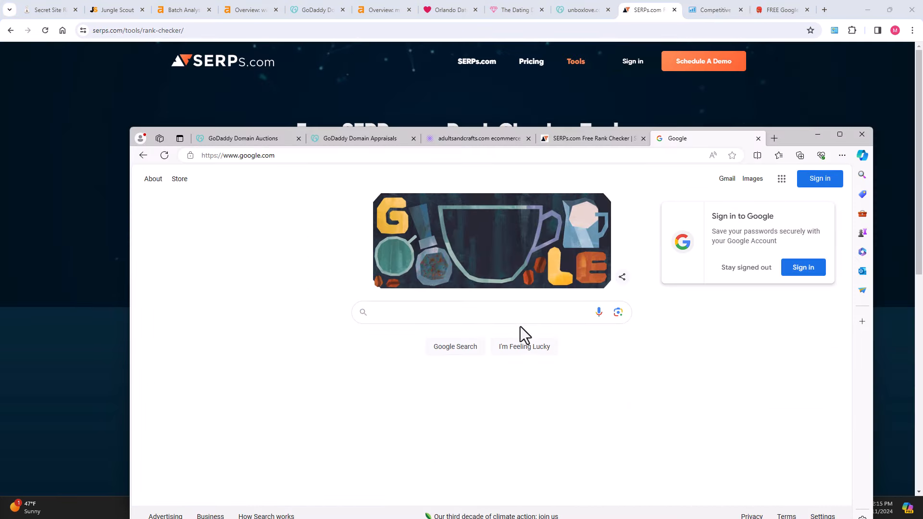
click(476, 311)
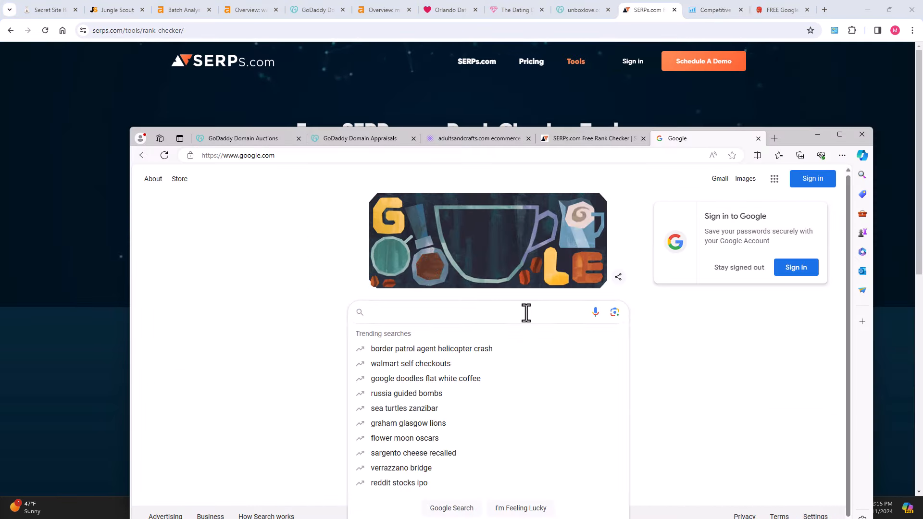
text(date night)
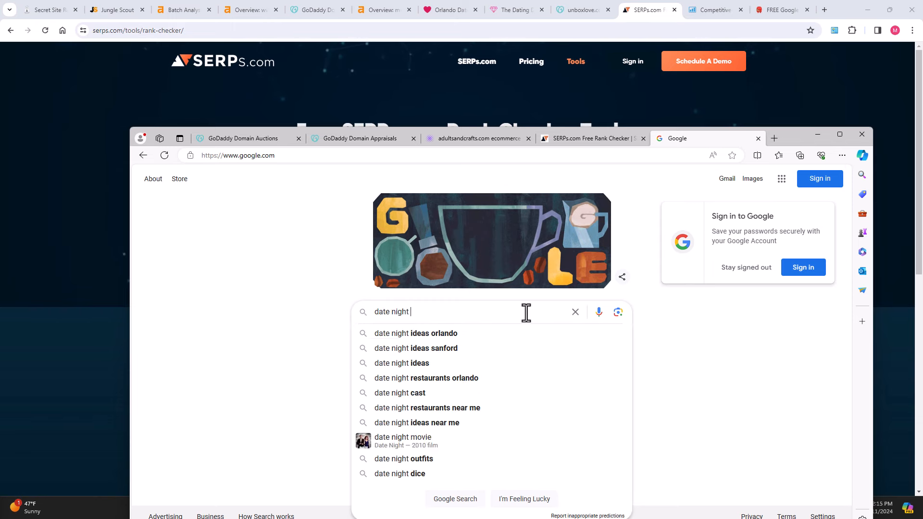
click(403, 362)
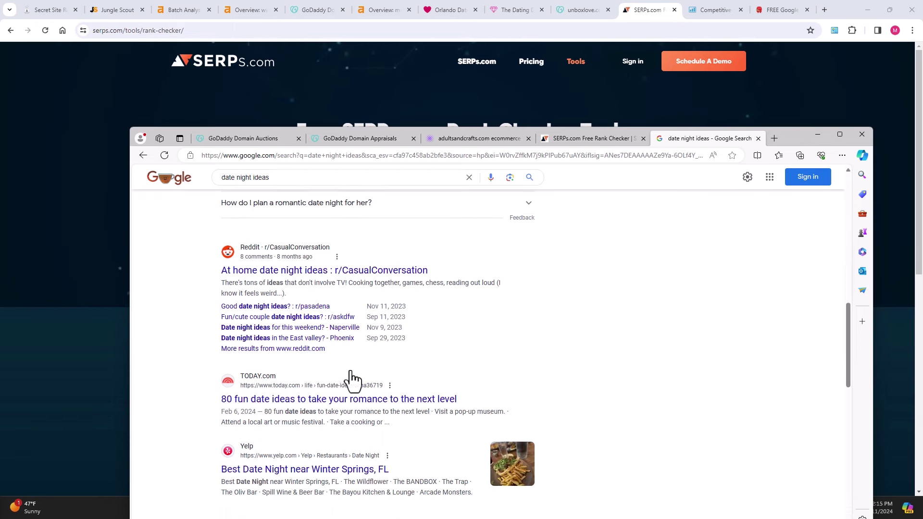
scroll(down, 3)
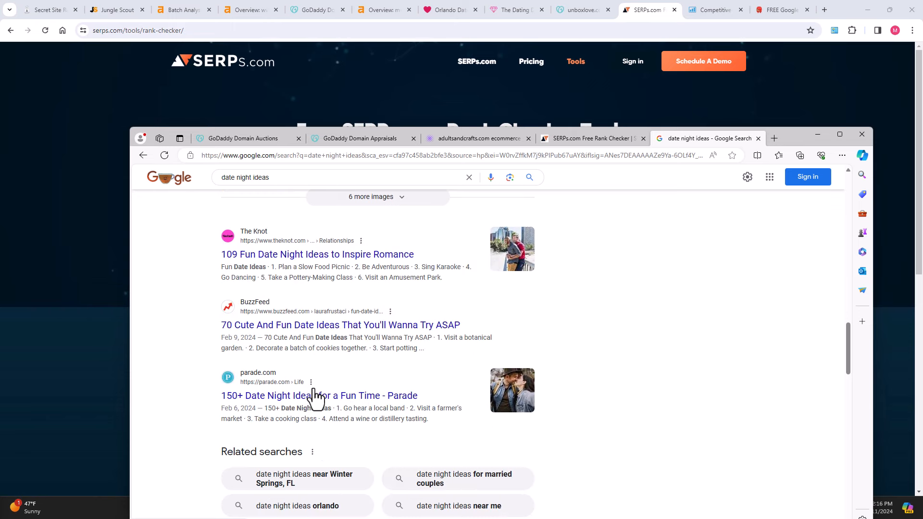
scroll(up, 3)
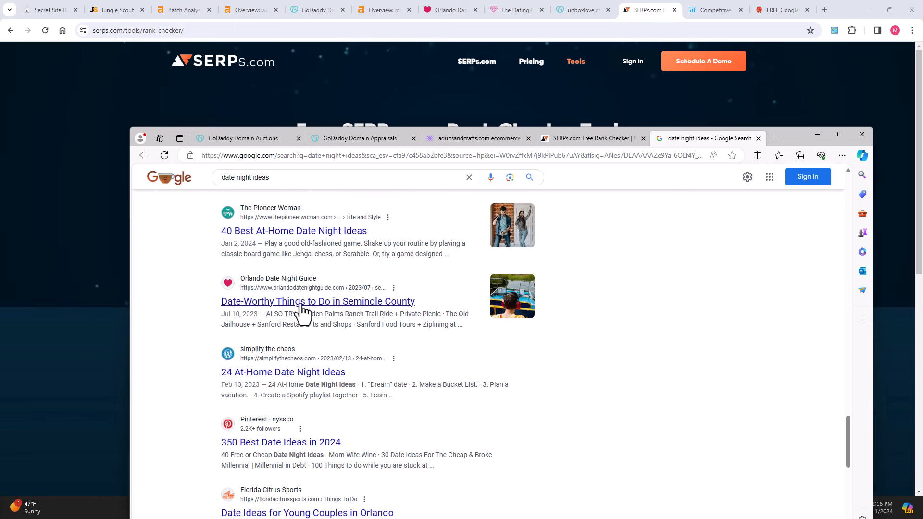
scroll(down, 3)
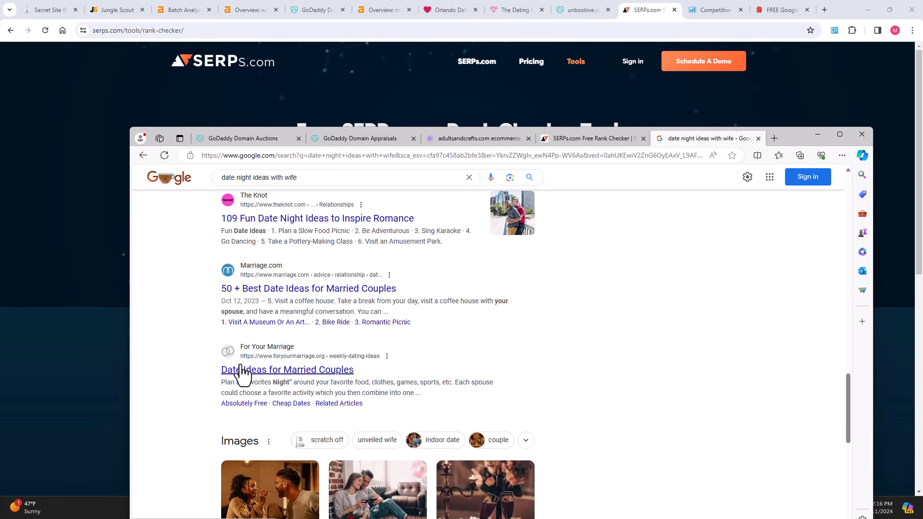
mouse_move(259, 380)
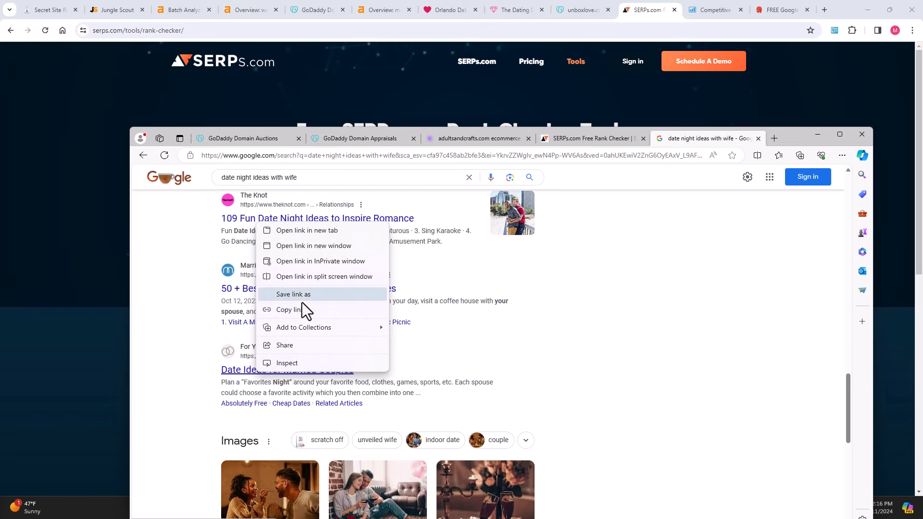
click(588, 138)
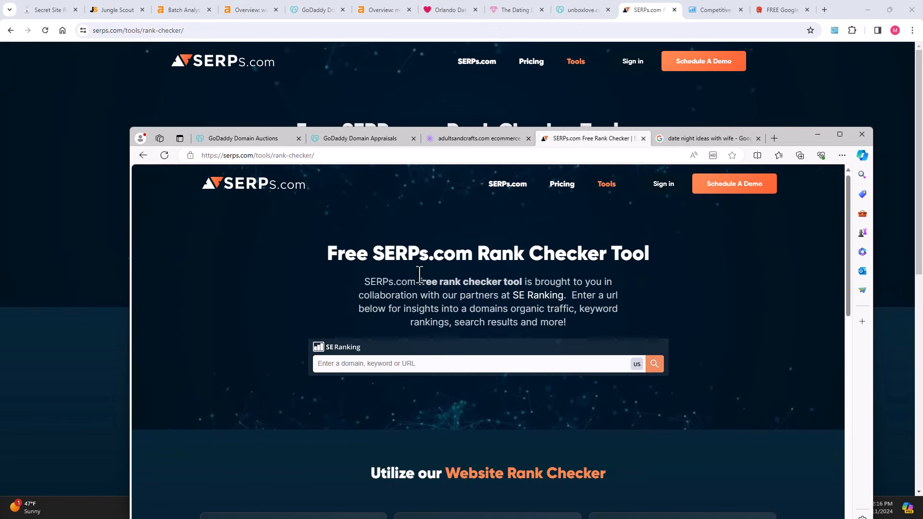
- Review orlandodatenightguide.com's keywords, competitors and top pages, then return to the blog outline
click(712, 9)
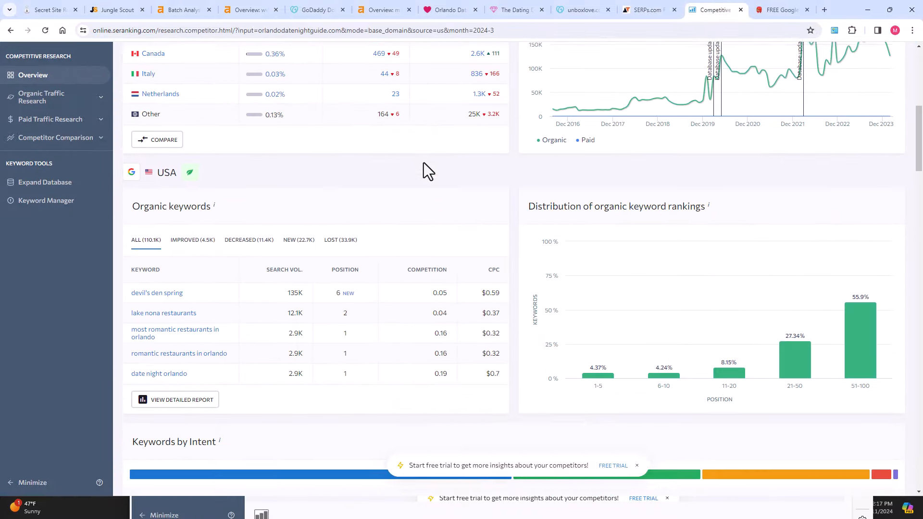
scroll(up, 3)
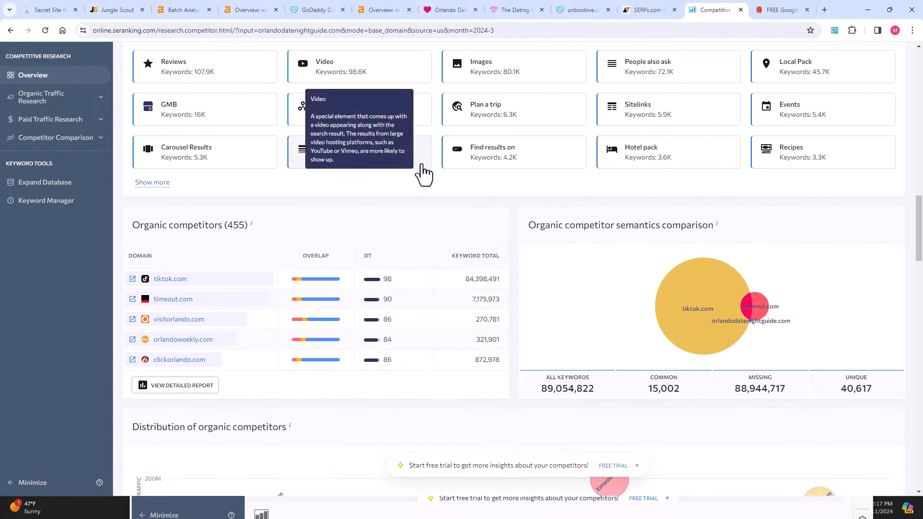
scroll(down, 3)
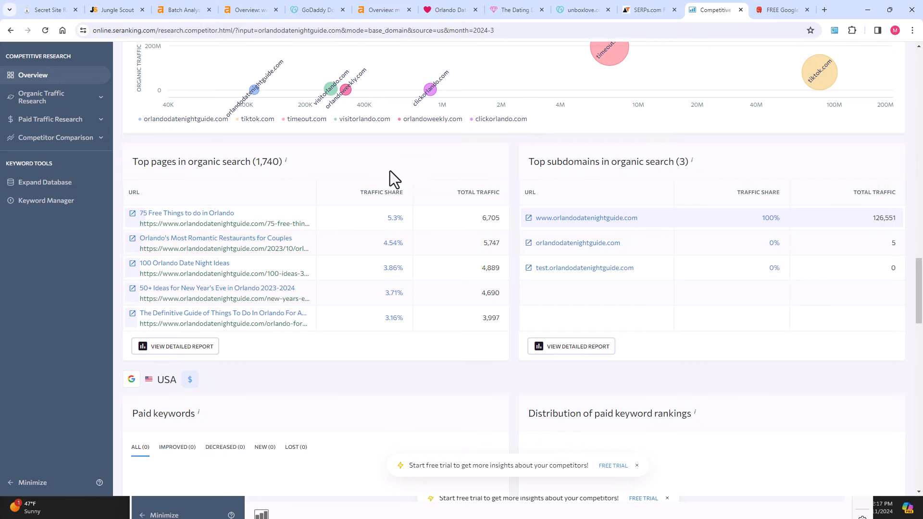
mouse_move(465, 172)
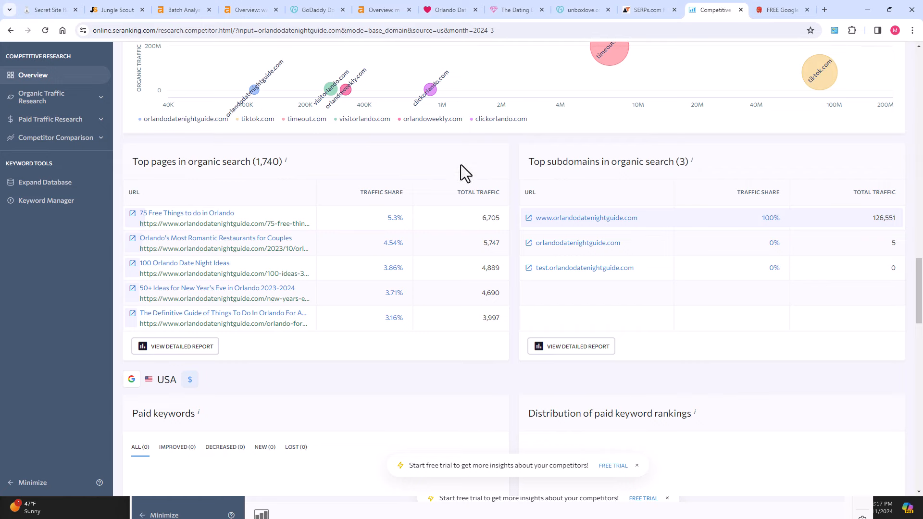
click(47, 10)
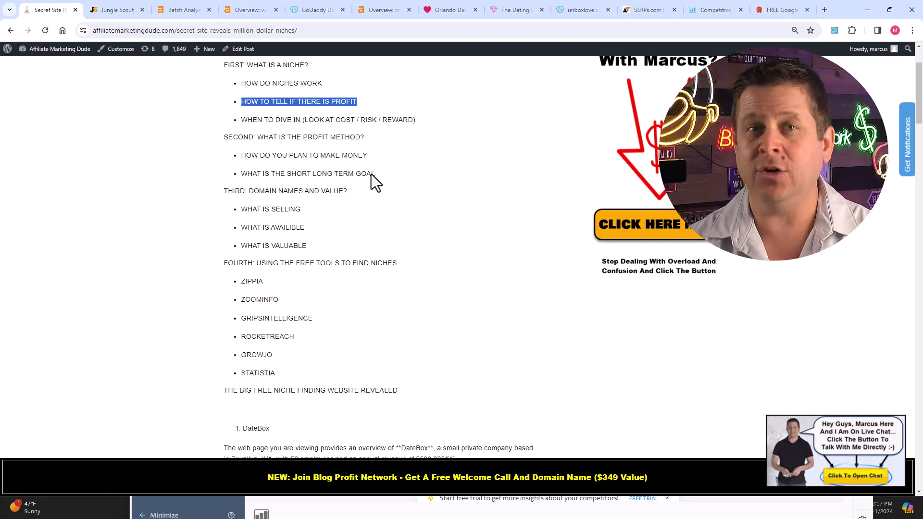
- Bring up the GoDaddy Domain Auctions listings page
click(316, 9)
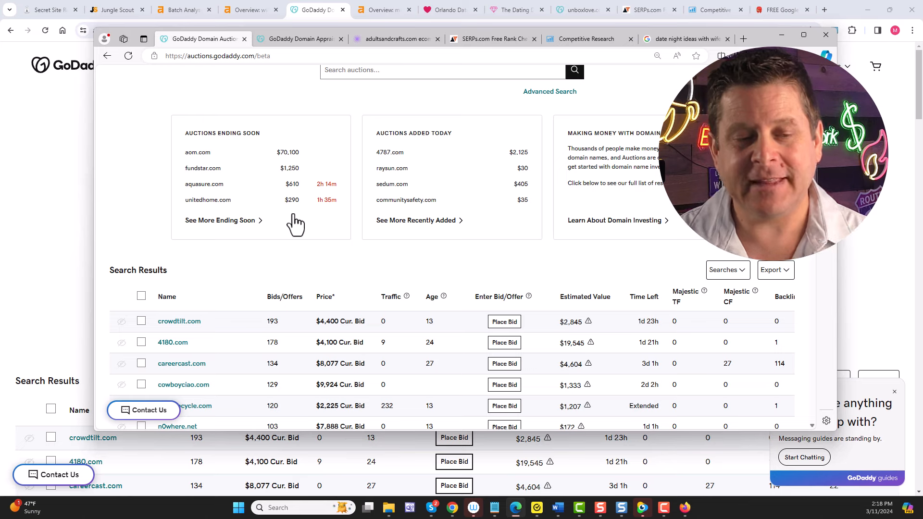
- Browse the auction listings and bring up SE Ranking's overview for careercast.com
scroll(down, 3)
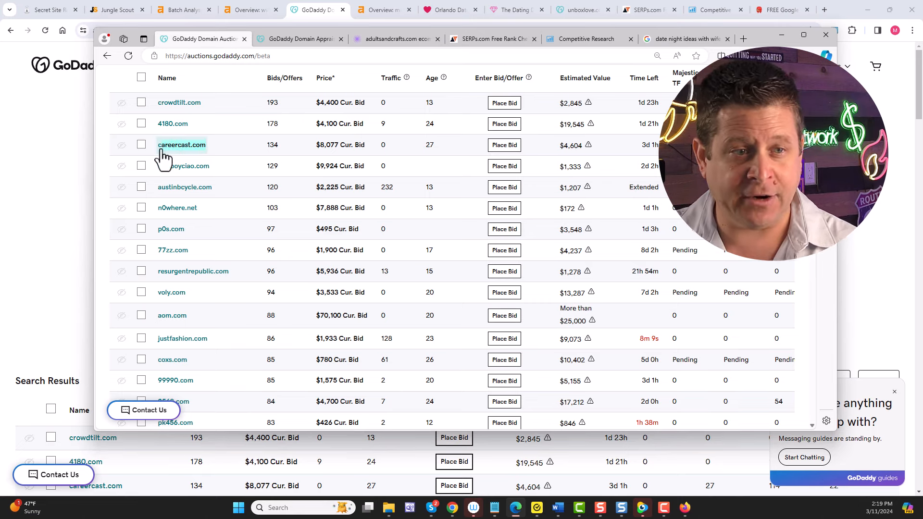
mouse_move(235, 188)
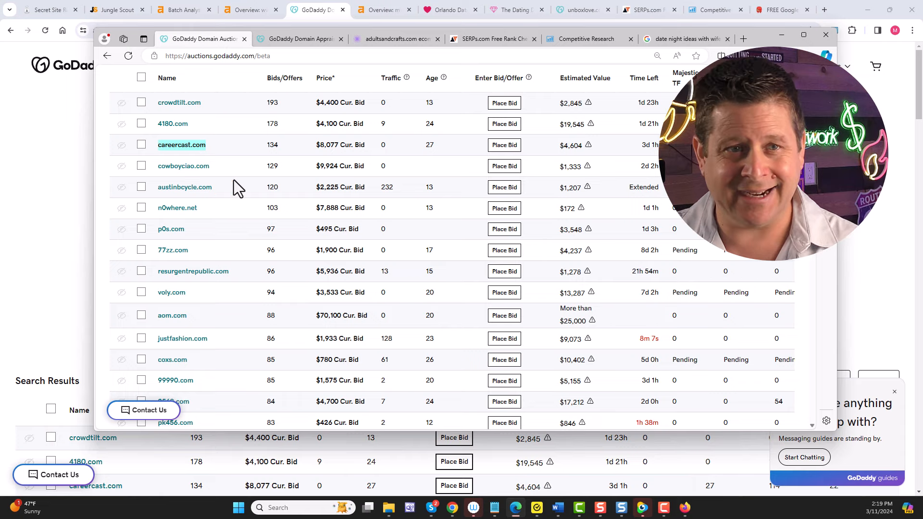
click(586, 39)
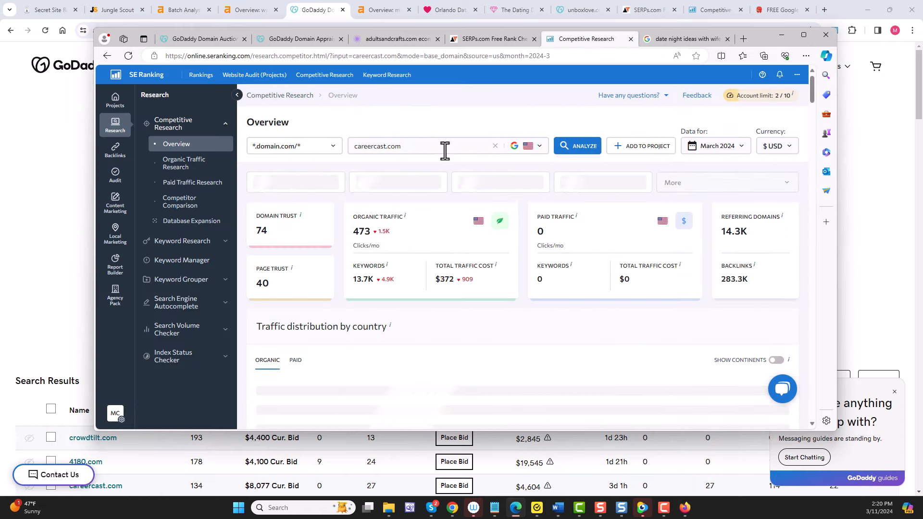
- Review careercast.com's traffic and keyword charts, then return to the GoDaddy auction listings via the appraisal tab
scroll(down, 3)
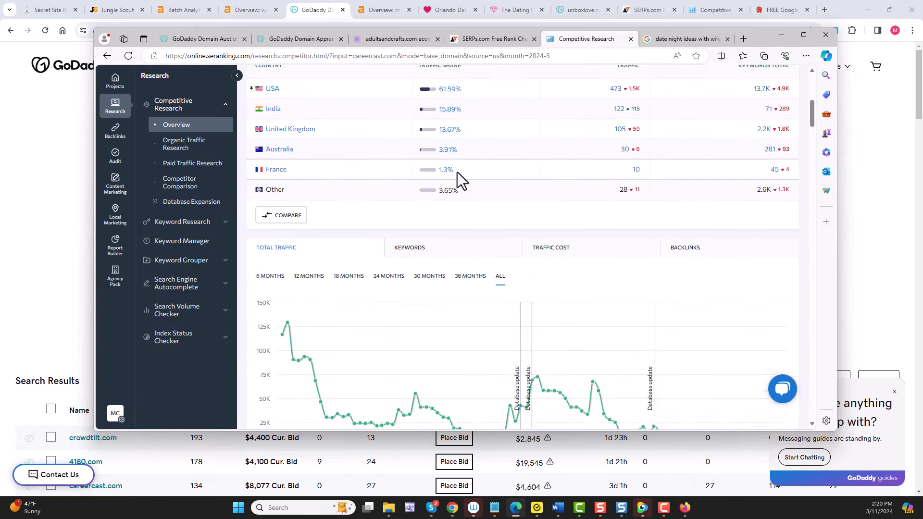
scroll(down, 3)
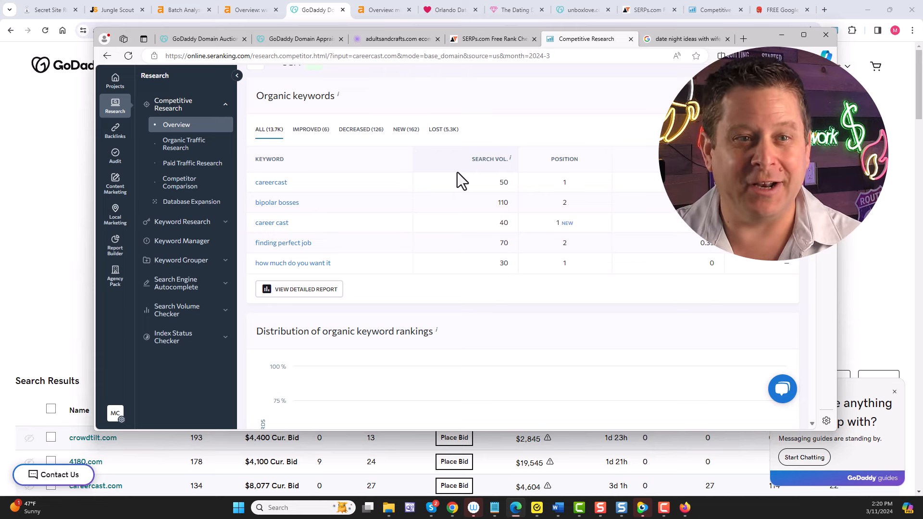
mouse_move(388, 124)
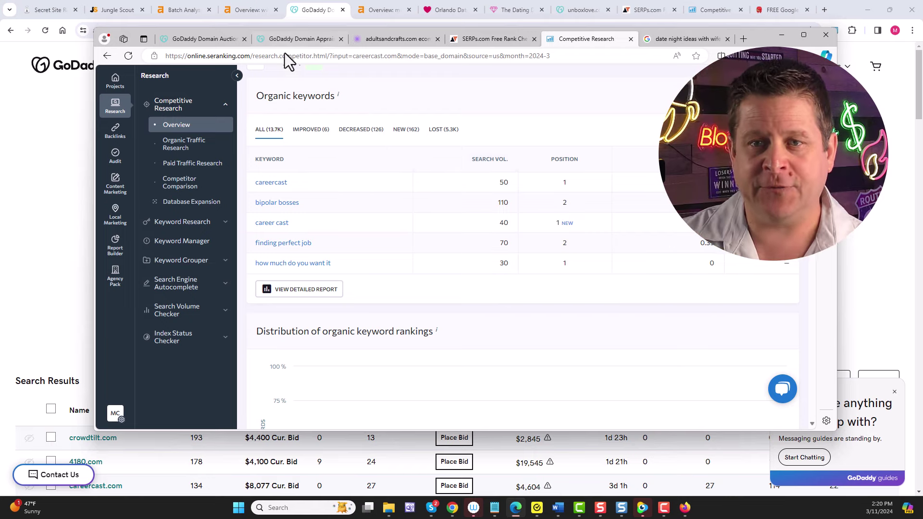
click(300, 39)
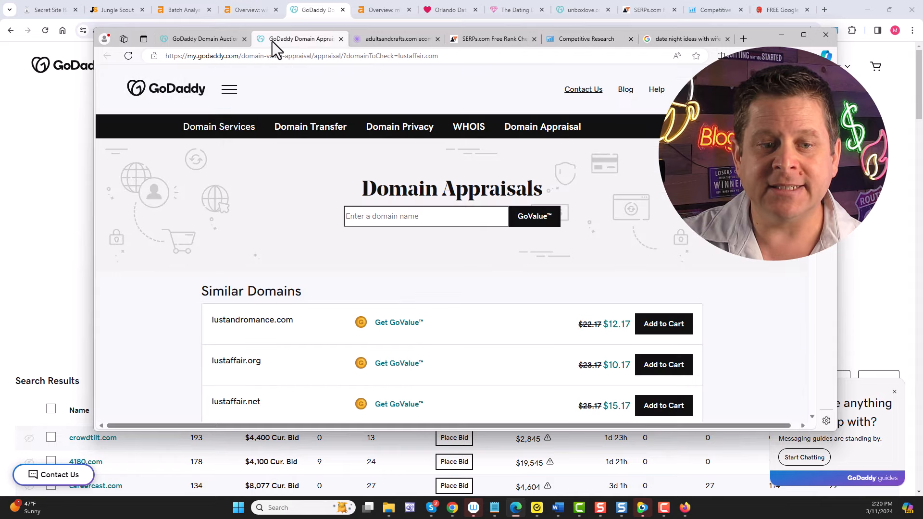
click(202, 38)
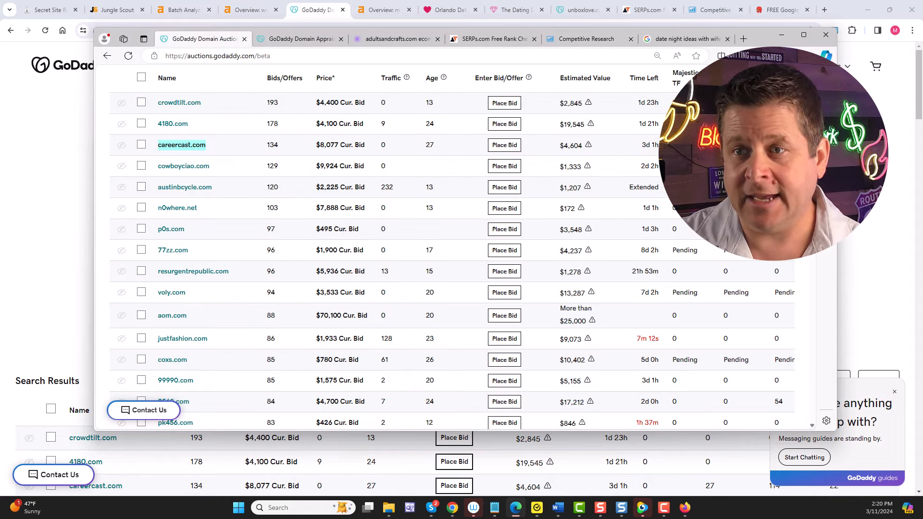
- Ask Copilot which auction domains on the page fit profitable niche markets
click(825, 56)
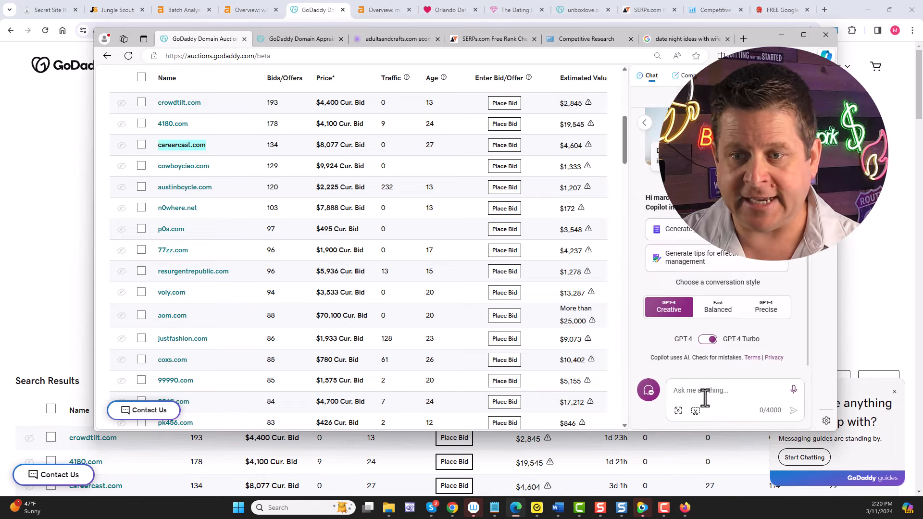
text(please look at these domains)
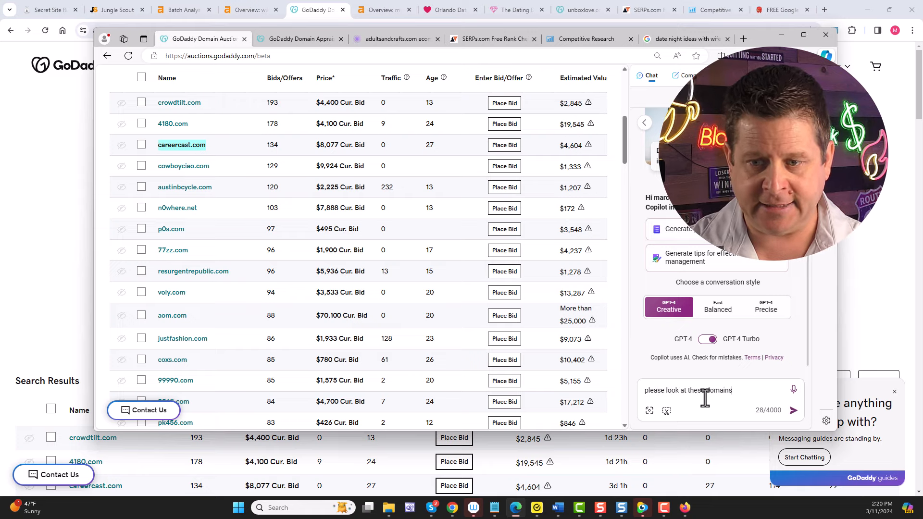
text(and tell me)
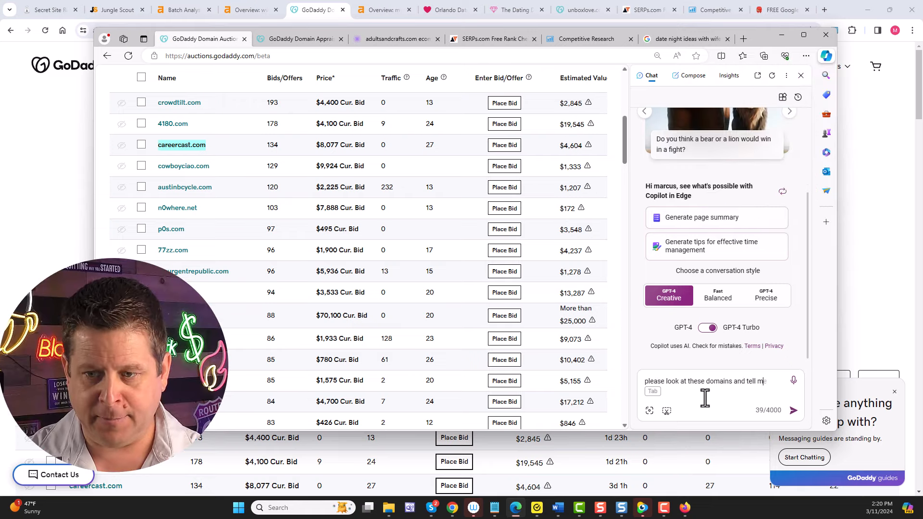
text(whiche ones are tied to profitable niche market)
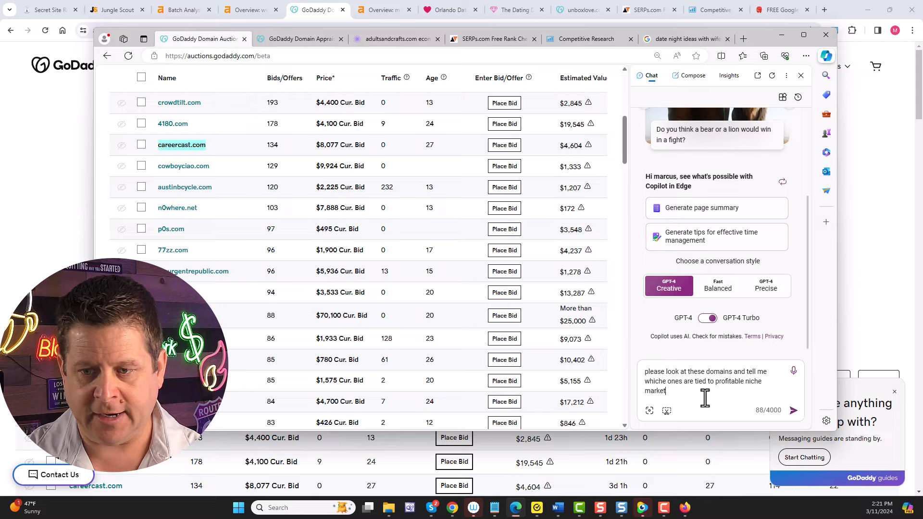
click(793, 410)
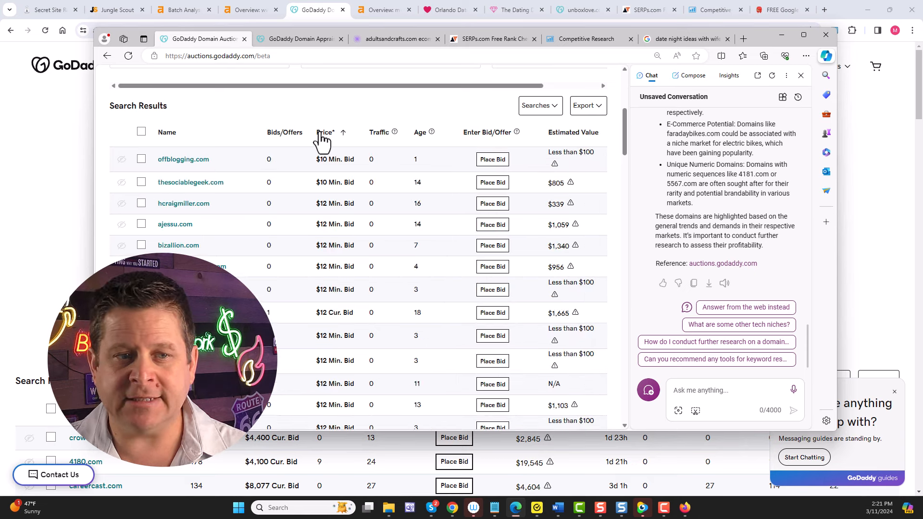
- Sort auctions by highest price and ask Copilot 'now try this list' while reviewing the listings
click(324, 132)
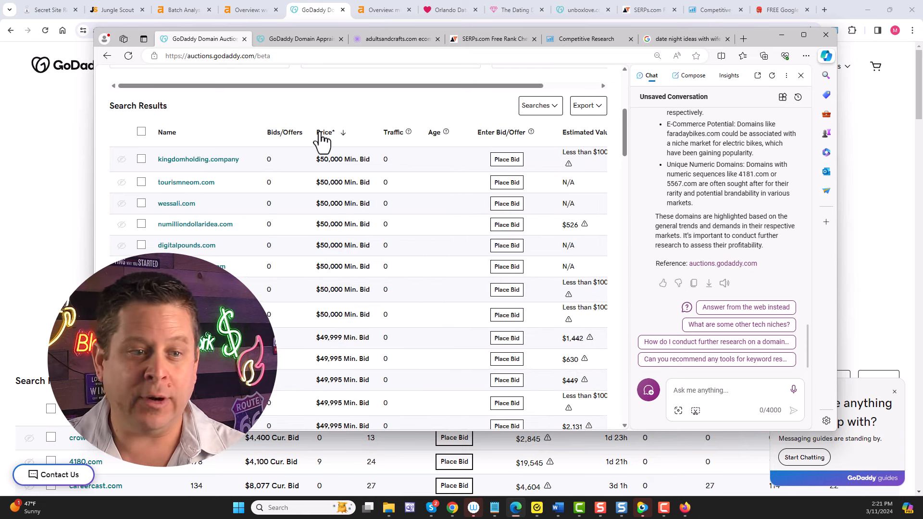
click(730, 390)
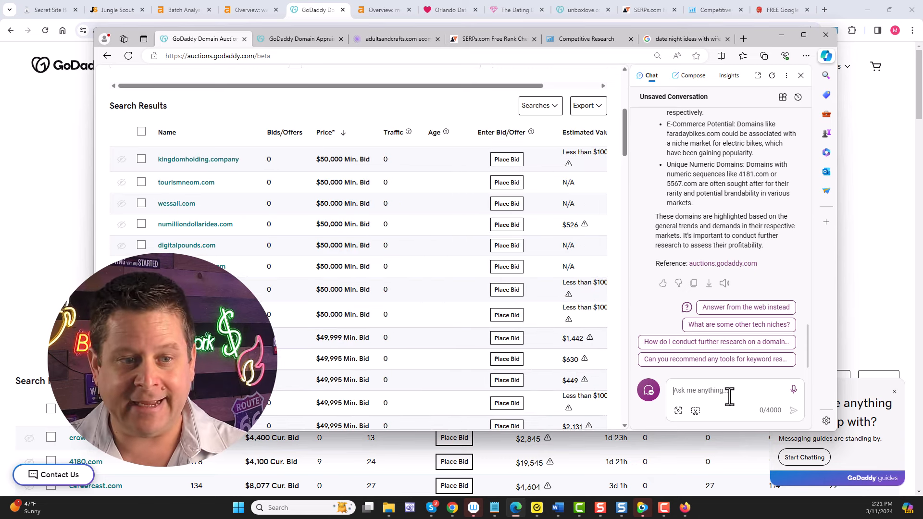
text(now try t)
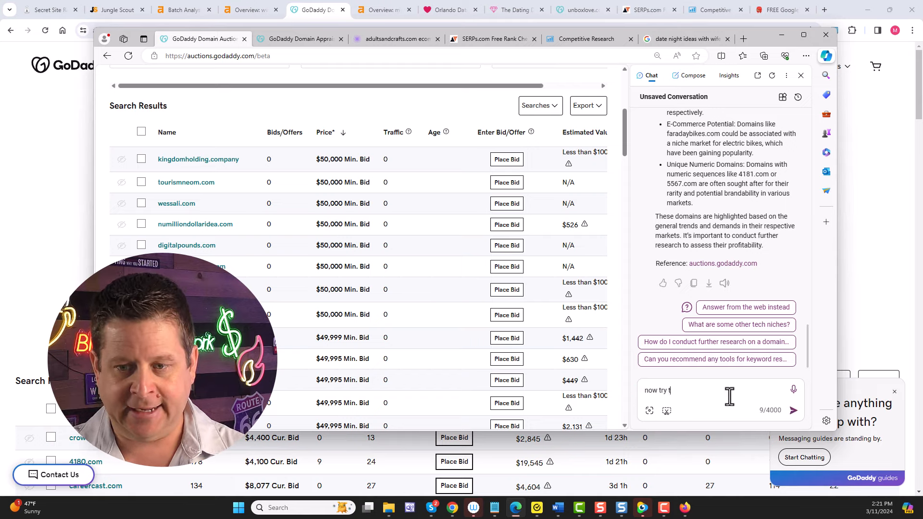
text(his list)
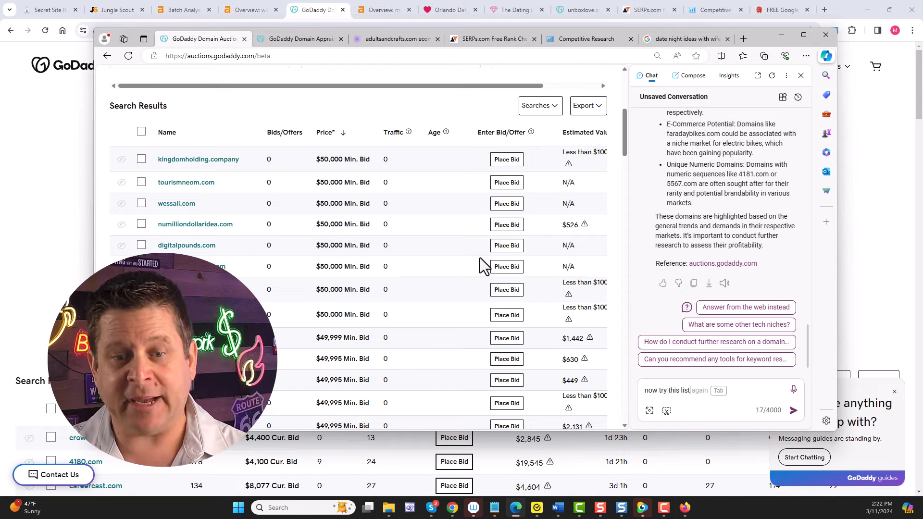
scroll(down, 3)
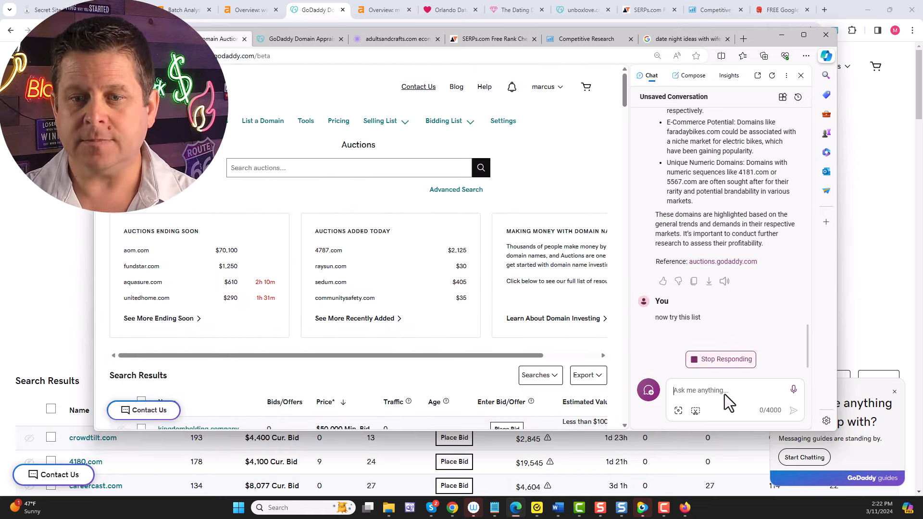
scroll(down, 3)
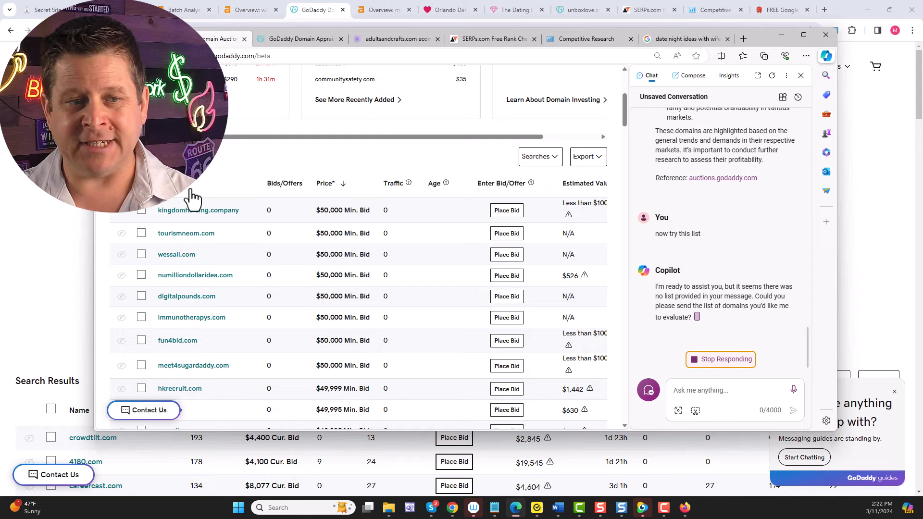
scroll(down, 3)
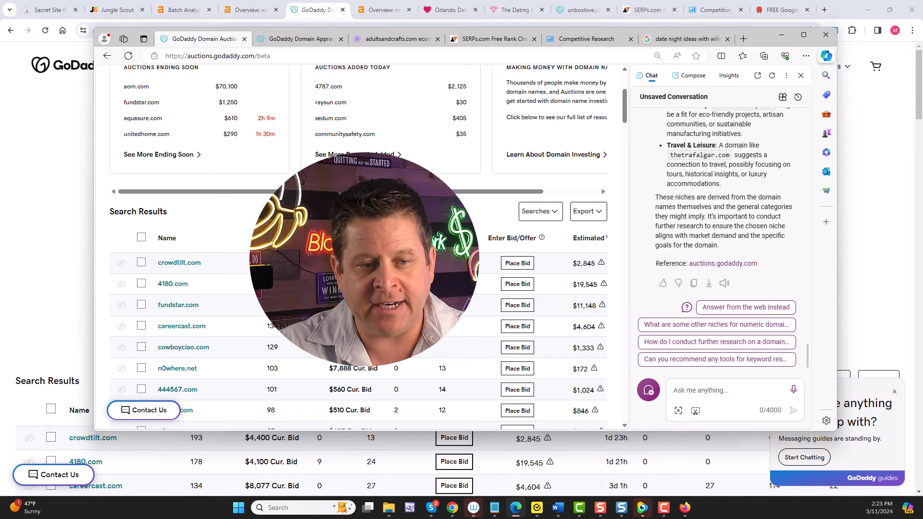
scroll(down, 3)
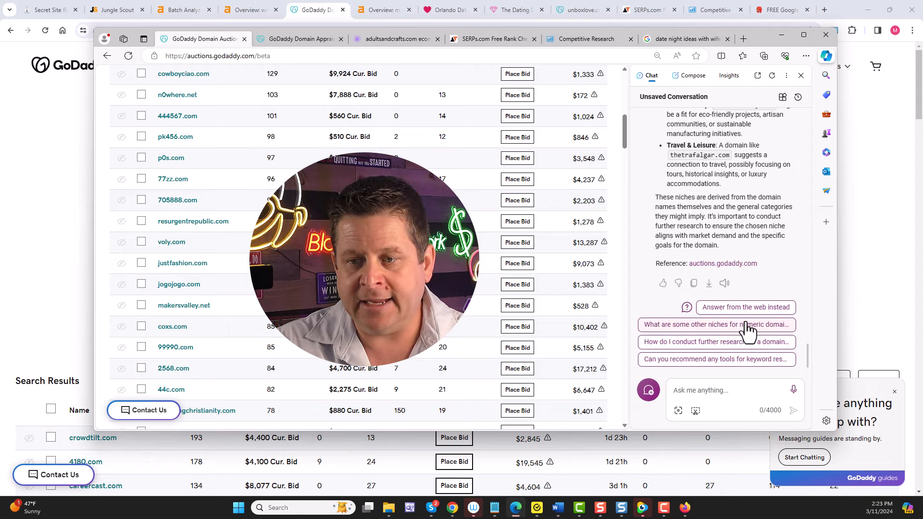
- Have Copilot answer from the web instead and read its niche-finding suggestions
click(745, 306)
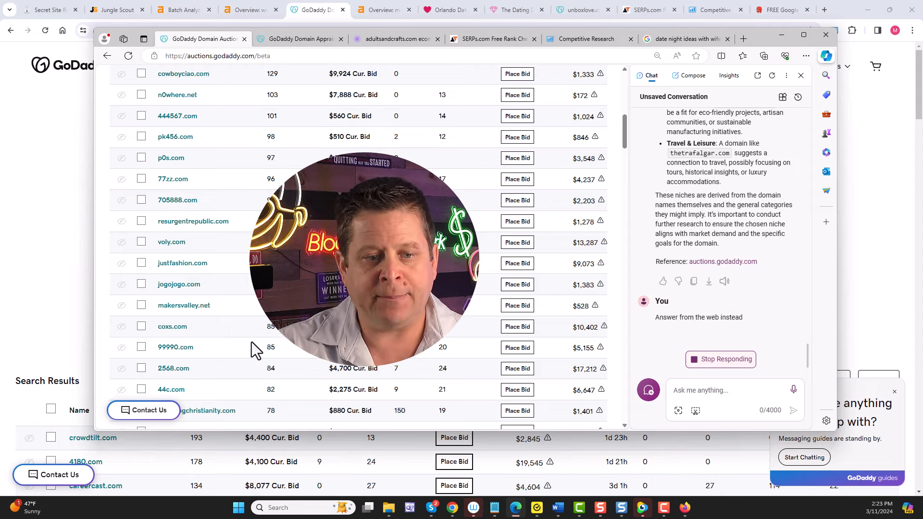
scroll(down, 3)
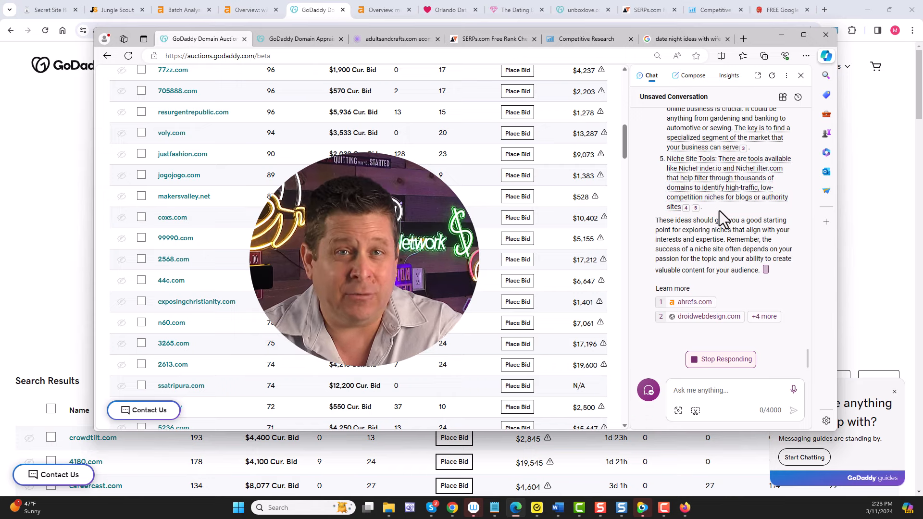
scroll(down, 3)
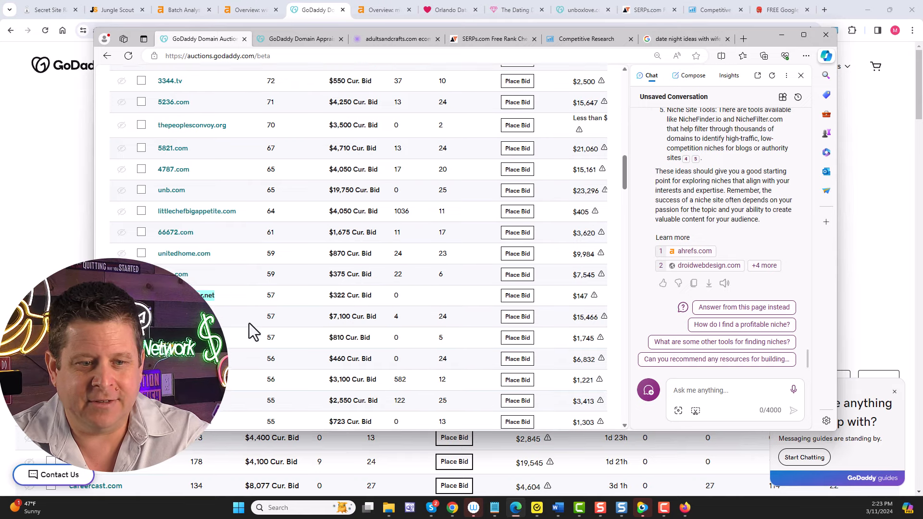
scroll(down, 3)
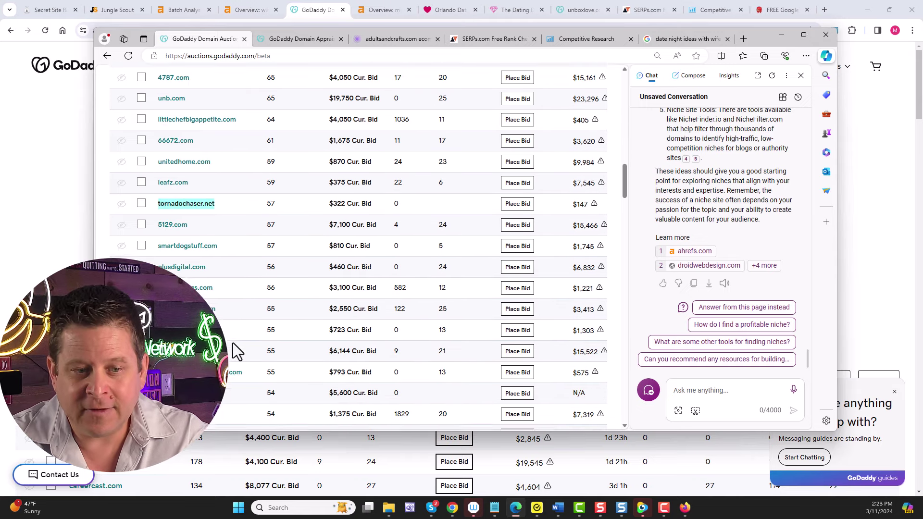
scroll(up, 3)
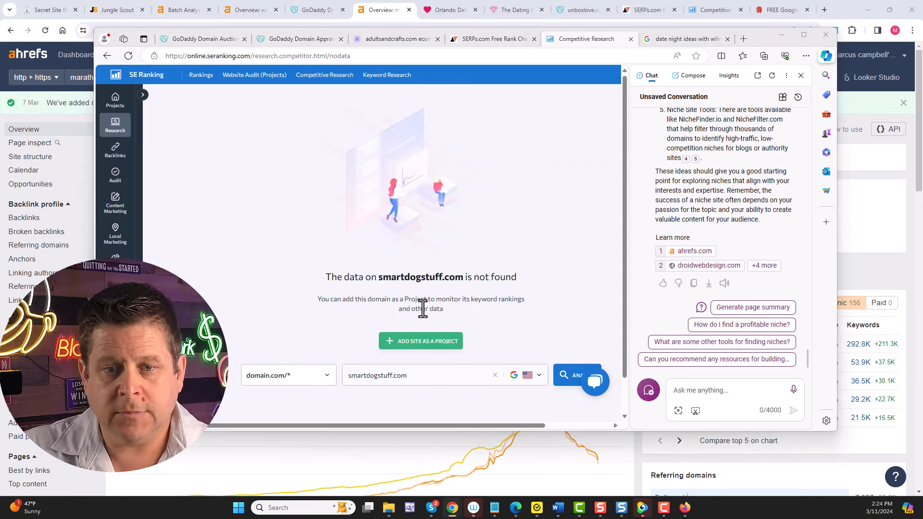
mouse_move(471, 300)
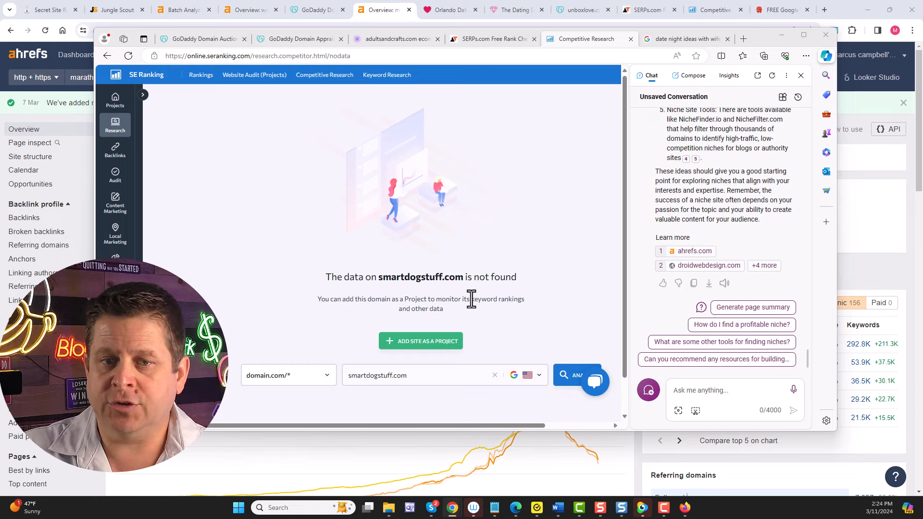
mouse_move(416, 292)
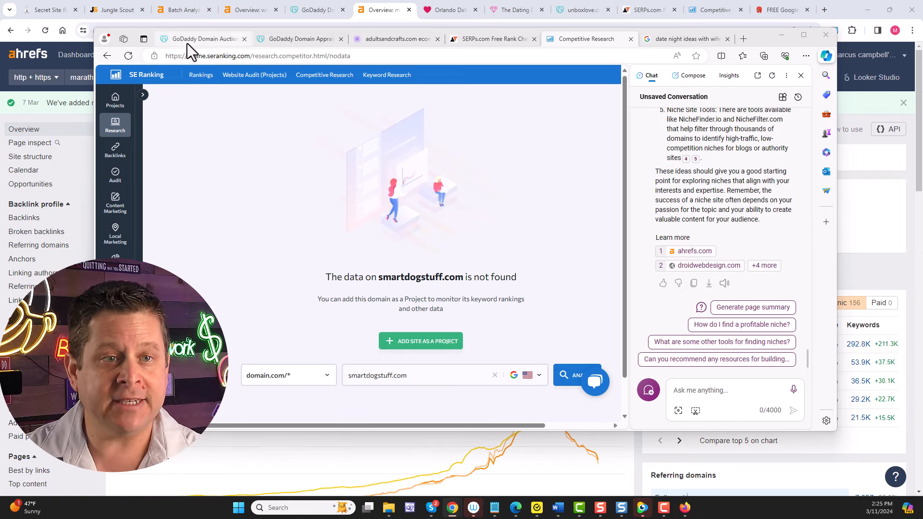
- Search GoDaddy auctions for 'dog' domains, then bring up the SERPs.com rank checker
click(203, 38)
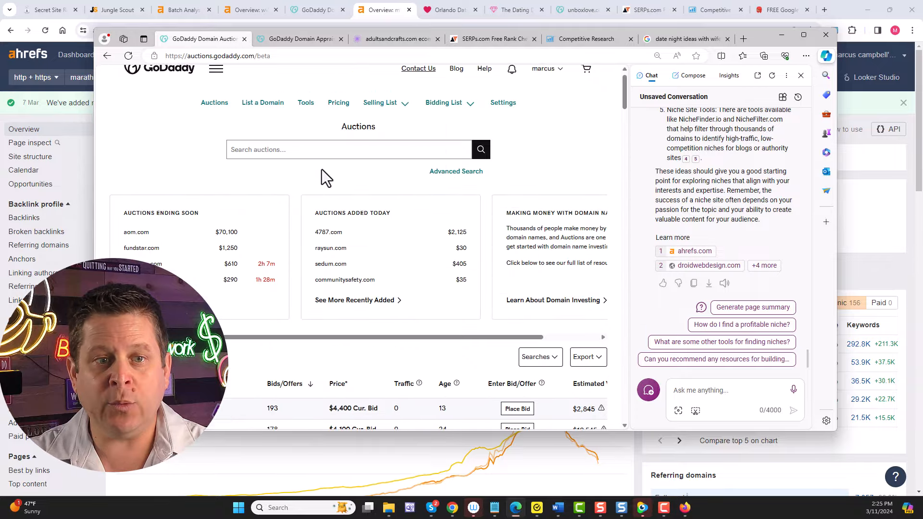
text(dog)
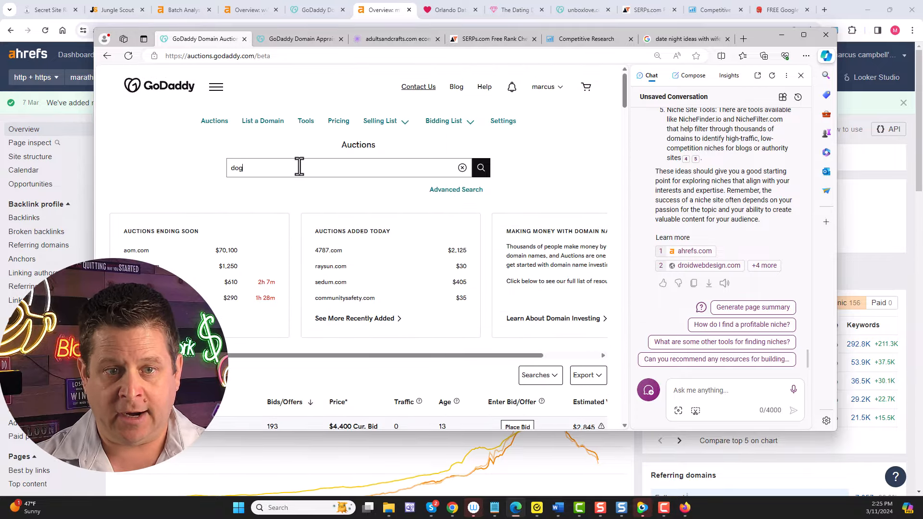
click(480, 167)
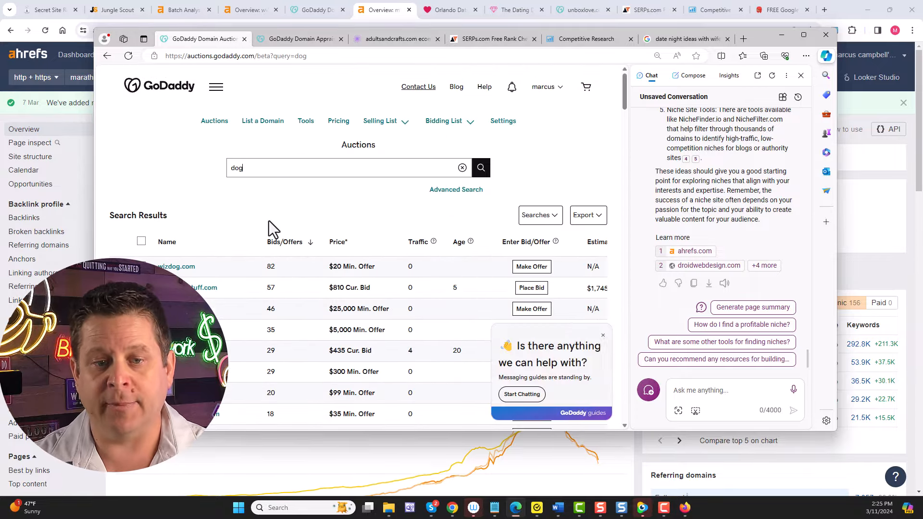
scroll(down, 3)
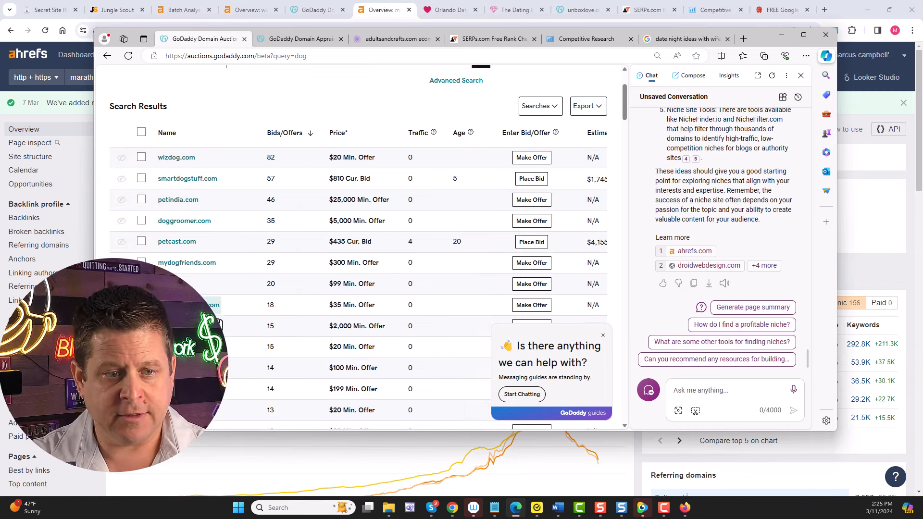
click(493, 38)
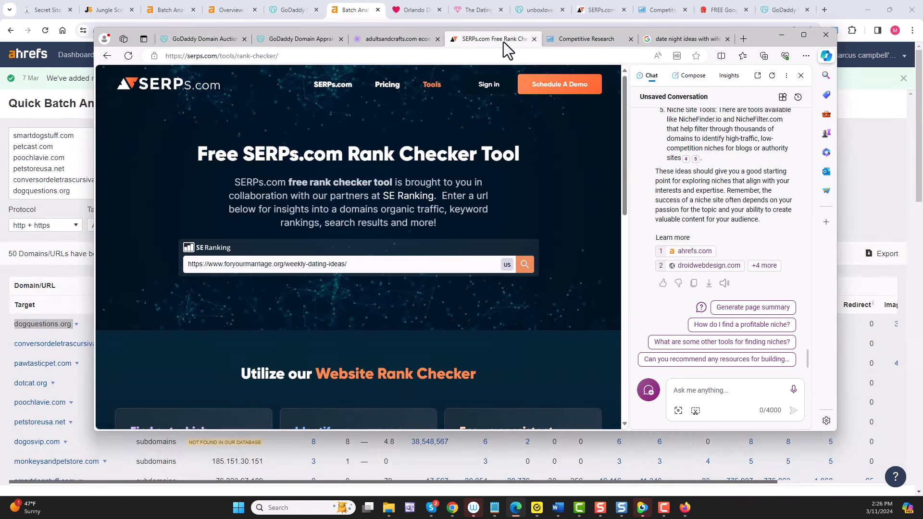
- Run the rank check for dogquestions.org and review its 444 organic keywords report
text(dogquestions.org)
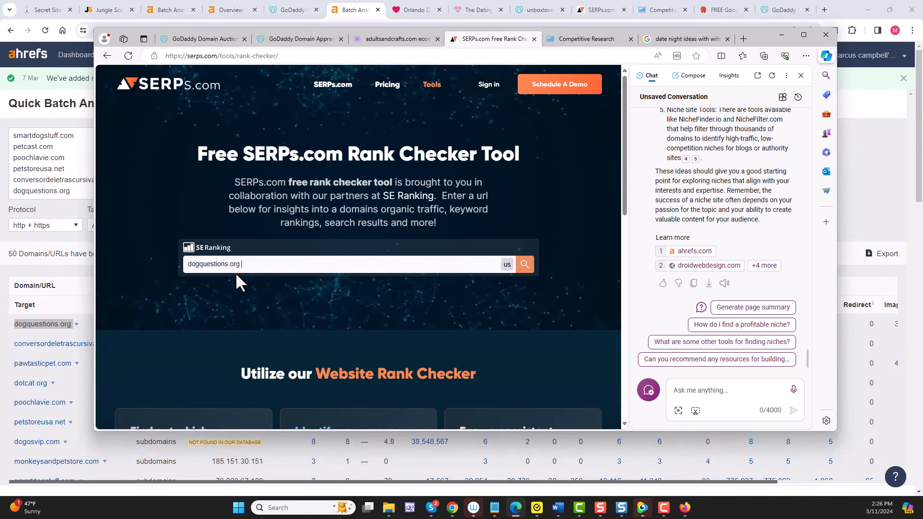
click(524, 263)
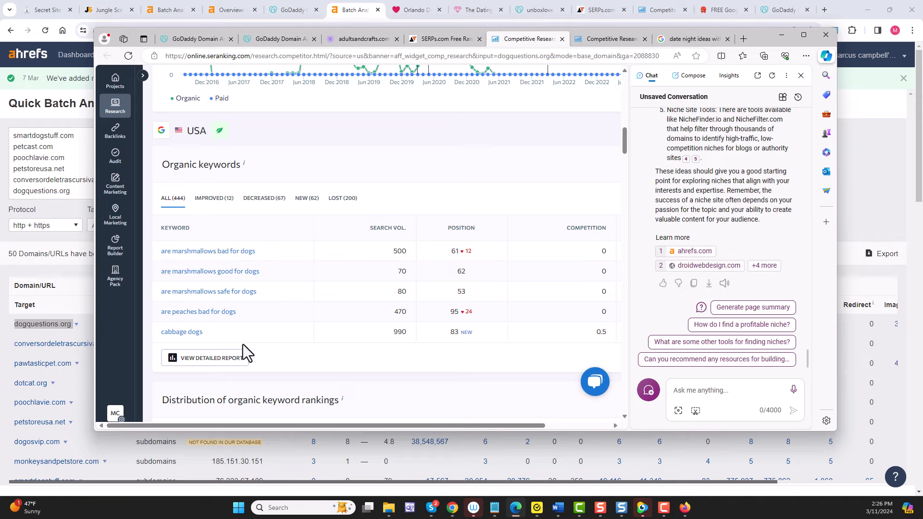
click(207, 357)
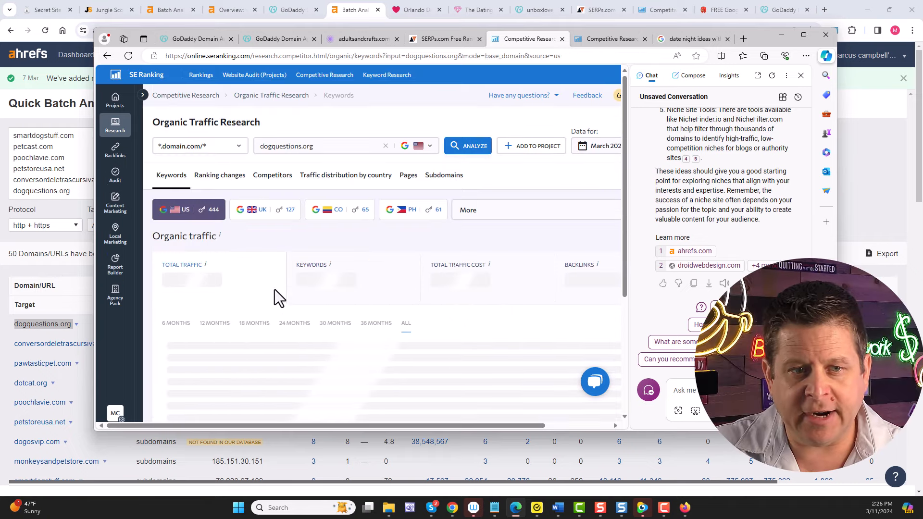
scroll(down, 3)
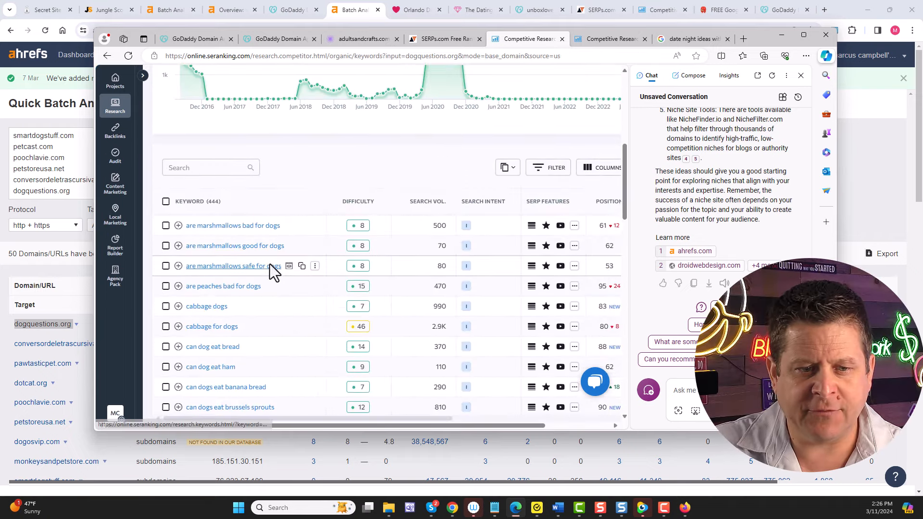
scroll(down, 3)
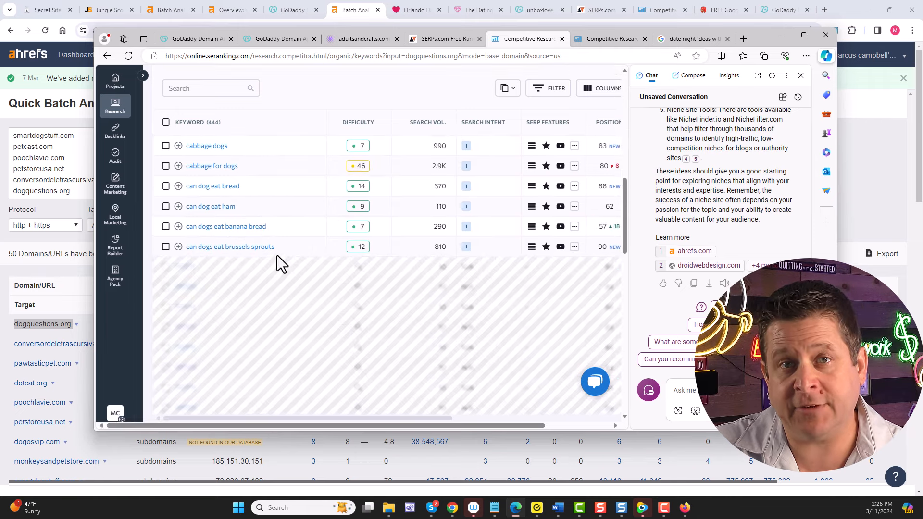
click(719, 9)
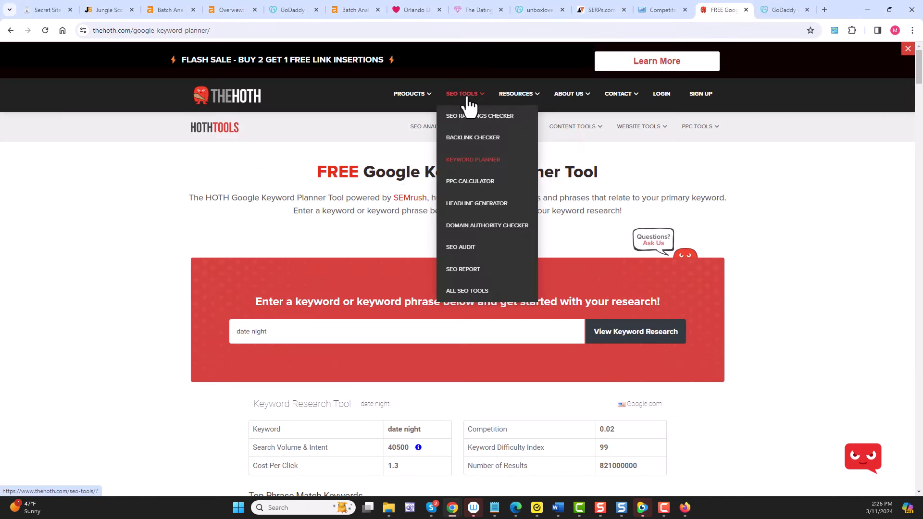
- Check dogquestions.org's Google rankings in The Hoth's free rank checker and review its top keywords
click(479, 115)
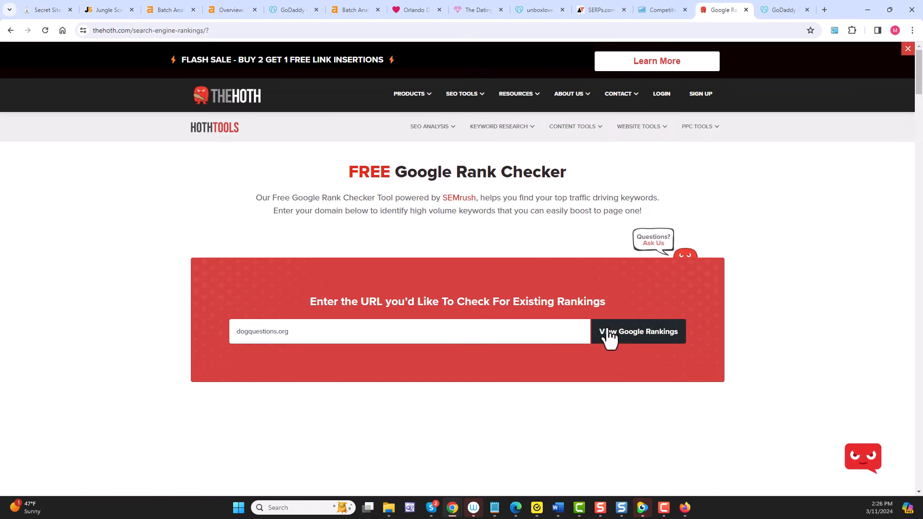
click(638, 332)
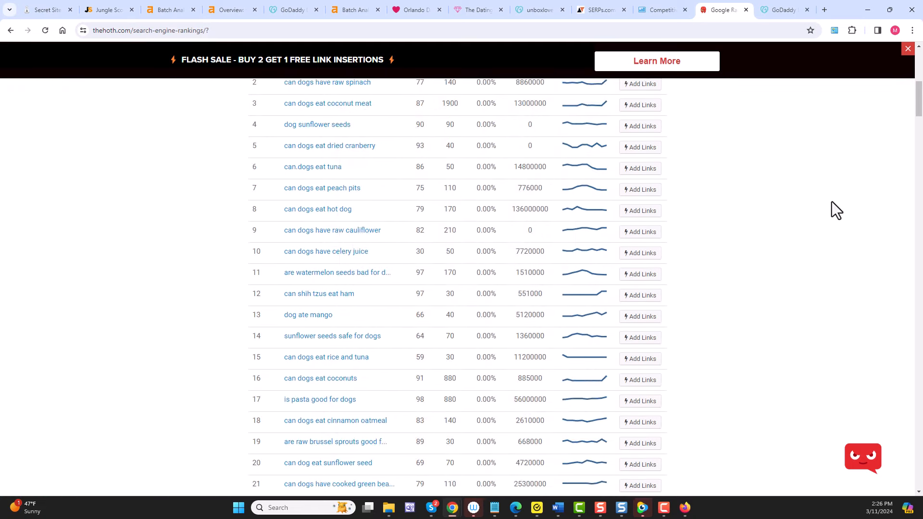
scroll(down, 3)
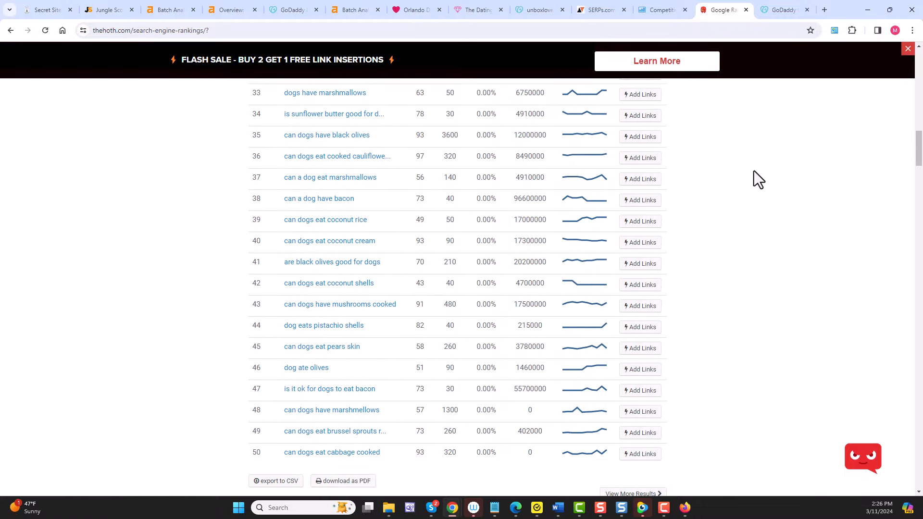
scroll(down, 3)
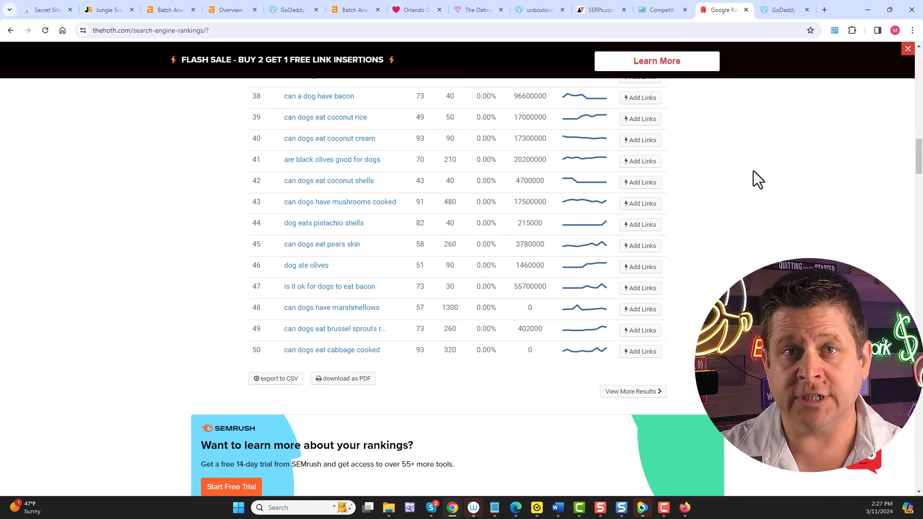
click(109, 9)
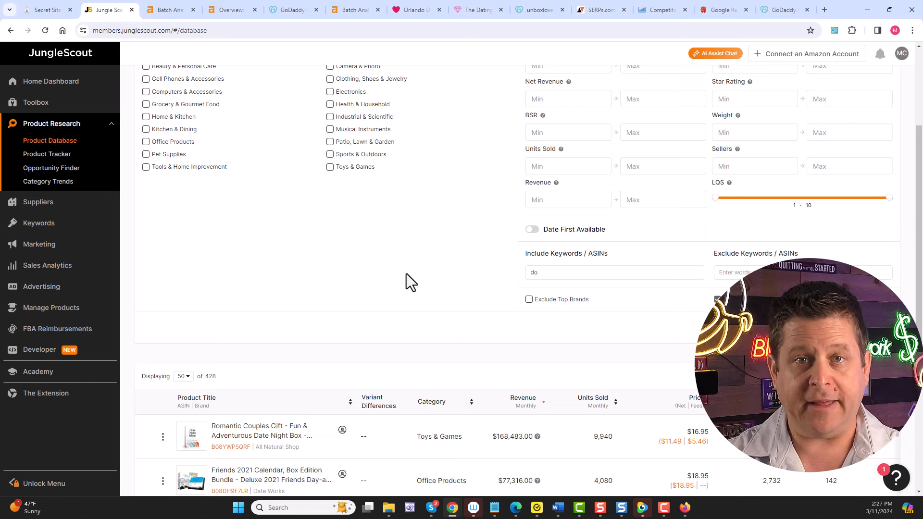
- Filter Jungle Scout's product database to 'dog snack' products, then return to the niches blog outline
text(g)
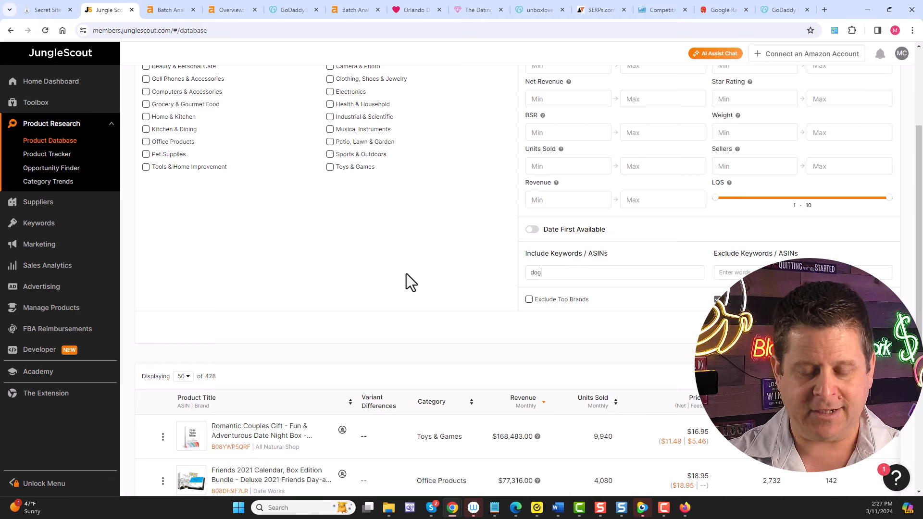
text(snack)
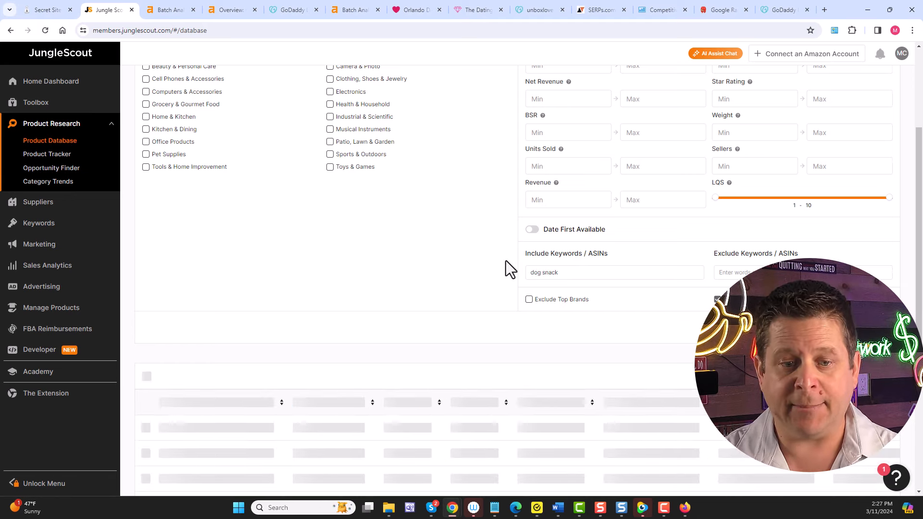
mouse_move(359, 266)
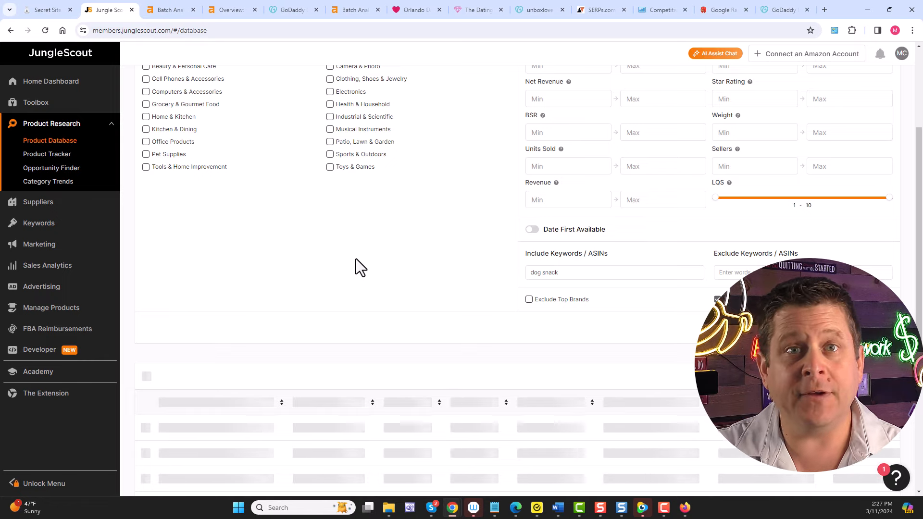
scroll(down, 3)
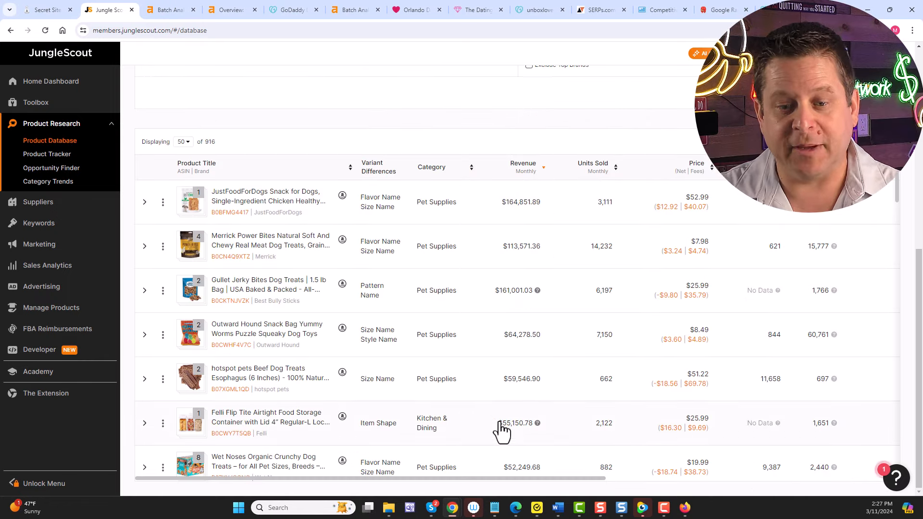
mouse_move(536, 423)
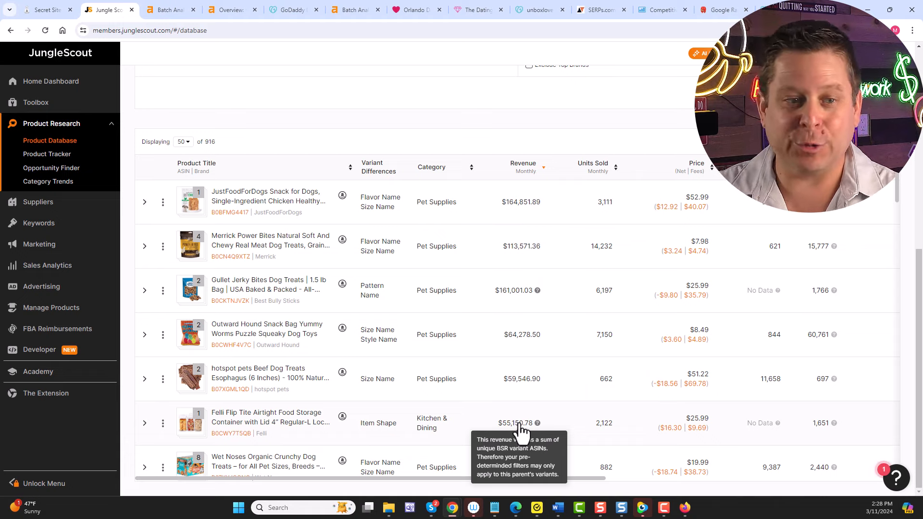
click(45, 10)
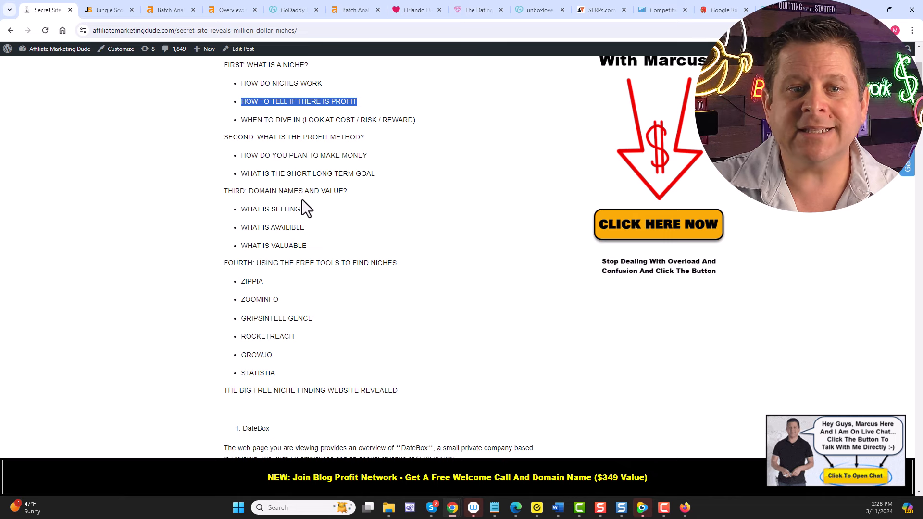
mouse_move(333, 195)
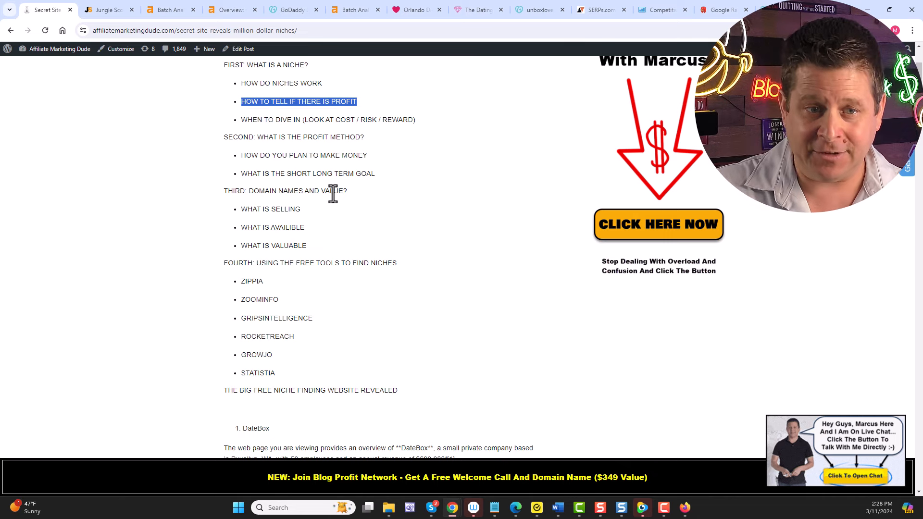
mouse_move(328, 230)
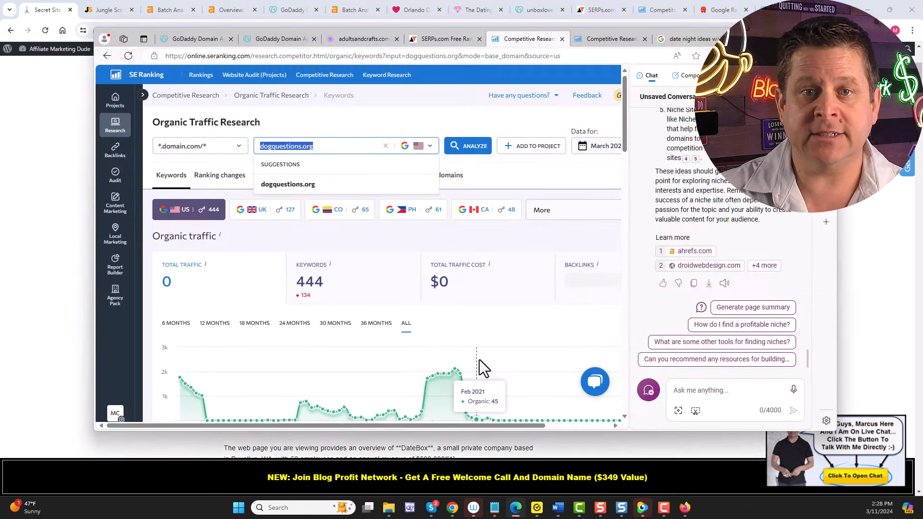
mouse_move(482, 355)
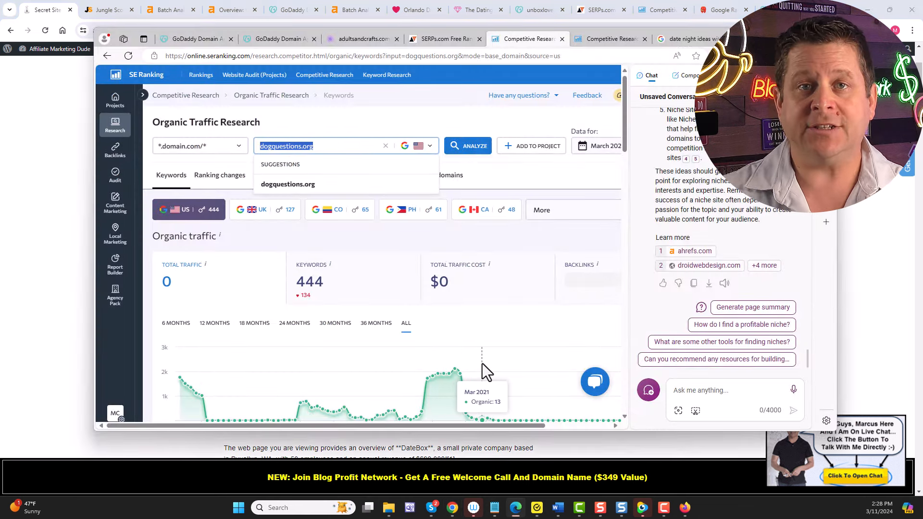
mouse_move(459, 297)
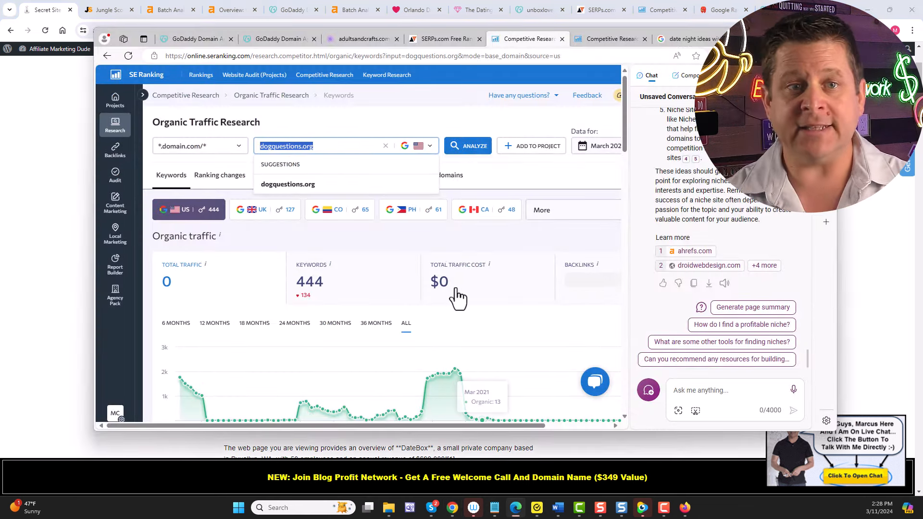
- Bring up the unboxlove.com auction detail page
click(536, 10)
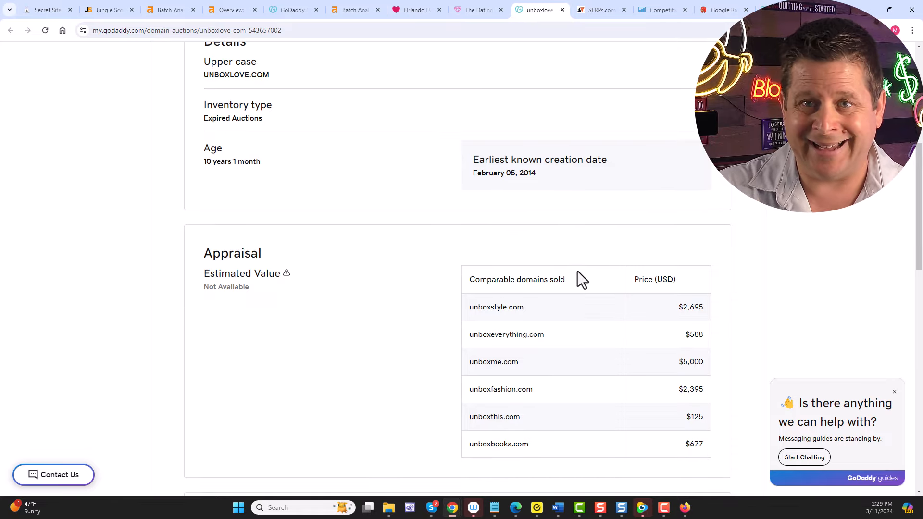
mouse_move(615, 442)
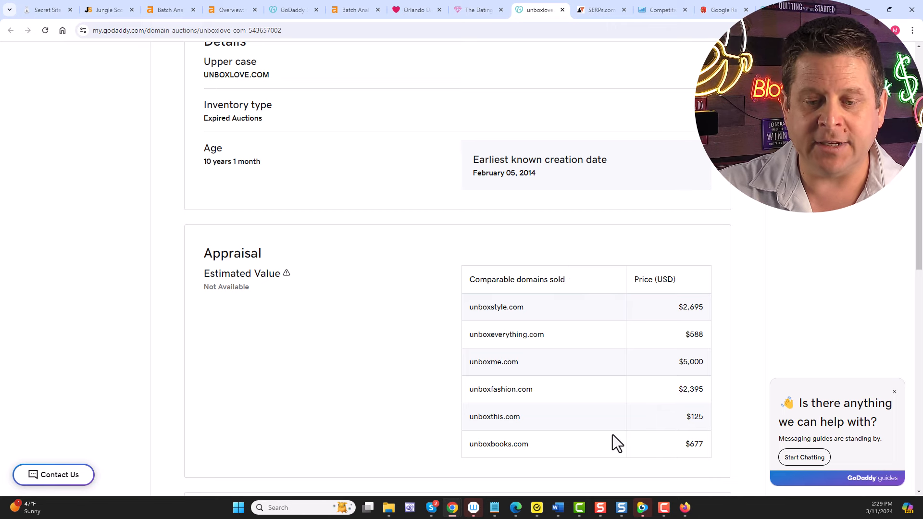
- Return to the GoDaddy Auctions 'dog' search results
click(515, 508)
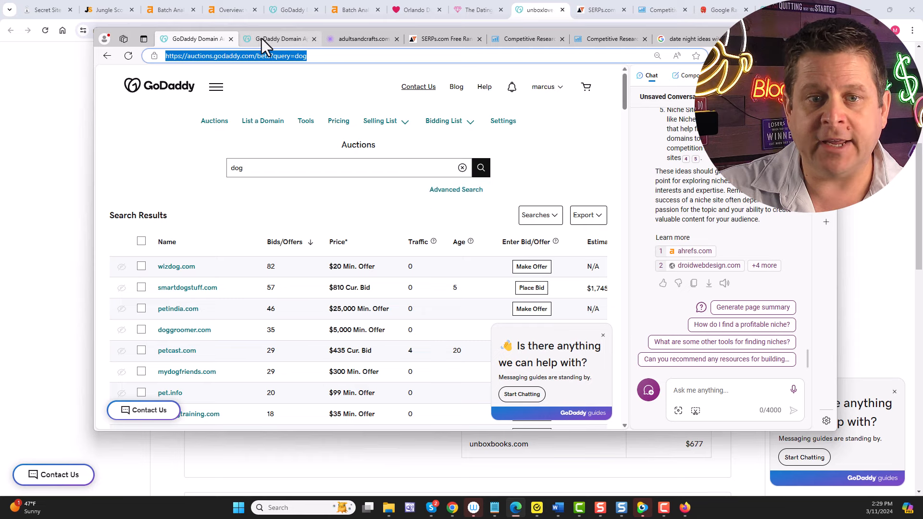
- Show GoDaddy's appraisal valuing unboxlove.com at an estimated $1,223
click(280, 39)
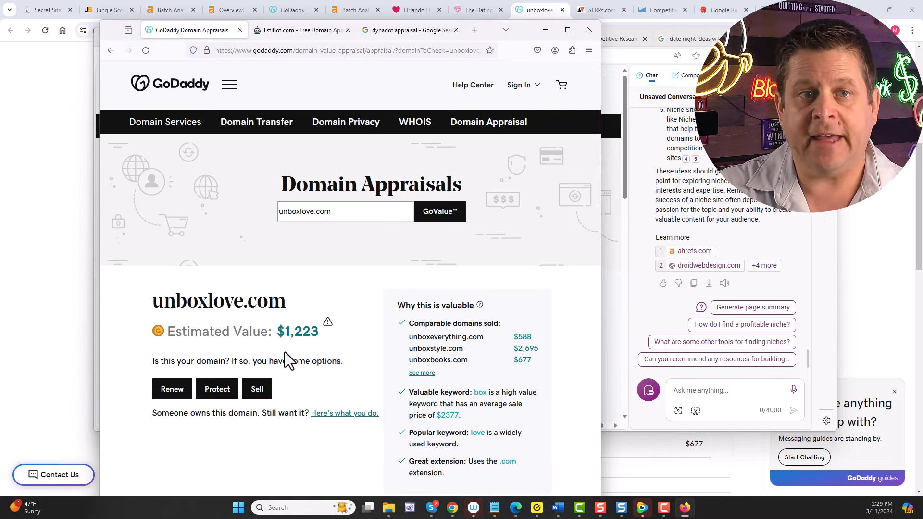
mouse_move(532, 45)
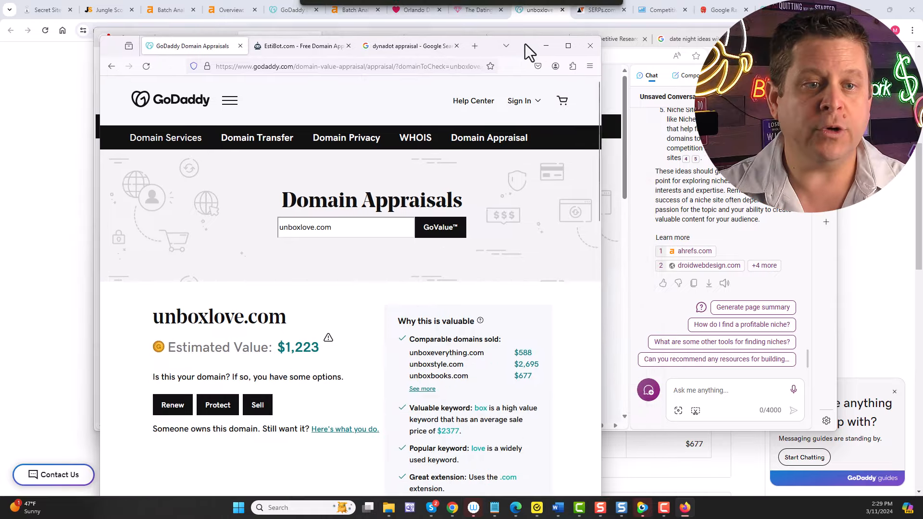
- Appraise unboxlove.com on EstiBot (under $100) and view extension availability and comparable sales around $10–$17
click(305, 24)
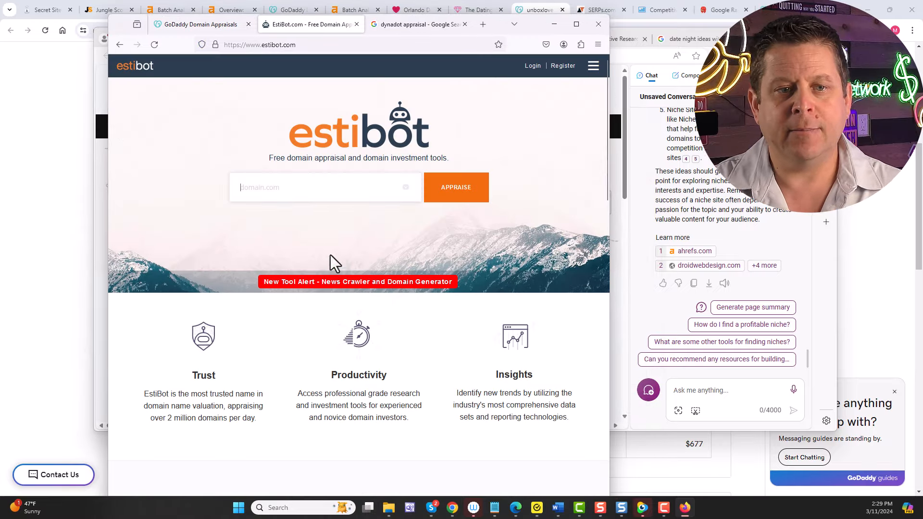
click(455, 188)
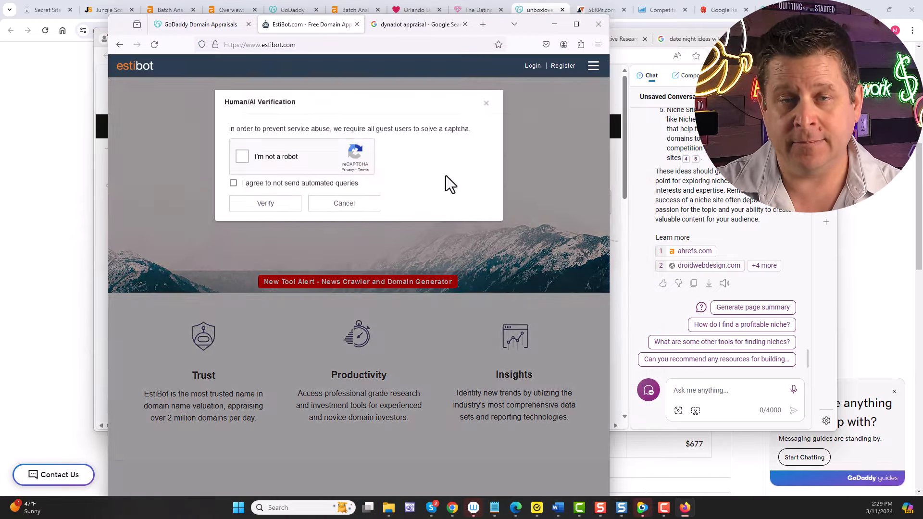
click(241, 156)
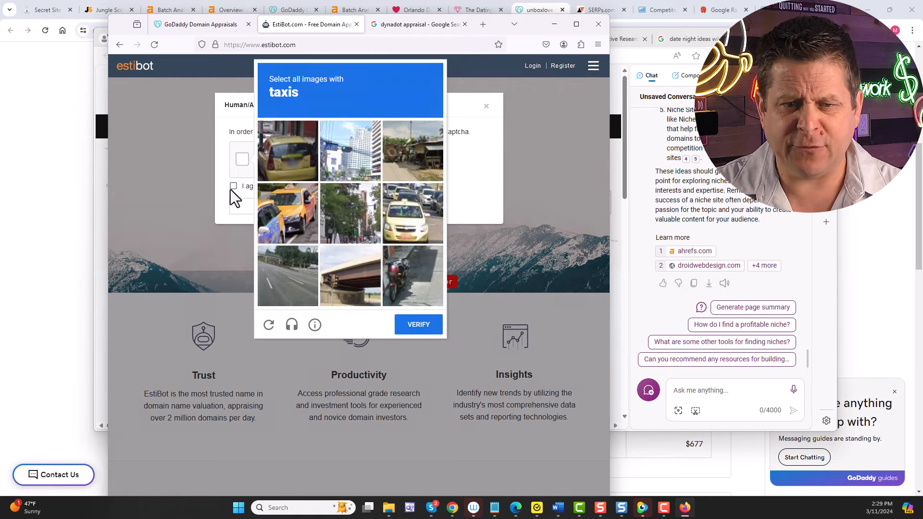
mouse_move(297, 221)
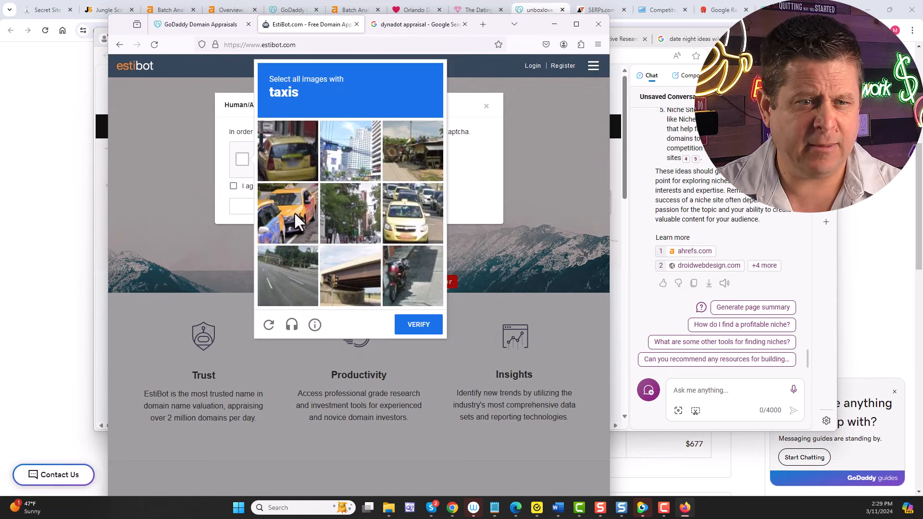
mouse_move(297, 226)
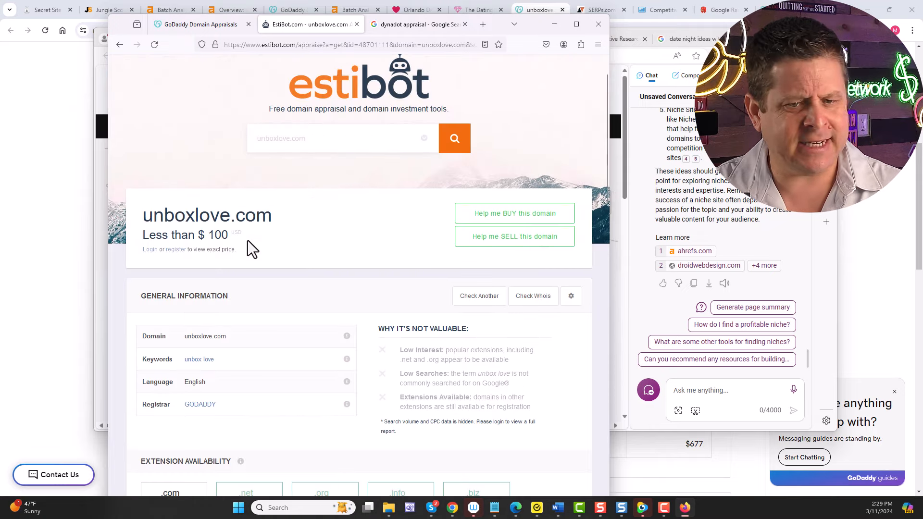
scroll(down, 3)
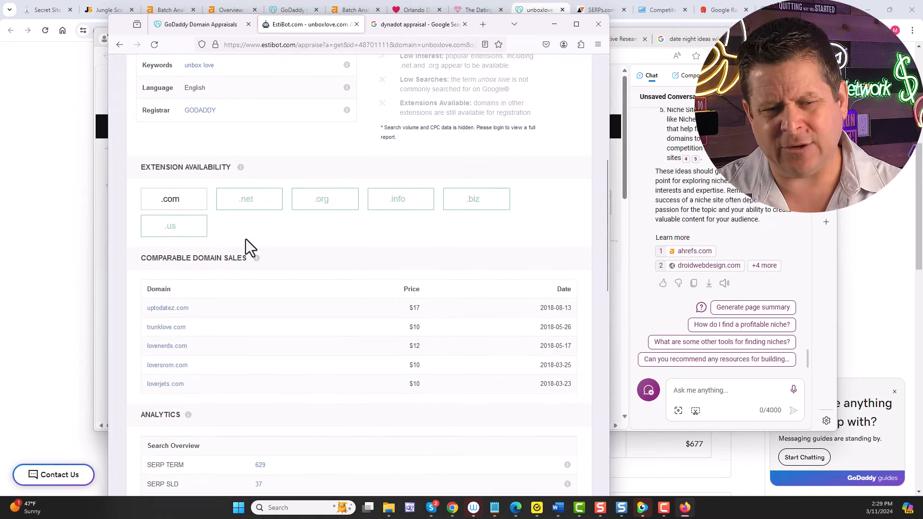
mouse_move(282, 220)
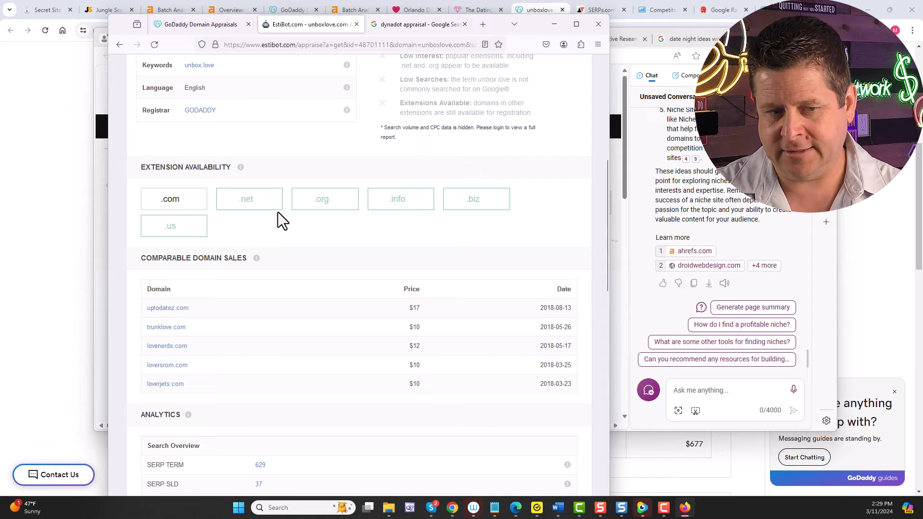
- Appraise unboxlove.com on Dynadot, getting $6,204, then return to GoDaddy's $1,223 appraisal
click(419, 24)
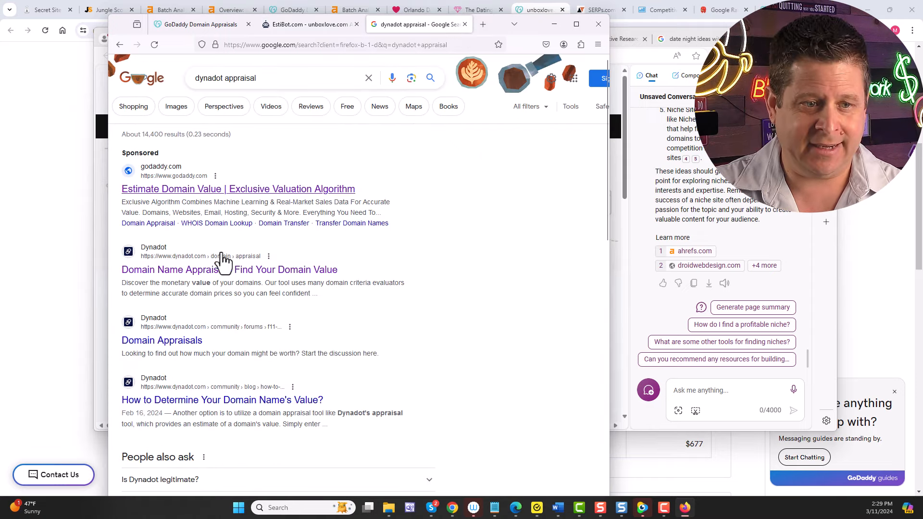
click(230, 269)
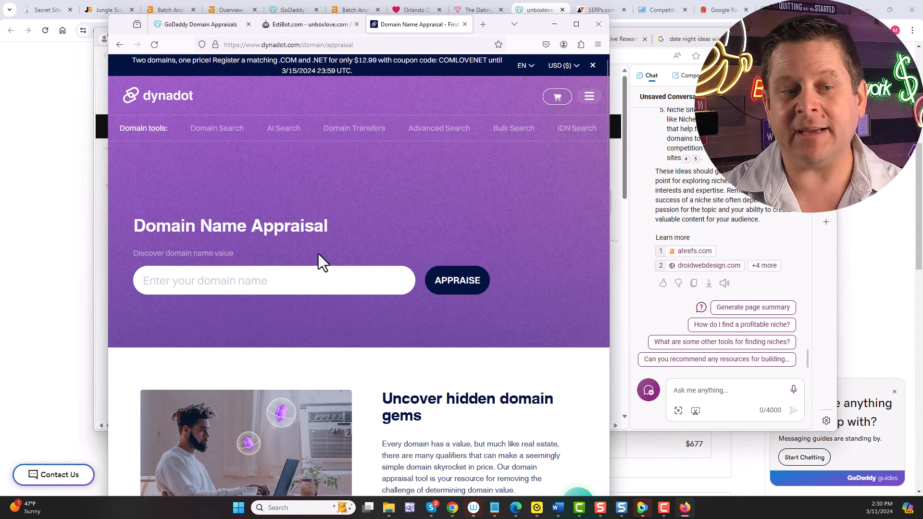
text(unboxlove.com)
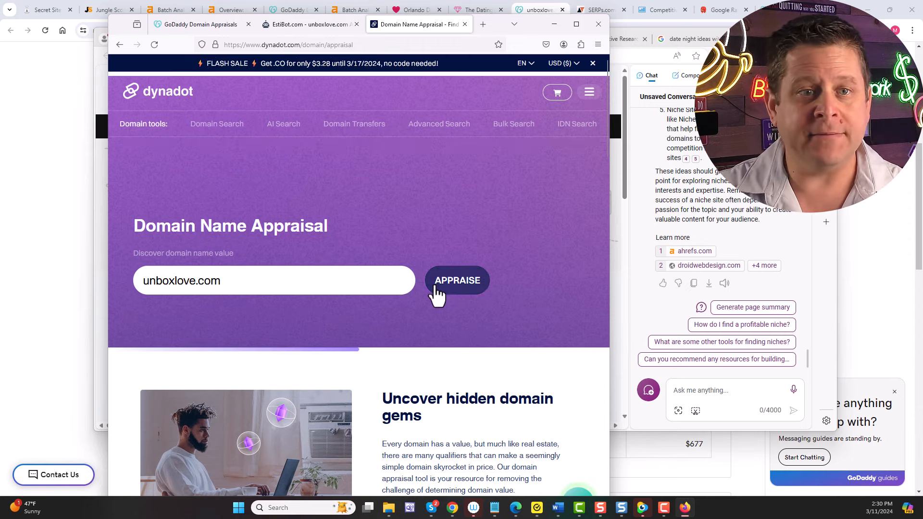
click(456, 280)
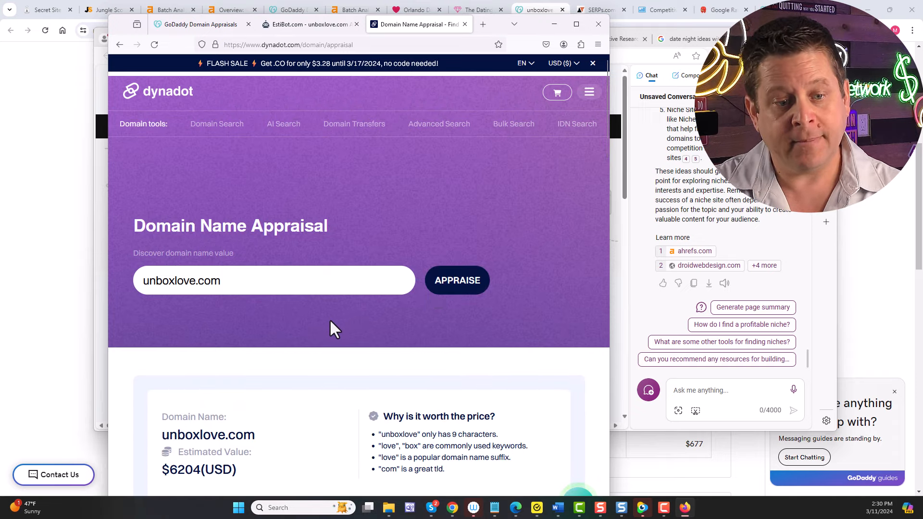
scroll(down, 3)
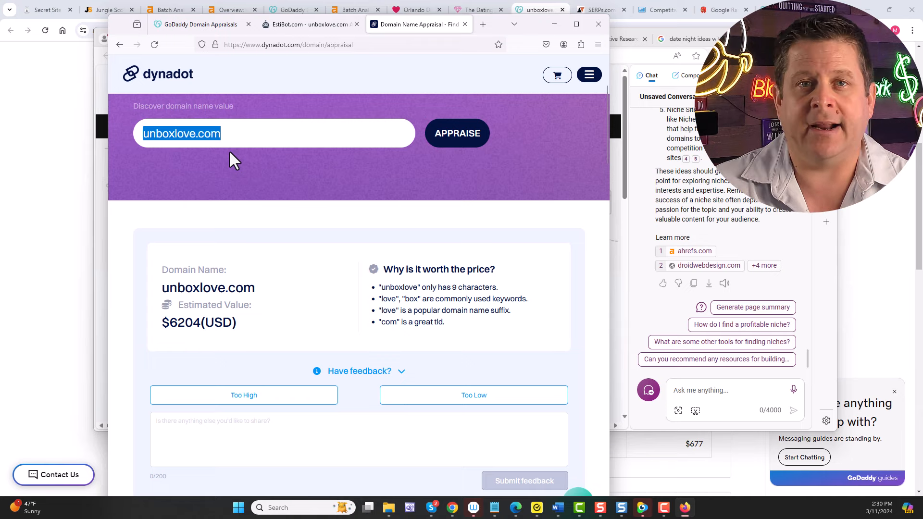
mouse_move(251, 145)
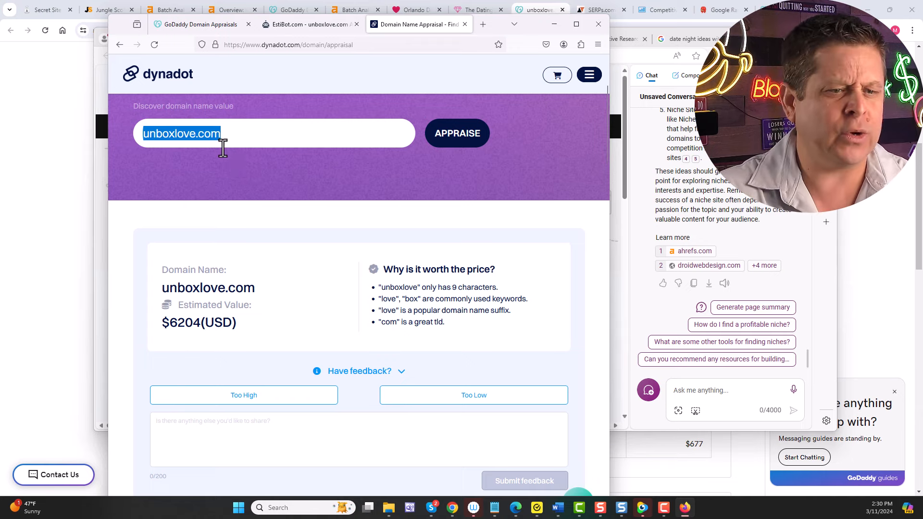
click(200, 24)
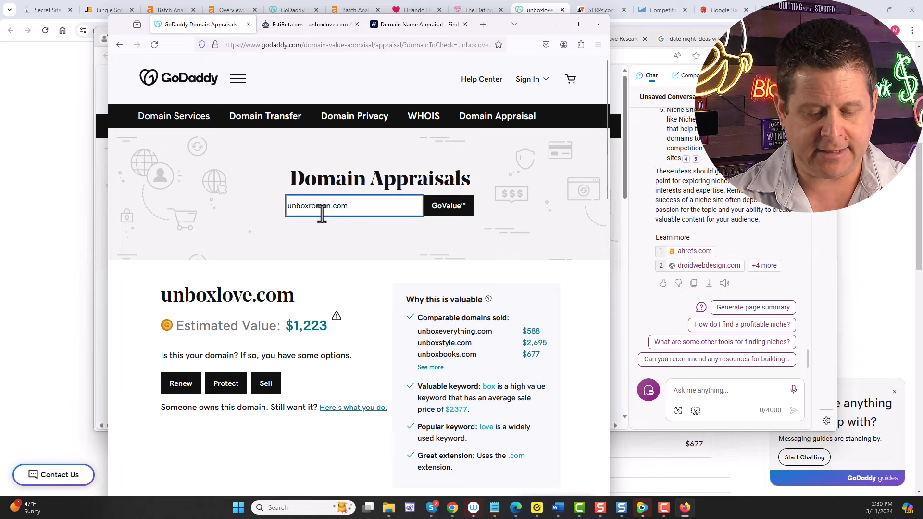
- Value unboxromance.com and unboxlovelife.com on GoDaddy, both available and under $100
click(449, 205)
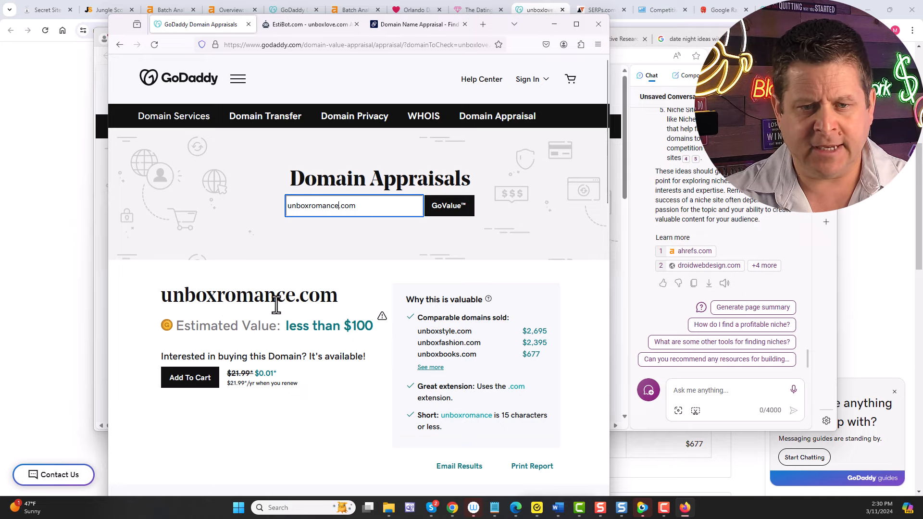
mouse_move(189, 377)
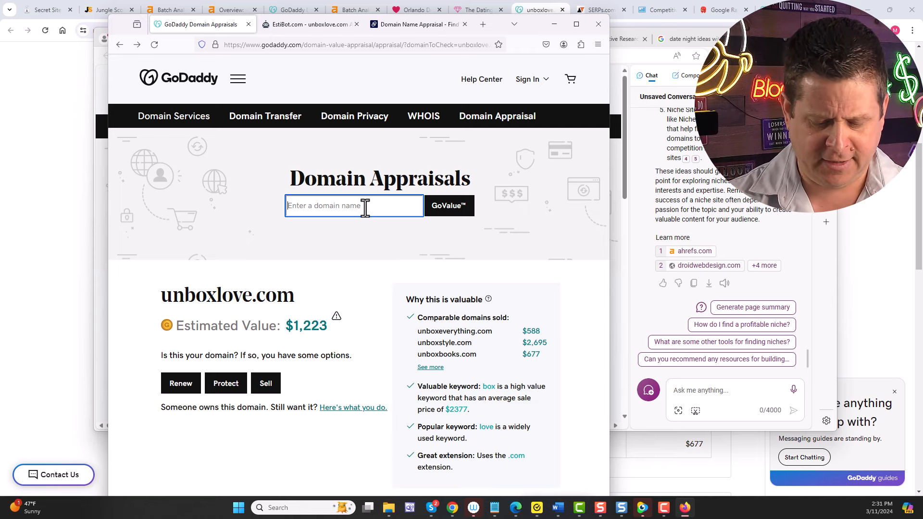
text(unboxlovelife.com)
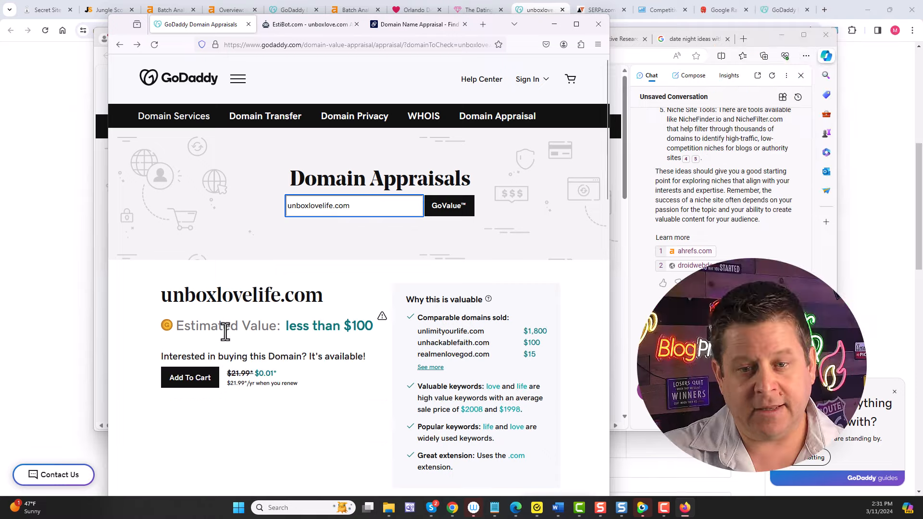
mouse_move(286, 385)
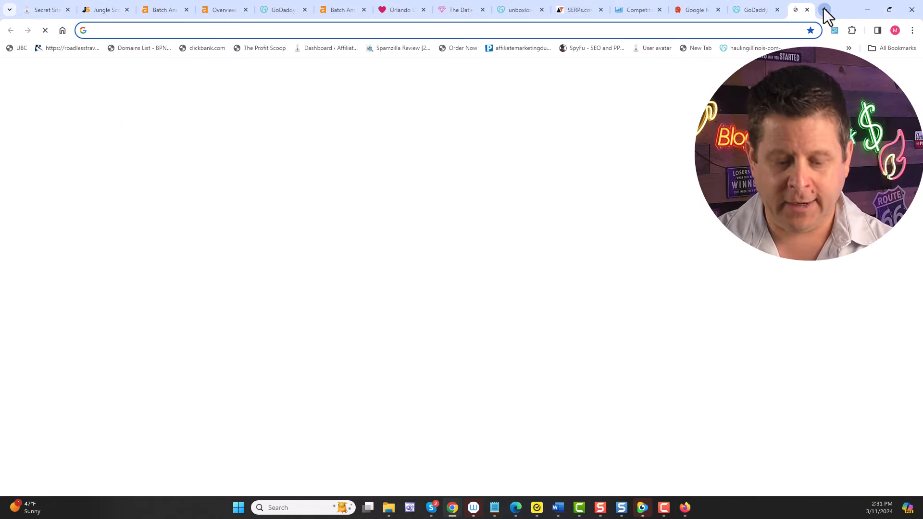
- Ask ChatGPT in a new tab for a list of 25 domain ideas similar to unboxlove.com
click(824, 9)
text(please come up w)
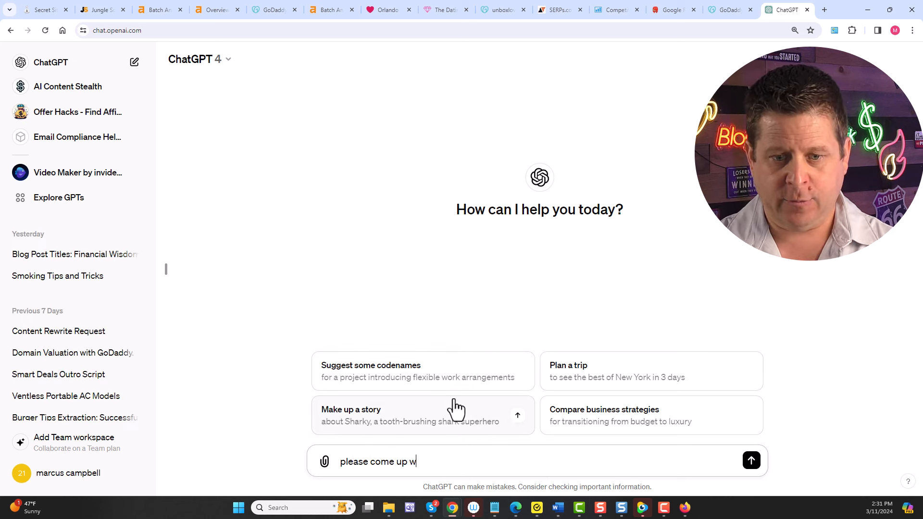
text(ith some domain ideas)
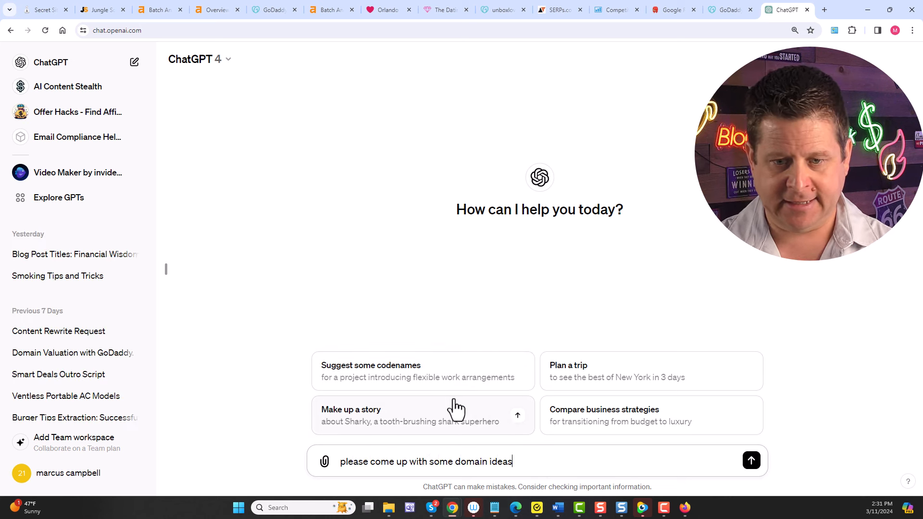
text(similar to)
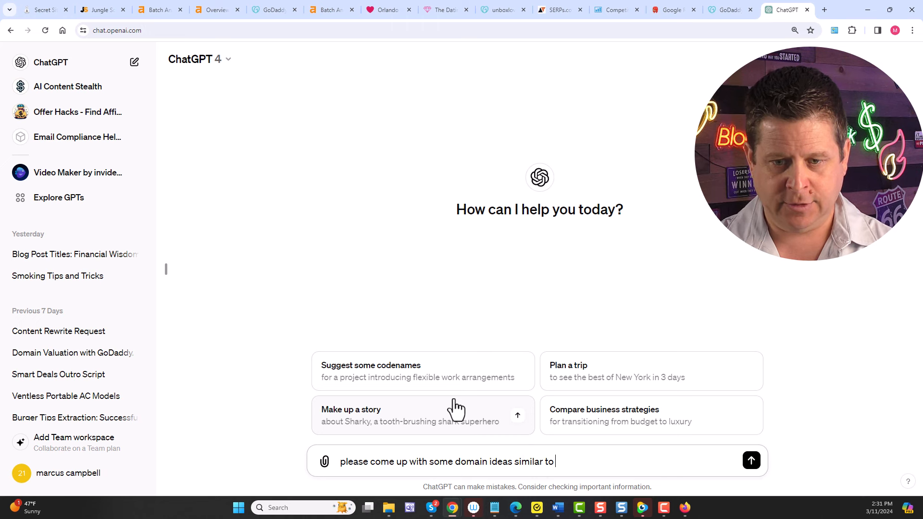
text(unboxlove.com)
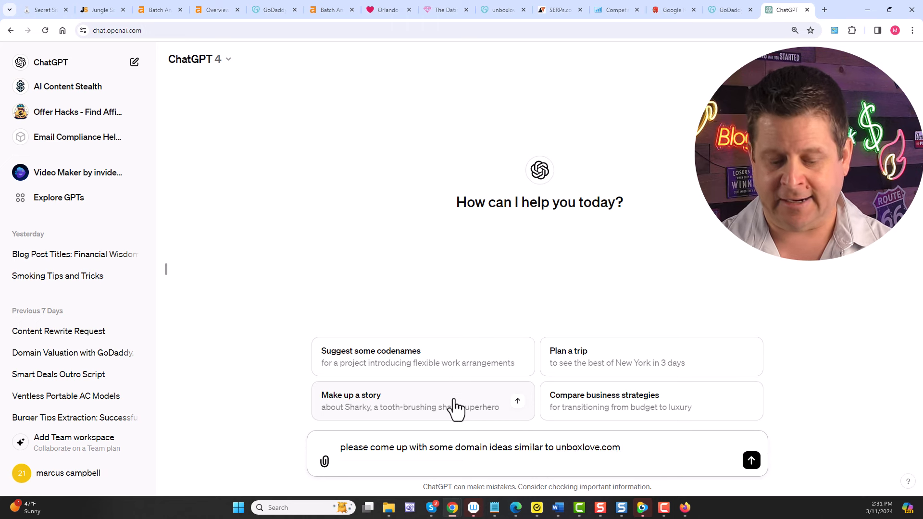
text(lis)
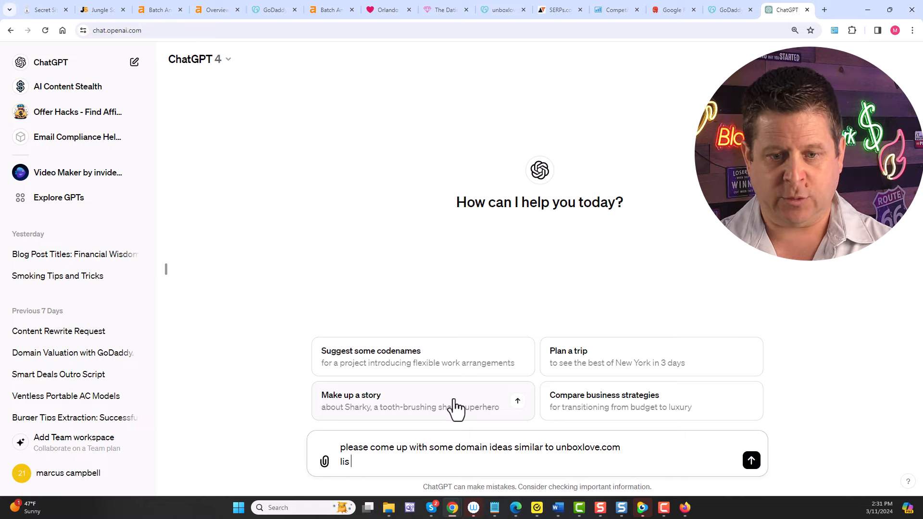
click(750, 460)
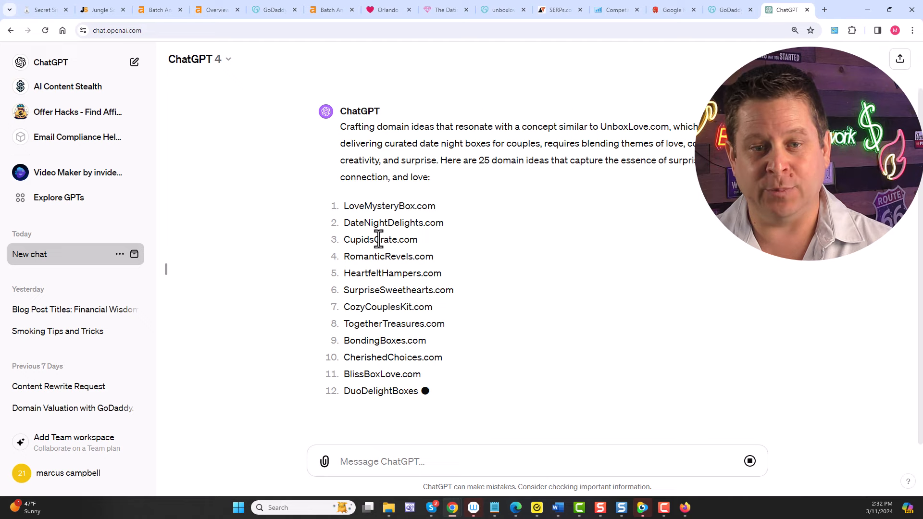
- Review the 25 suggested domains and select the full list
scroll(down, 3)
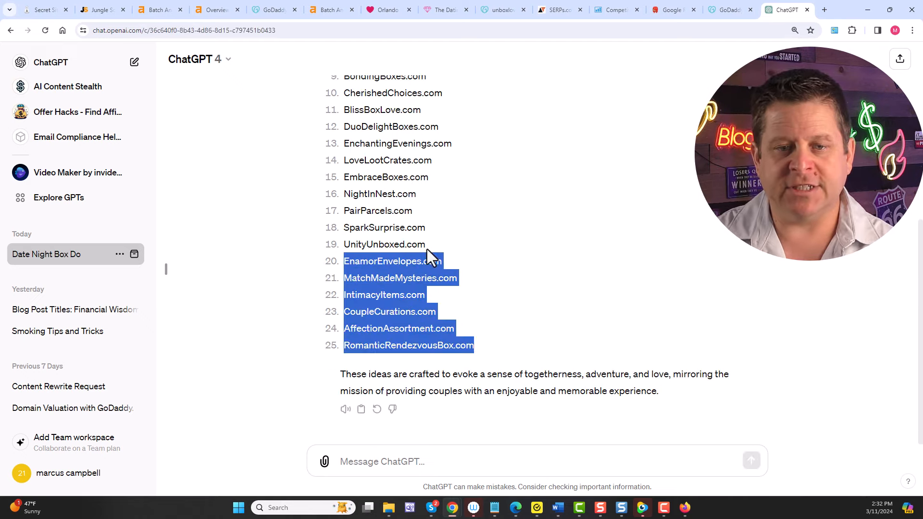
scroll(up, 3)
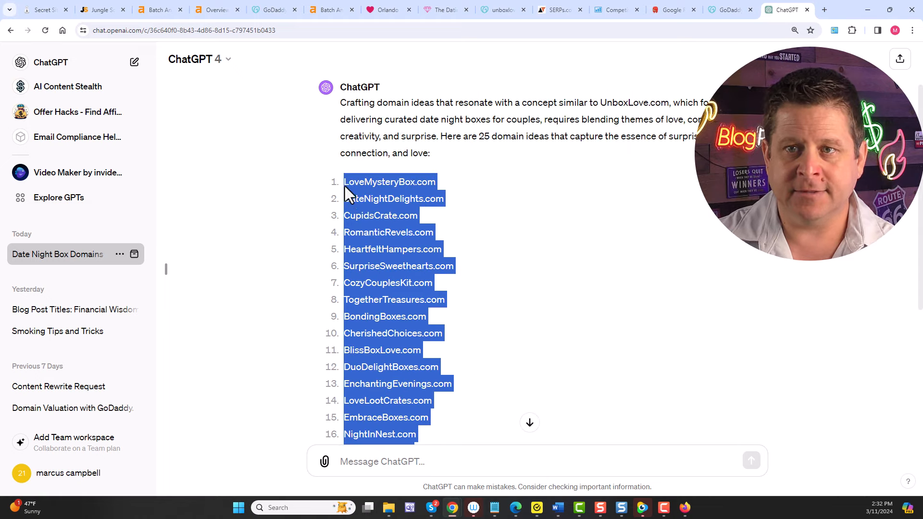
click(729, 10)
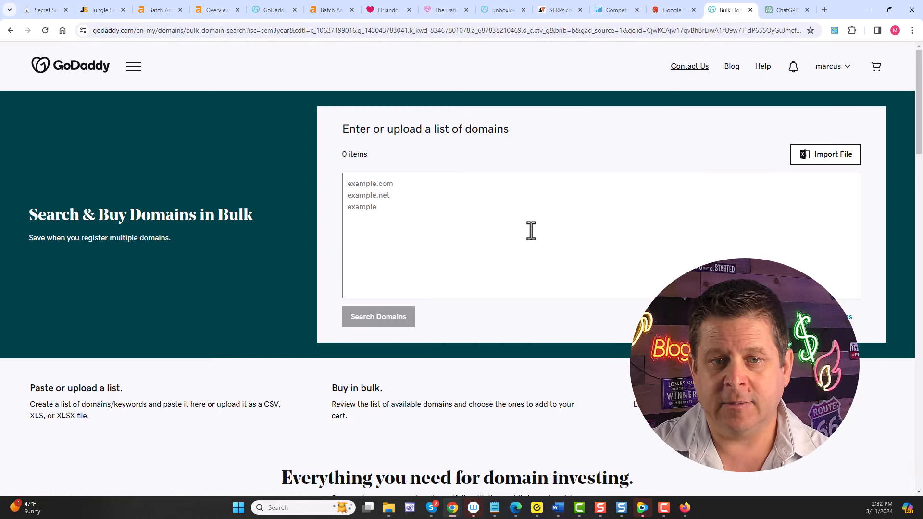
- Paste the 25 domains into GoDaddy Bulk Search, finding 20 available, heartfelthampers.com at $6,095.18
click(378, 316)
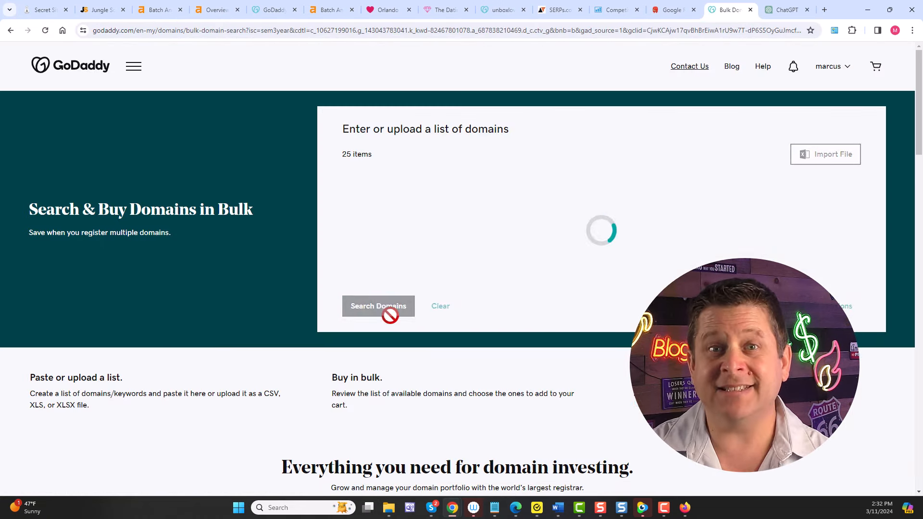
click(378, 305)
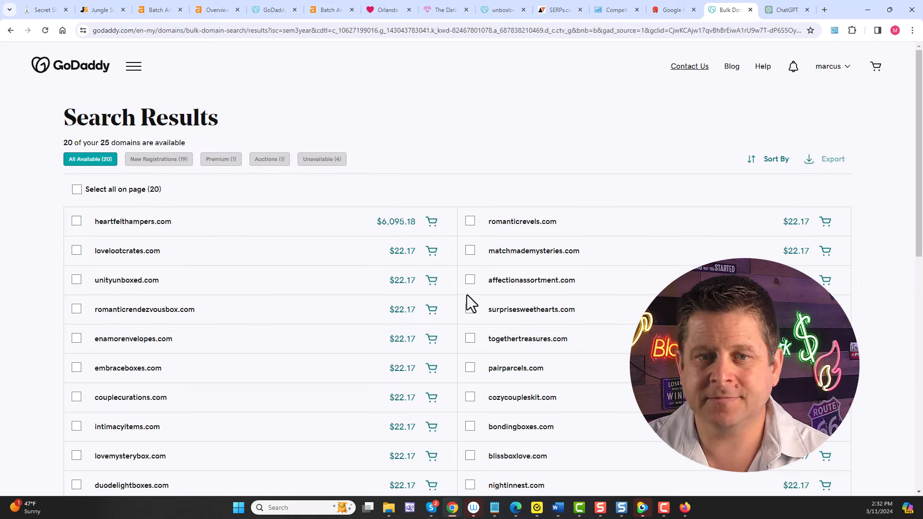
mouse_move(305, 253)
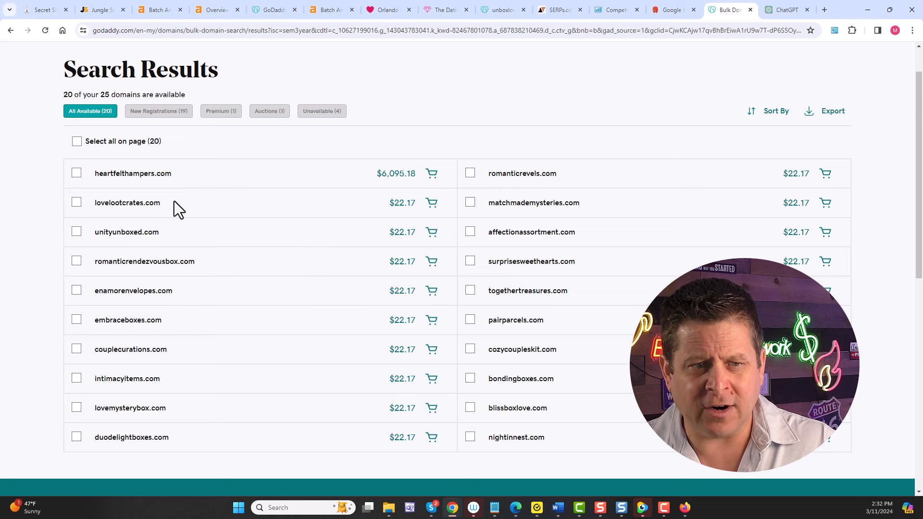
mouse_move(122, 189)
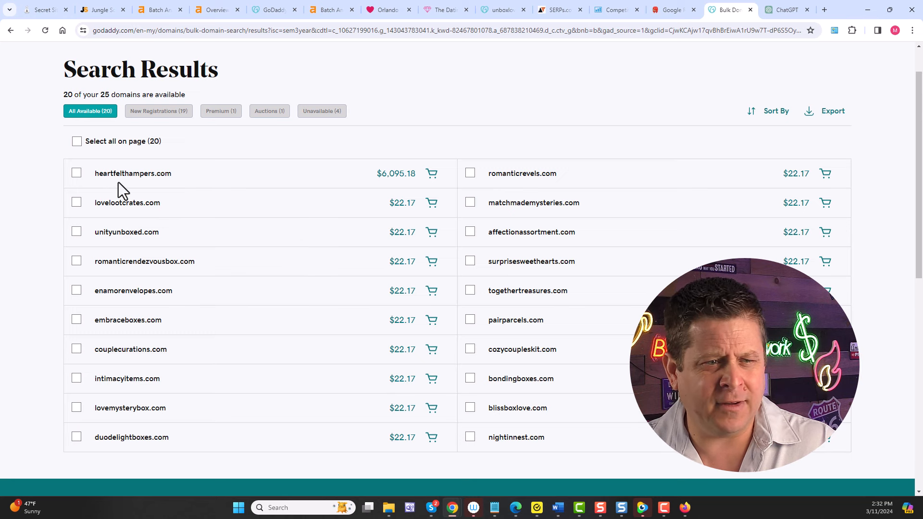
mouse_move(147, 187)
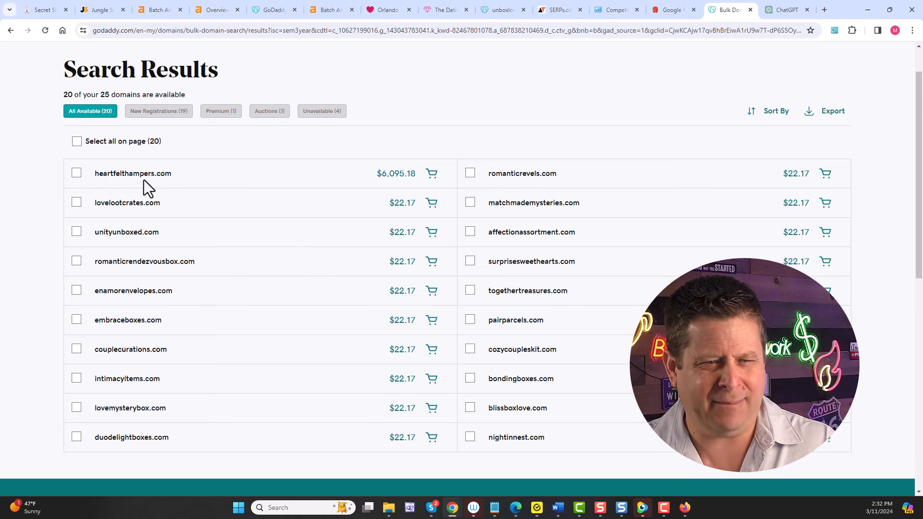
mouse_move(213, 183)
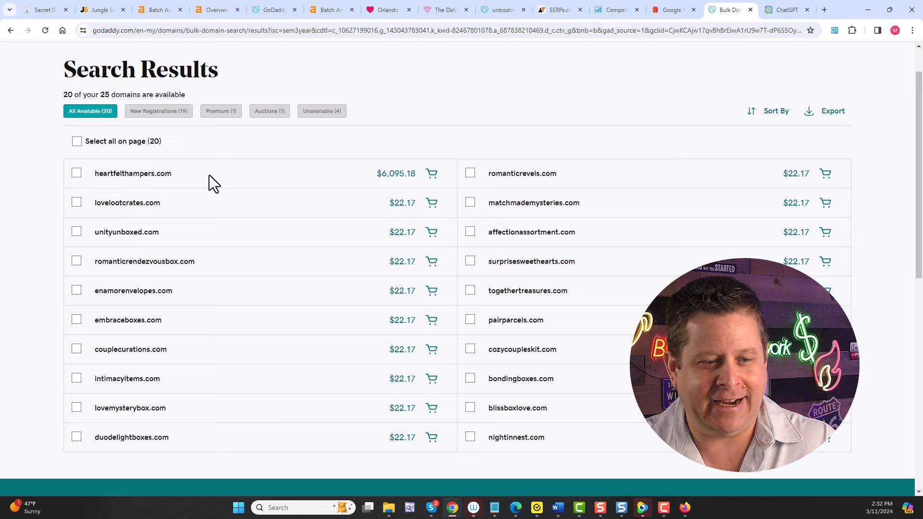
mouse_move(593, 341)
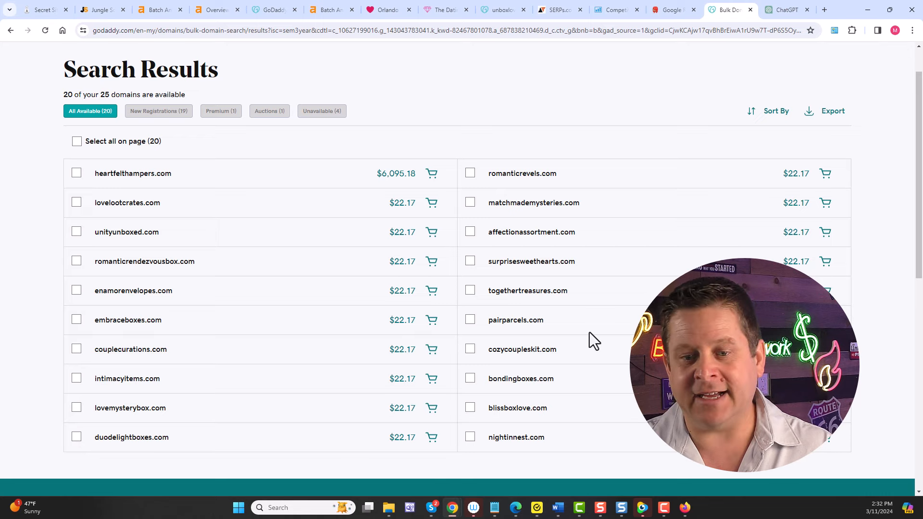
mouse_move(556, 231)
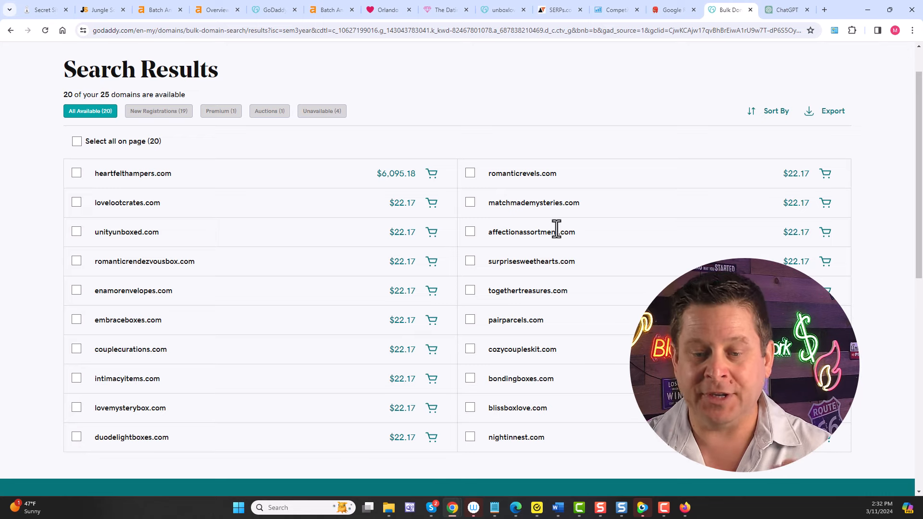